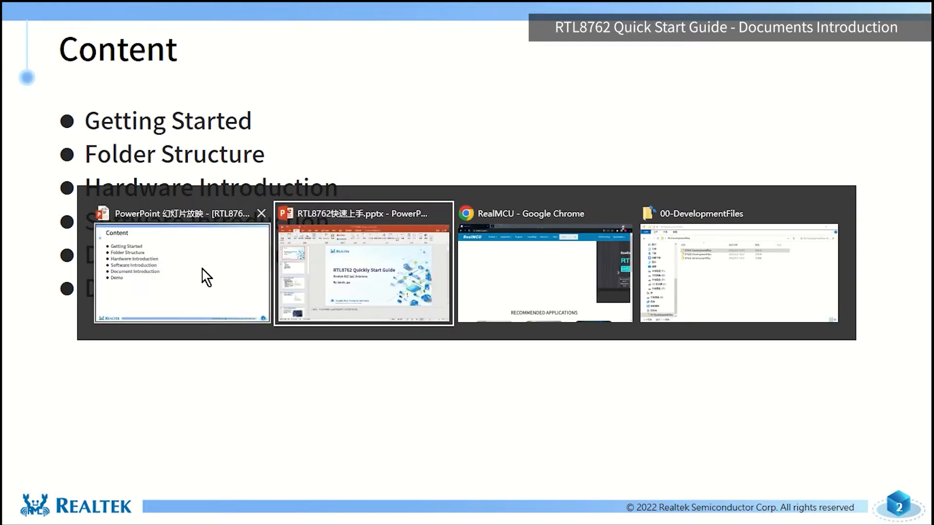
# Open the RealMCU RTL8762D document download page and scroll through its quick start, datasheet, HDK and SDK listings
pyautogui.click(543, 265)
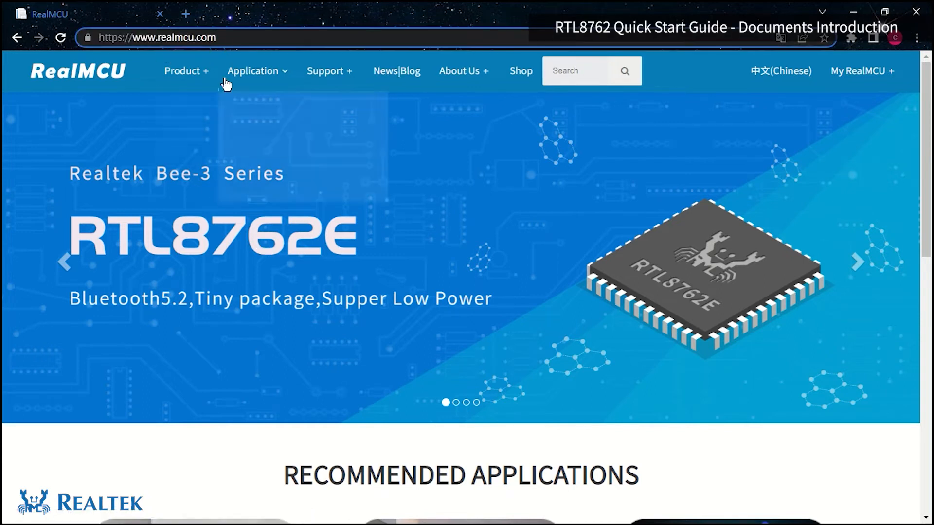
pyautogui.moveTo(223, 37)
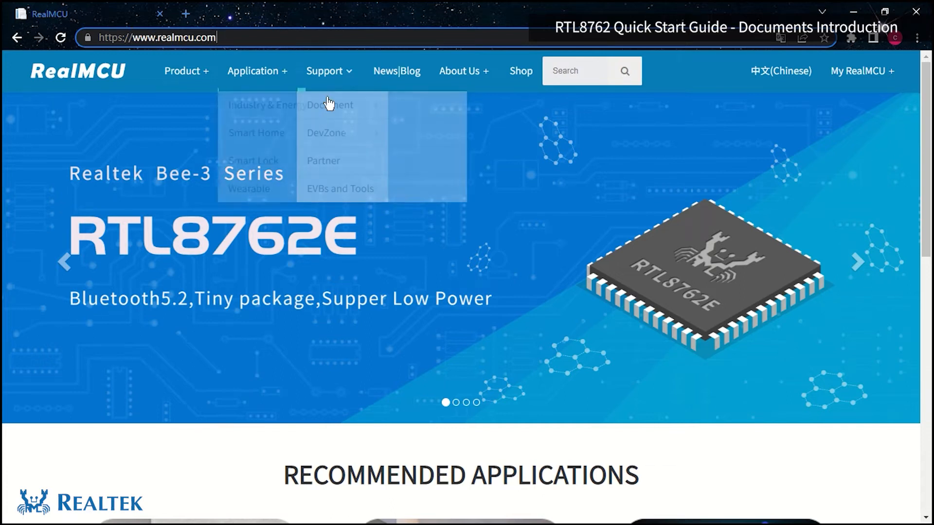
pyautogui.moveTo(324, 71)
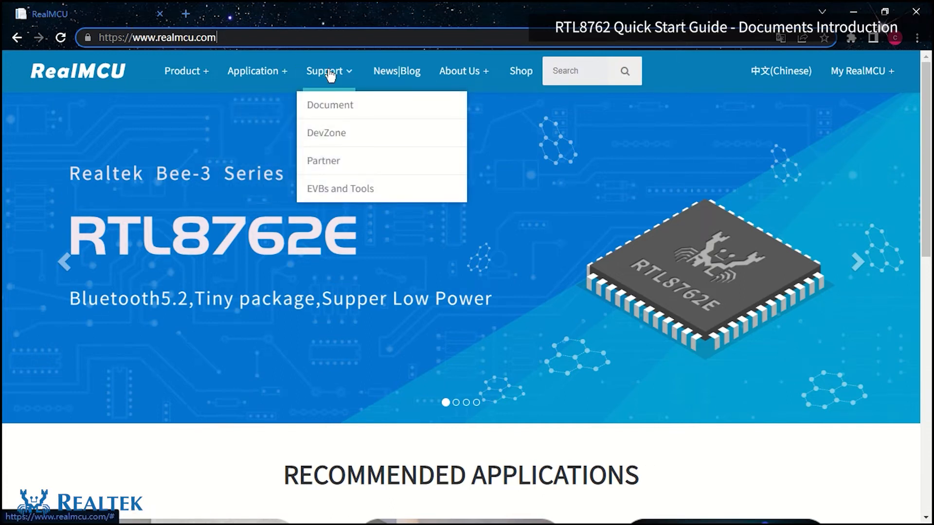
pyautogui.click(330, 105)
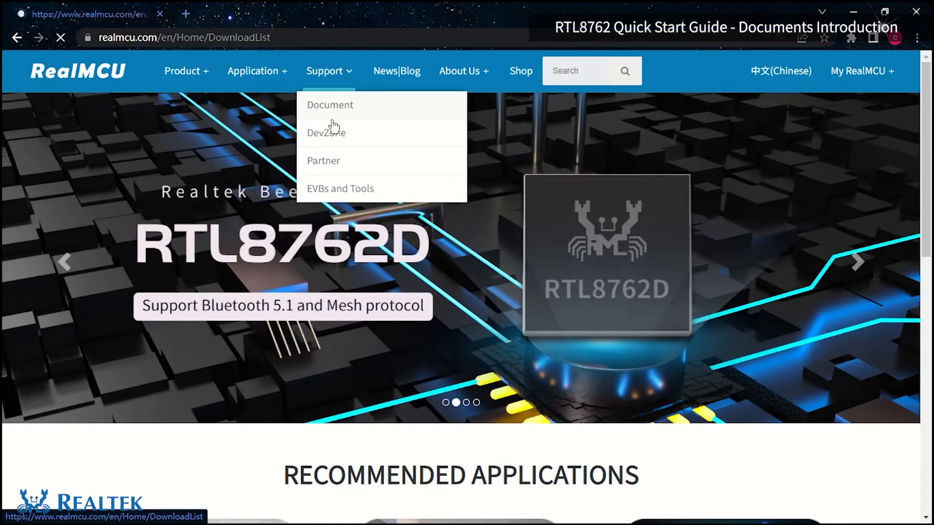
pyautogui.click(330, 105)
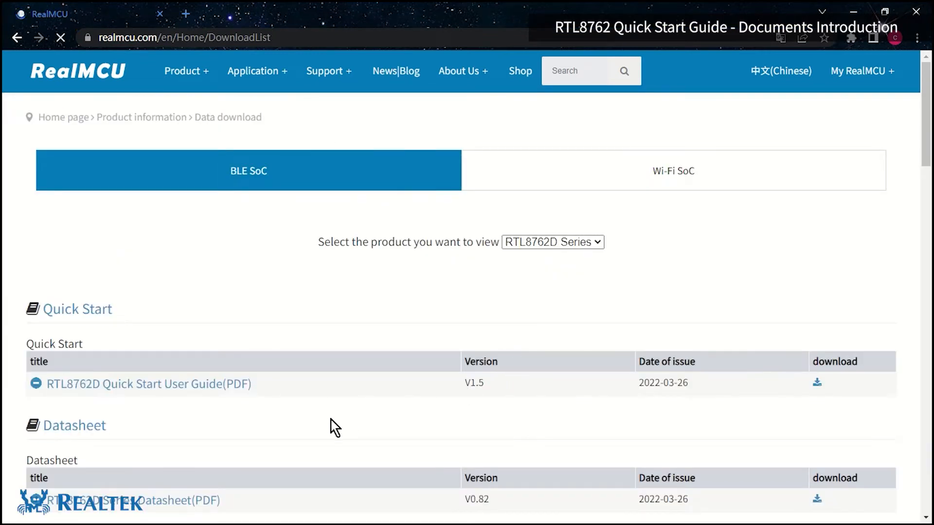
pyautogui.scroll(-3)
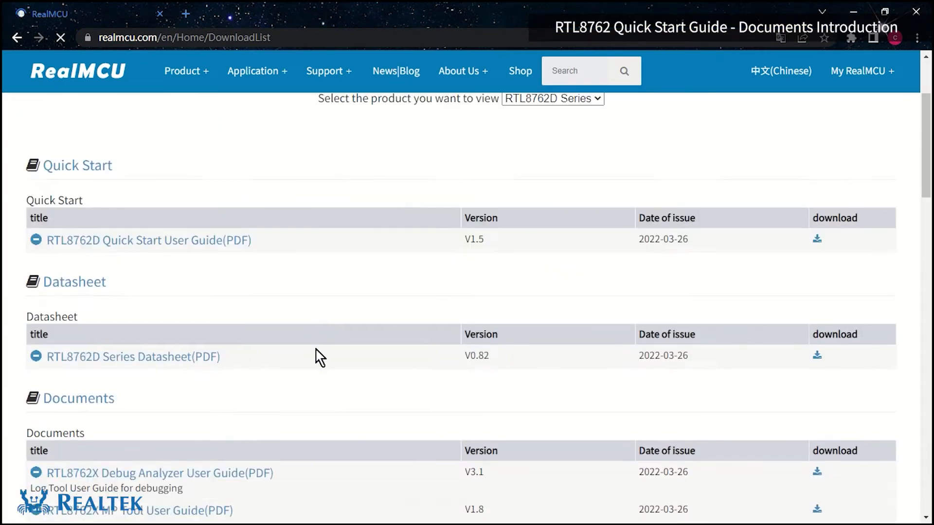
pyautogui.scroll(-3)
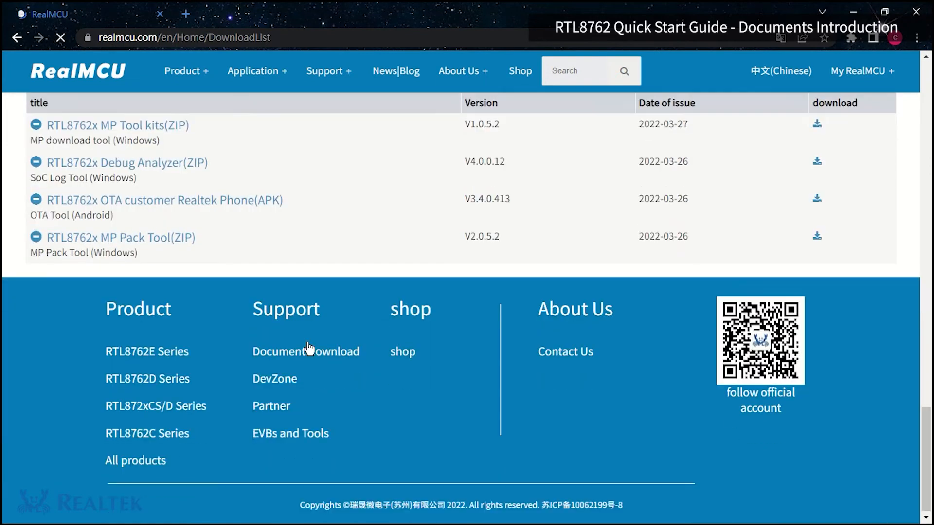
pyautogui.scroll(3)
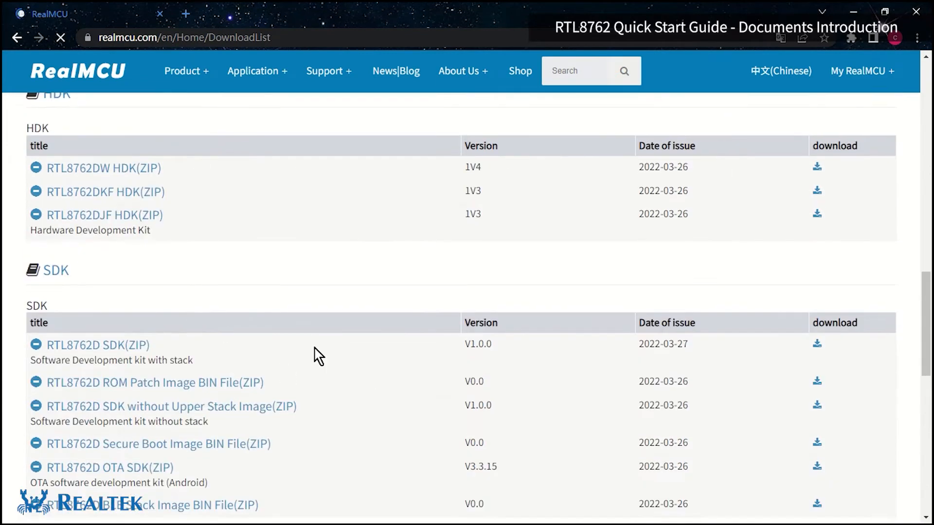
pyautogui.moveTo(923, 96)
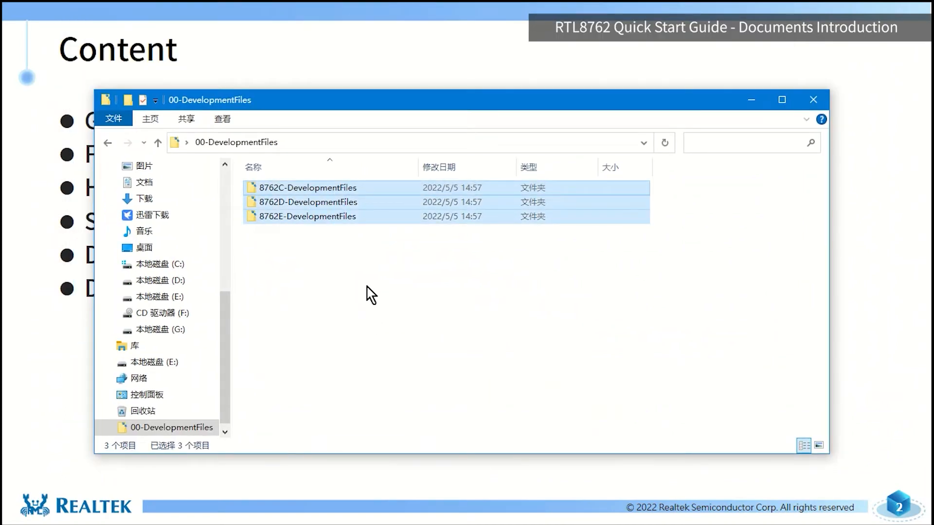
pyautogui.moveTo(327, 257)
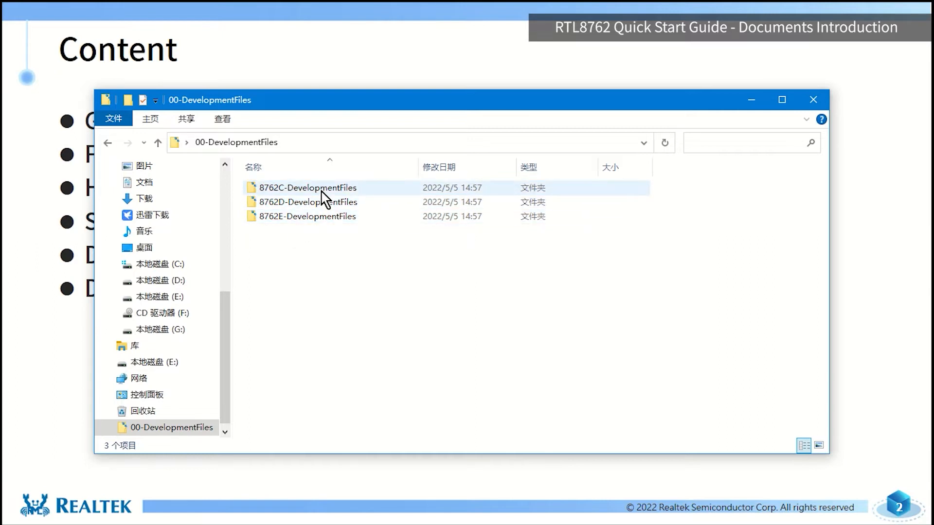
# Browse the 8762 development folders, select everything in 8762E-DevelopmentFiles, then return to 00-DevelopmentFiles
pyautogui.click(307, 187)
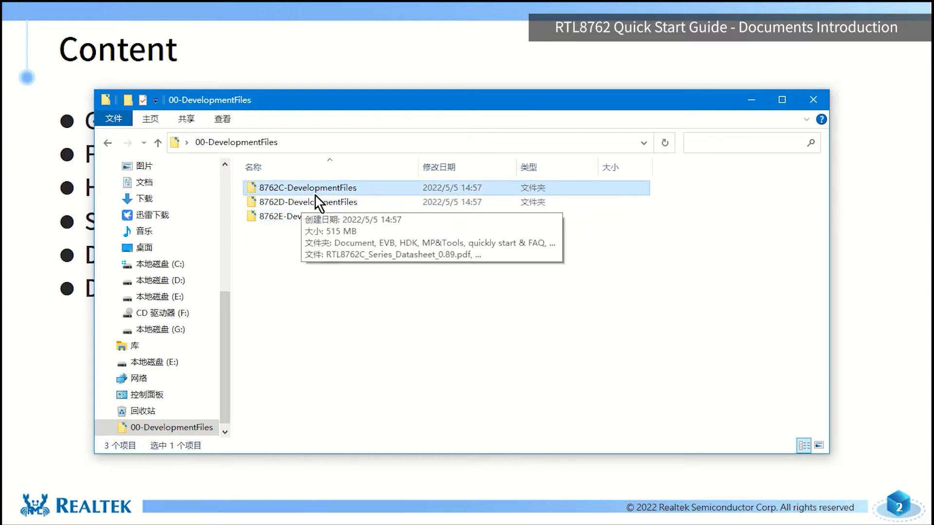
pyautogui.doubleClick(308, 187)
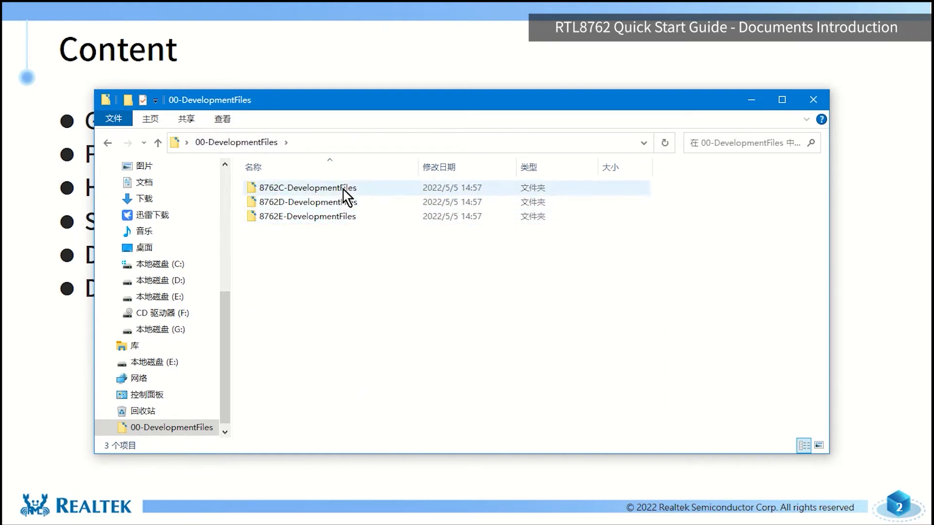
pyautogui.doubleClick(307, 202)
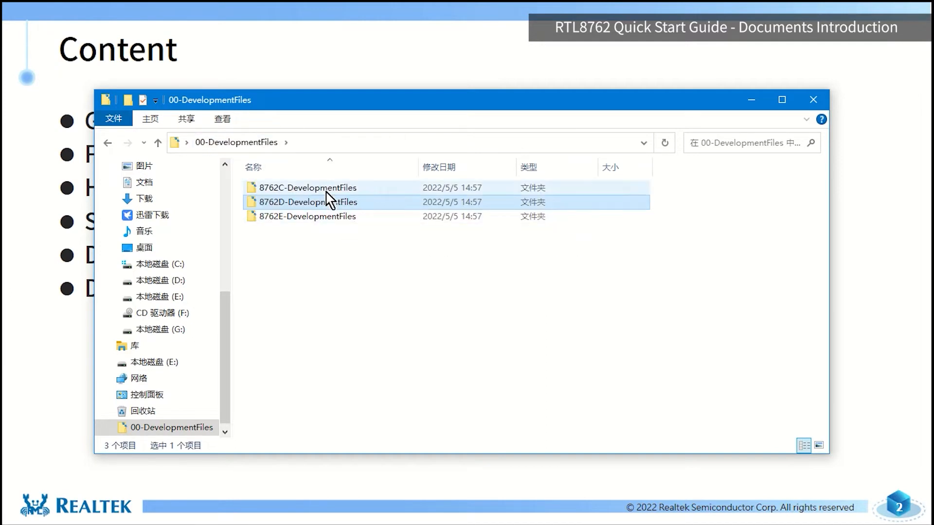
pyautogui.doubleClick(308, 216)
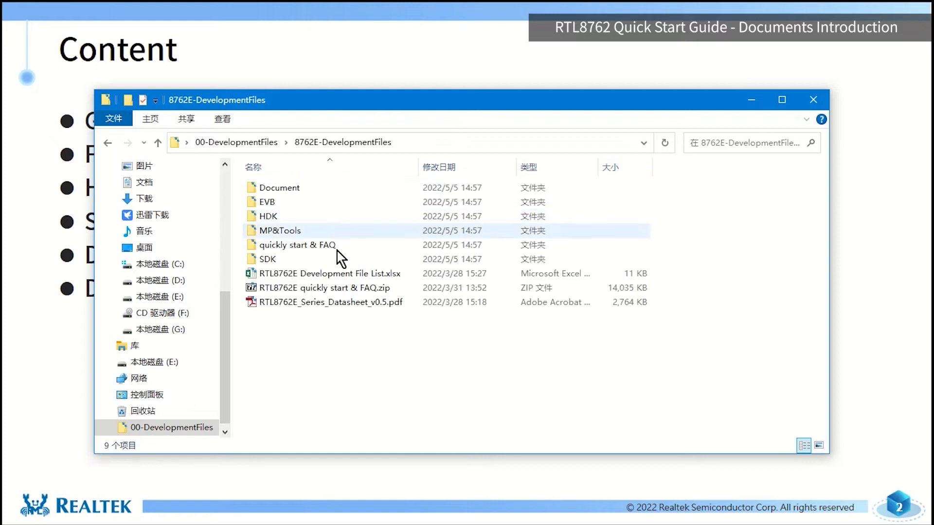
pyautogui.press('ctrl+a')
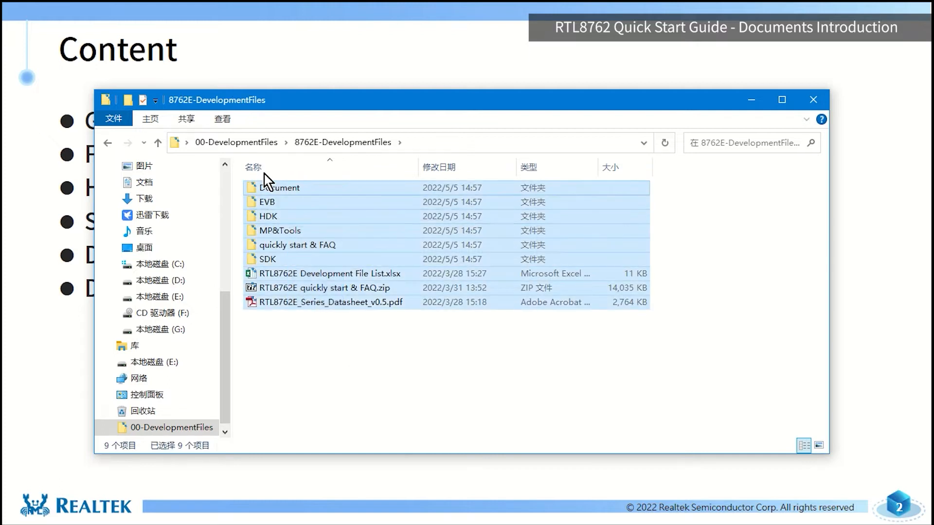
pyautogui.click(158, 142)
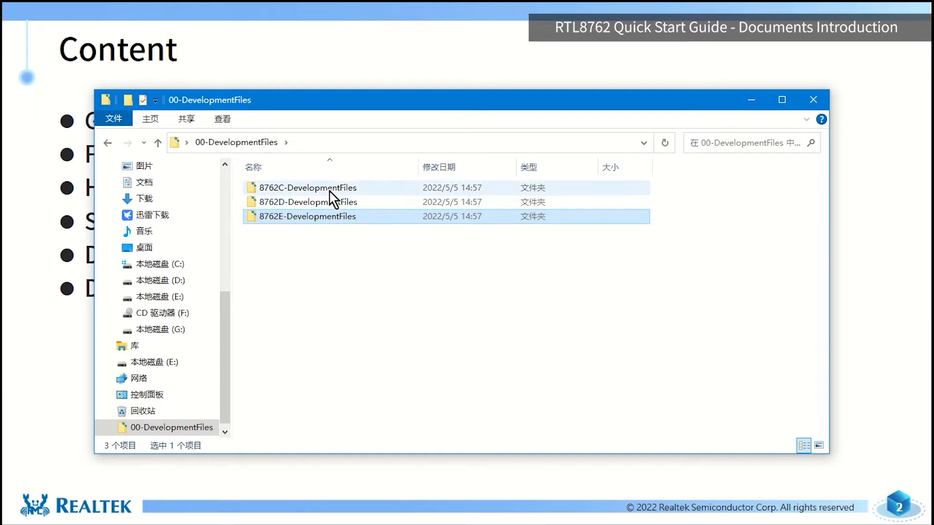
# Open 8762C-DevelopmentFiles, move the window right, and select its three RTL8762C datasheet PDFs
pyautogui.doubleClick(308, 187)
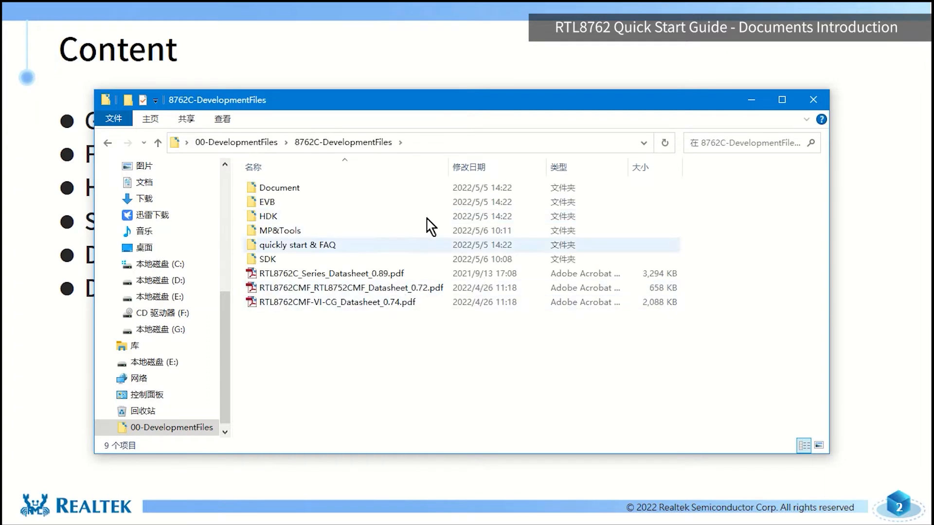
pyautogui.moveTo(430, 99); pyautogui.dragTo(520, 72)
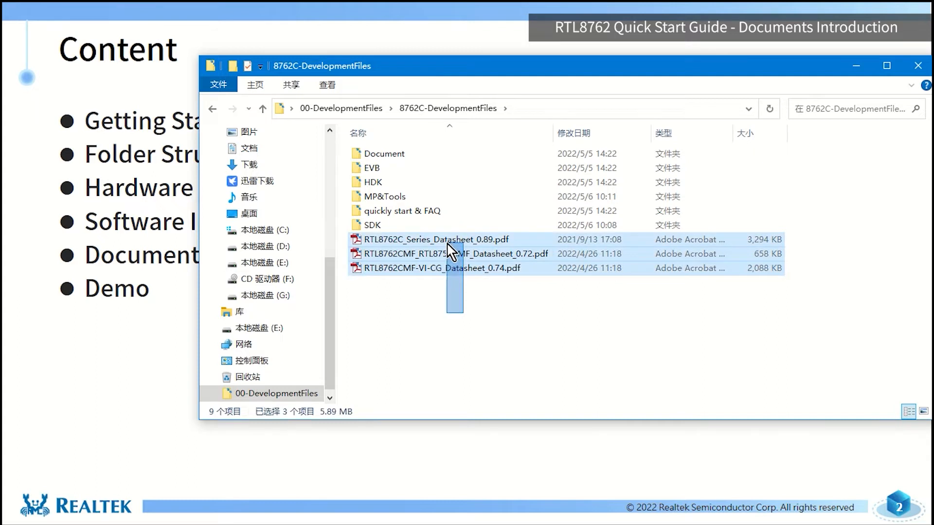
pyautogui.click(437, 253)
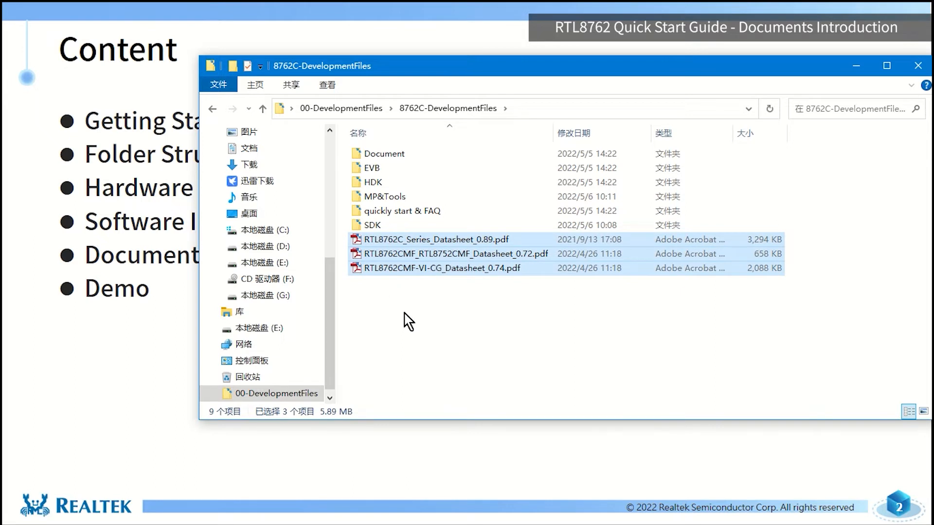
pyautogui.moveTo(411, 186)
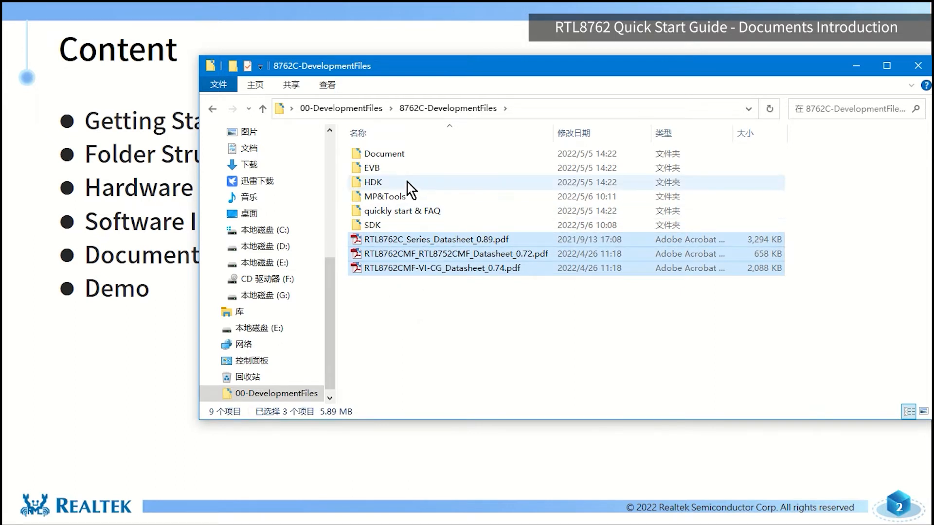
pyautogui.doubleClick(383, 153)
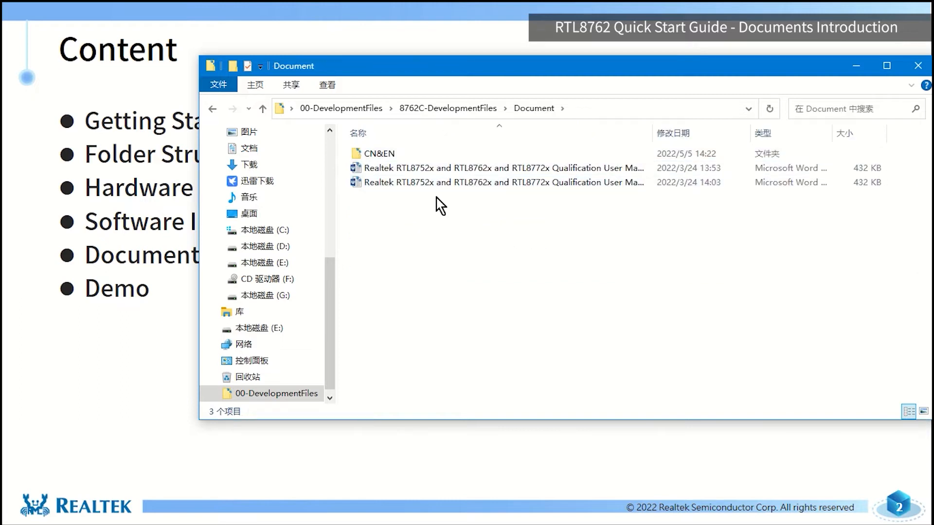
pyautogui.doubleClick(379, 153)
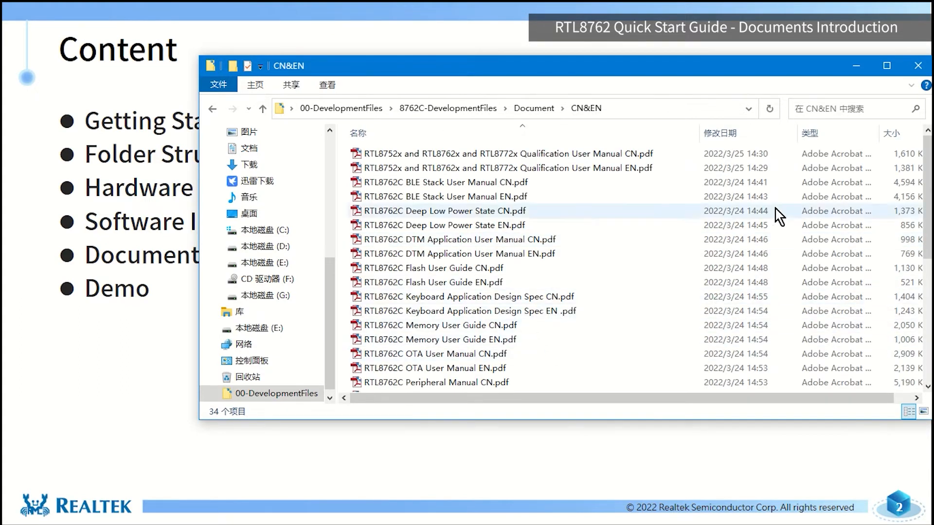
pyautogui.scroll(-3)
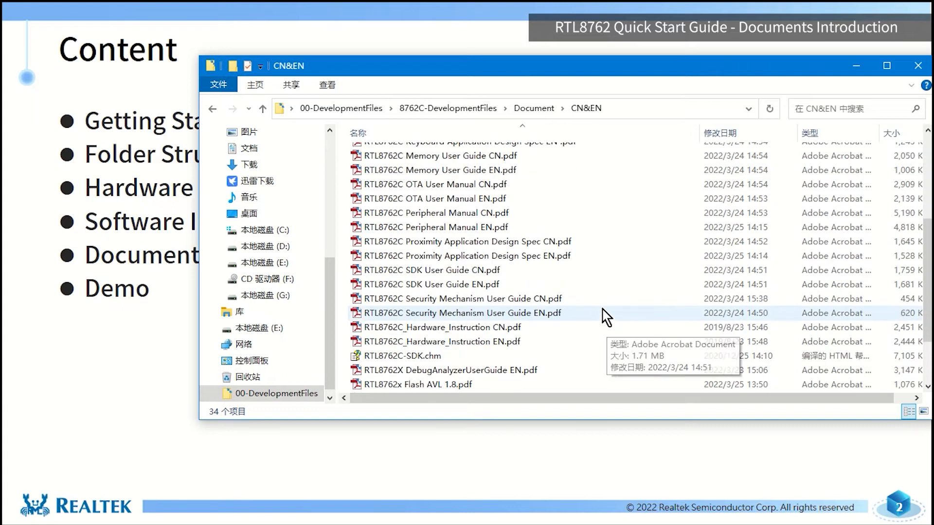
pyautogui.scroll(-3)
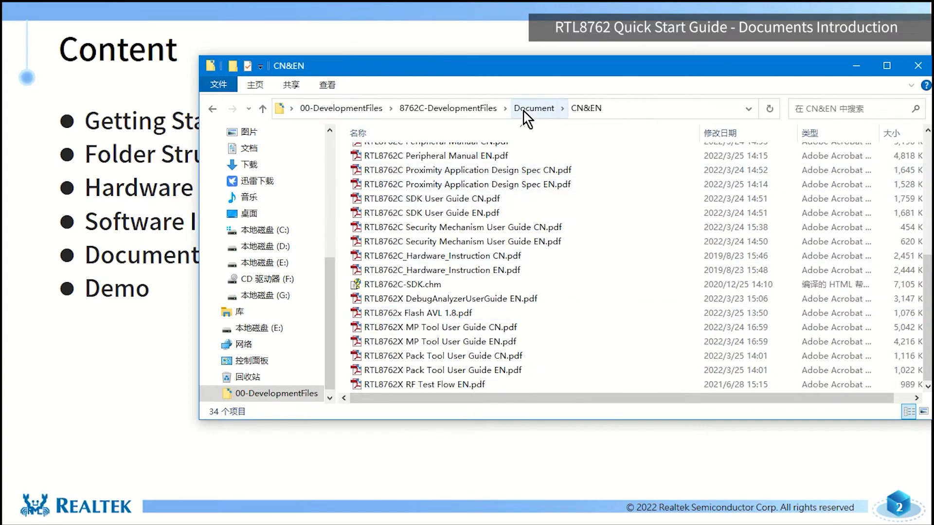
pyautogui.moveTo(548, 255)
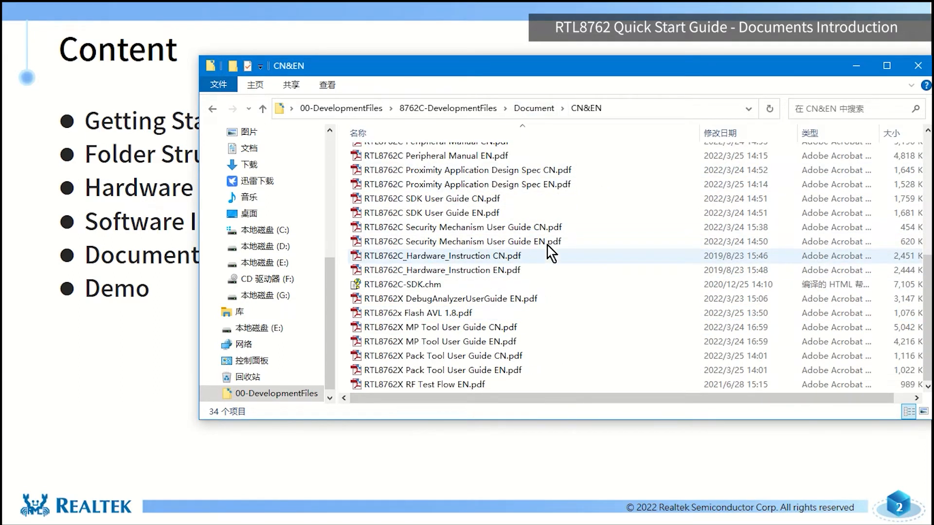
pyautogui.moveTo(548, 233)
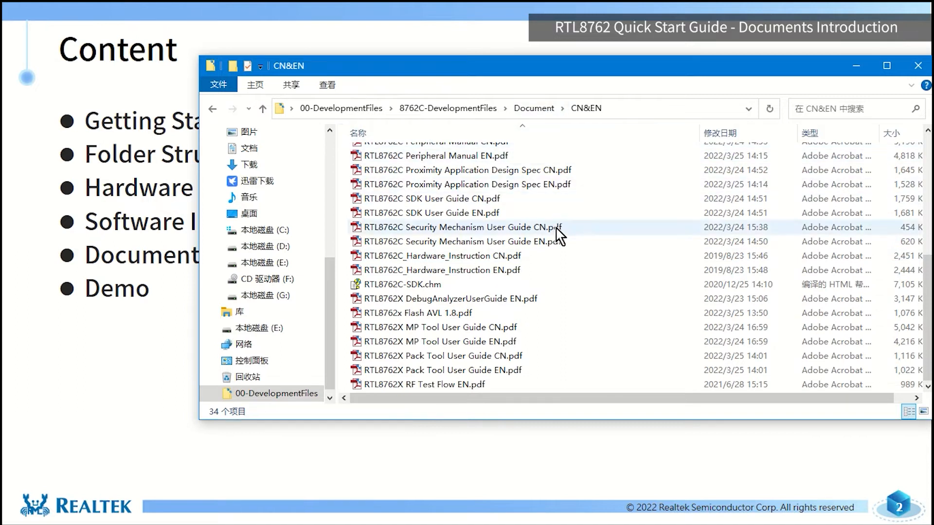
pyautogui.moveTo(534, 156)
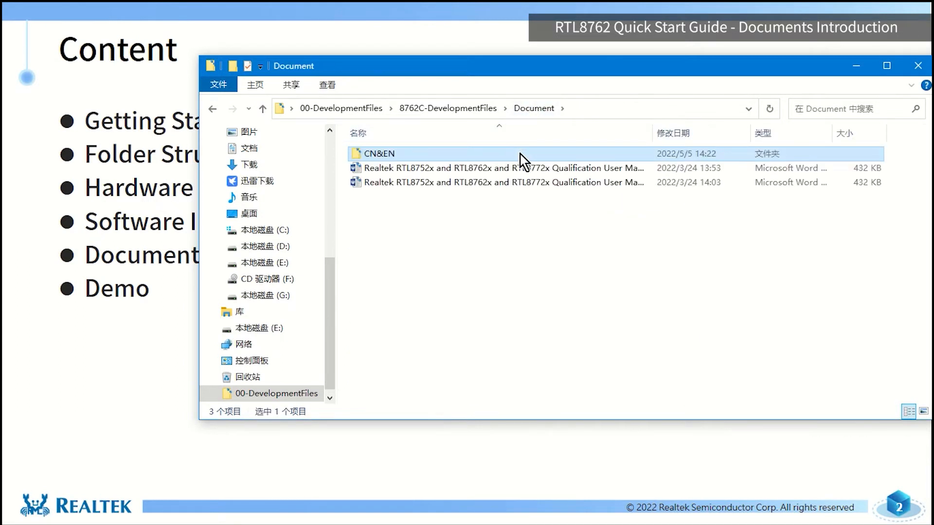
pyautogui.doubleClick(377, 153)
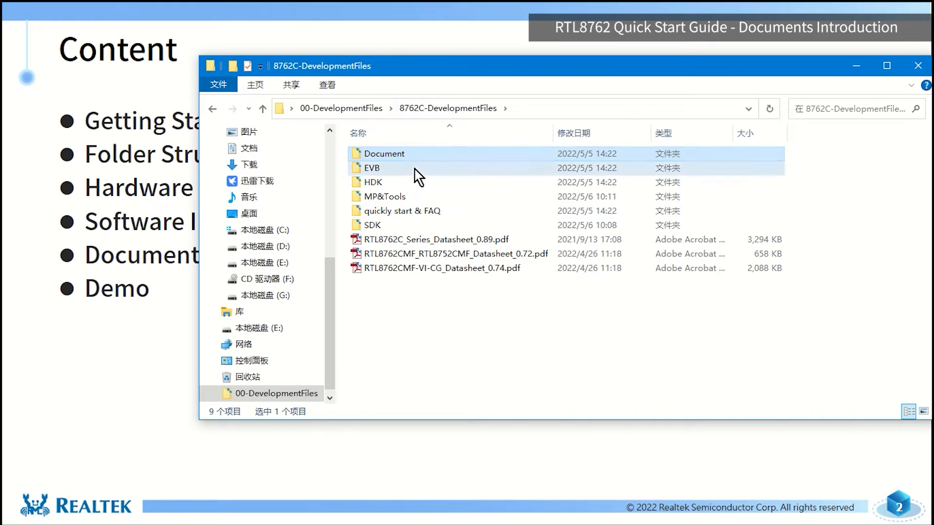
# Open the EVB folder holding the RTL8762C evaluation board user manuals
pyautogui.doubleClick(372, 167)
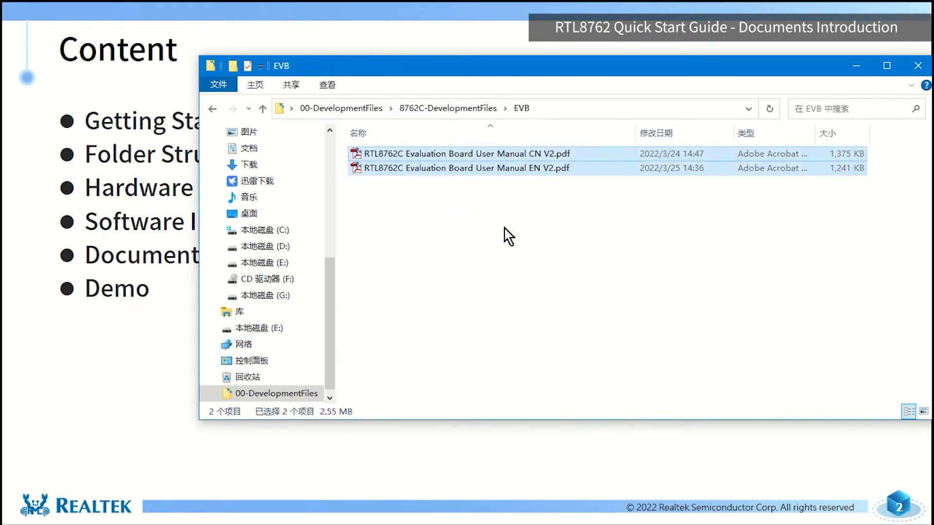
pyautogui.moveTo(507, 249)
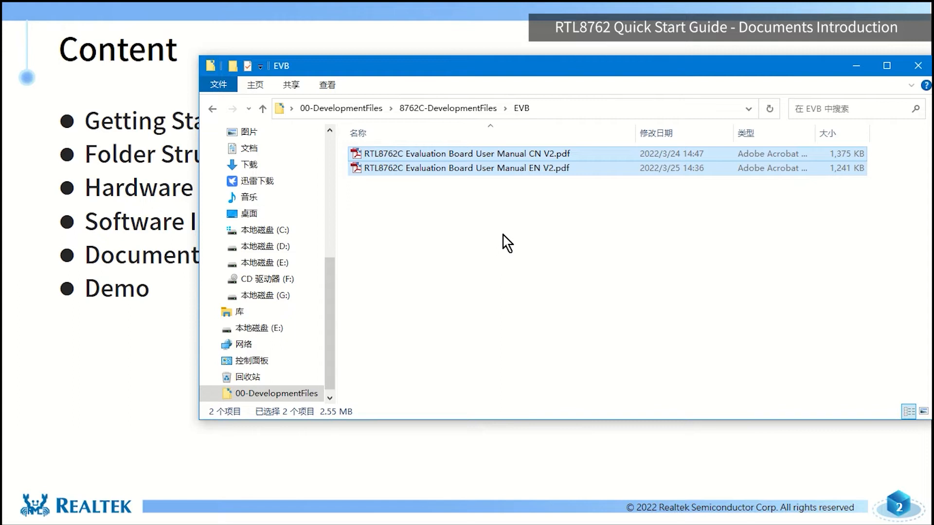
pyautogui.moveTo(490, 231)
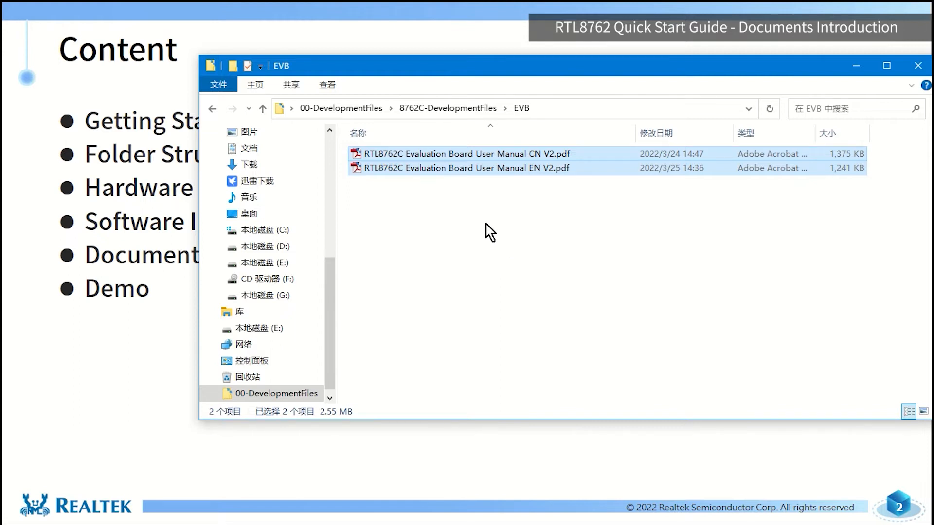
pyautogui.moveTo(489, 204)
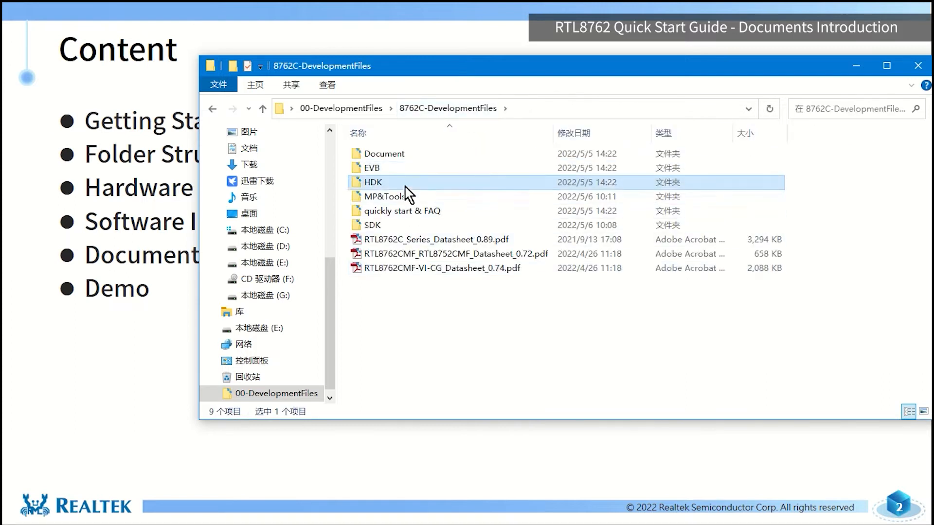
pyautogui.doubleClick(372, 181)
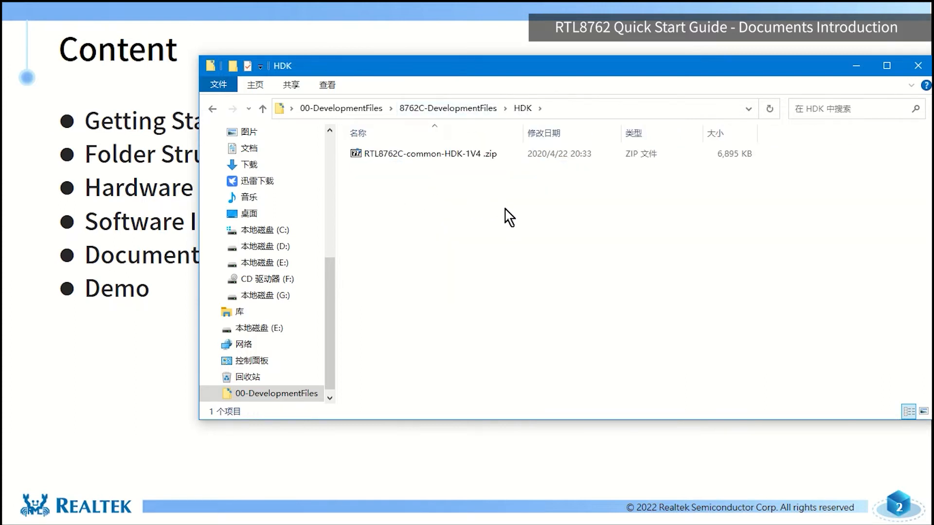
pyautogui.moveTo(513, 239)
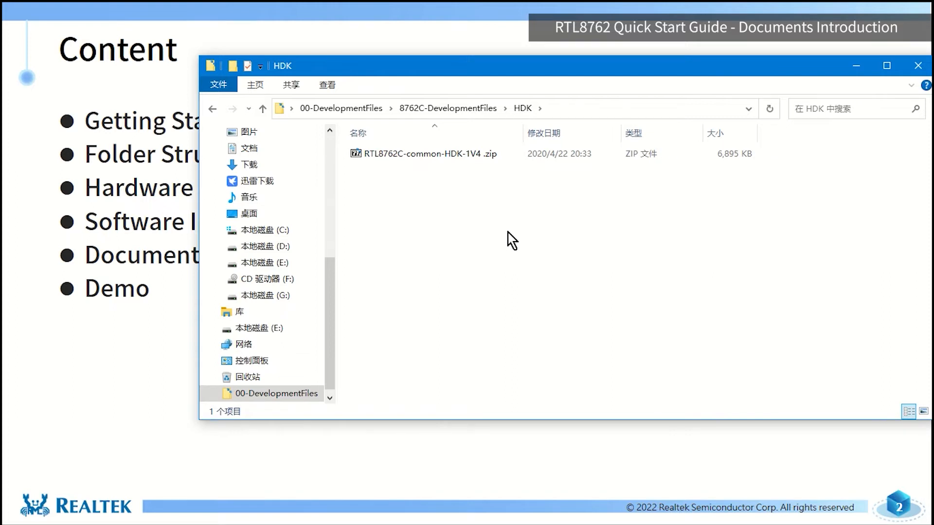
pyautogui.moveTo(497, 207)
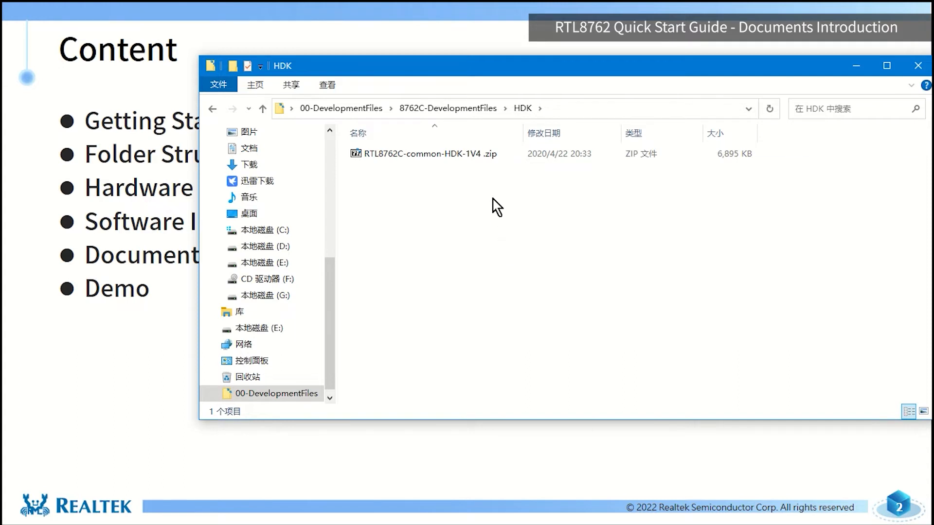
pyautogui.moveTo(477, 120)
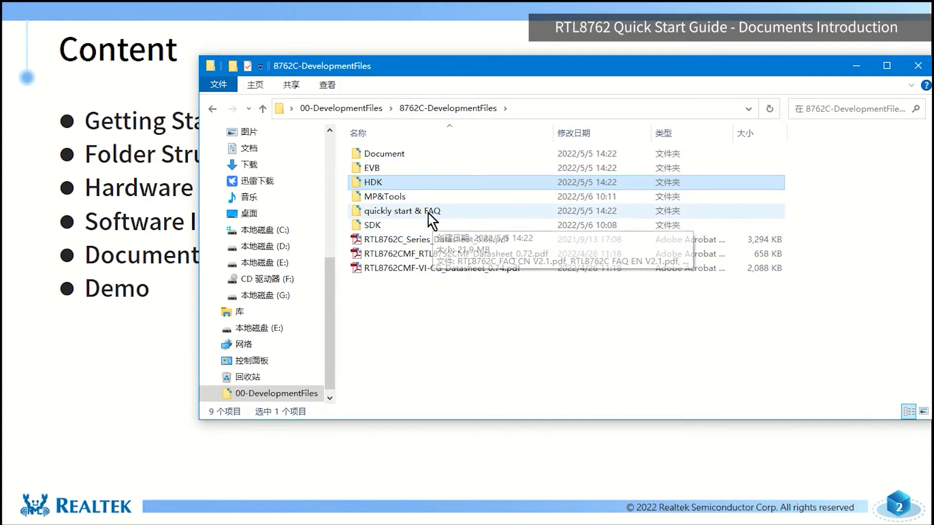
pyautogui.moveTo(419, 199)
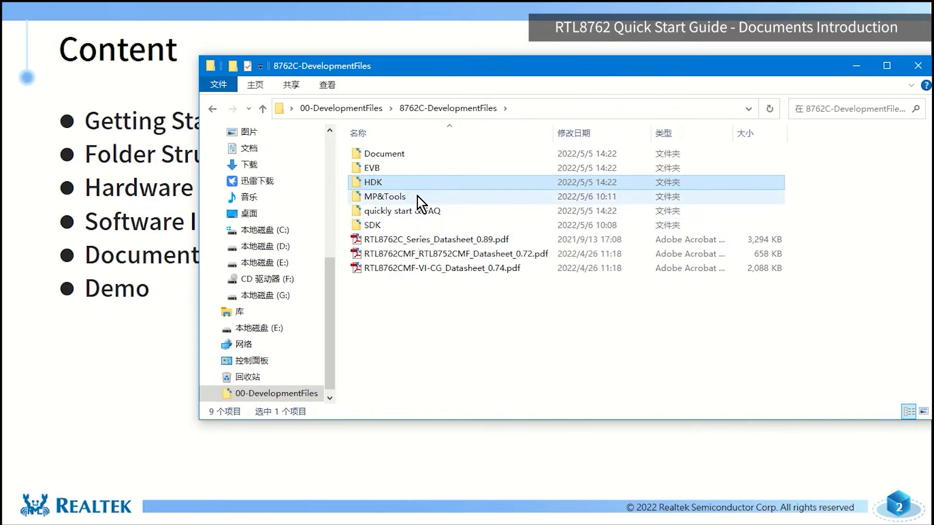
pyautogui.doubleClick(384, 196)
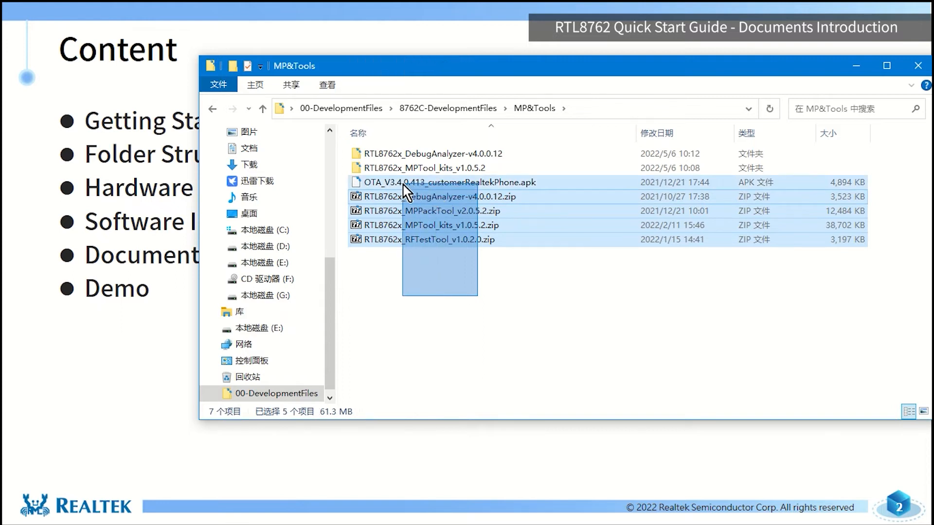
pyautogui.click(429, 239)
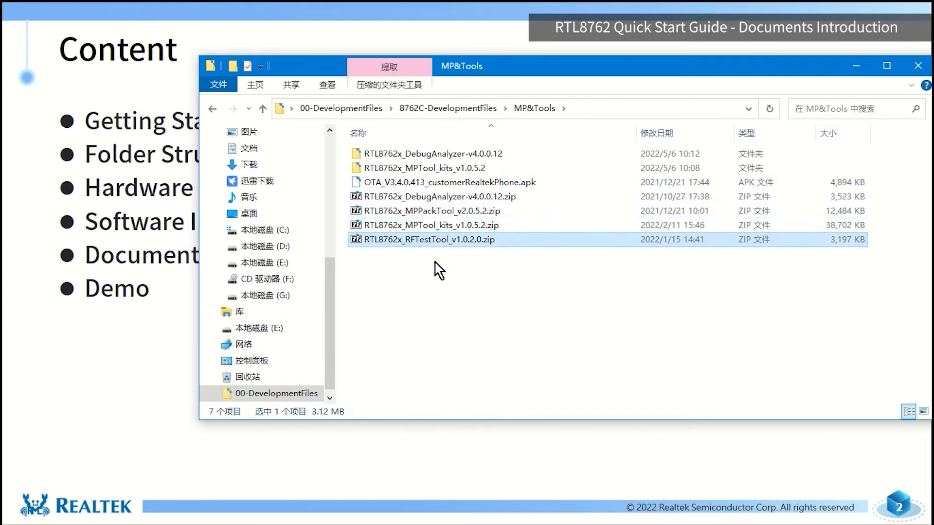
pyautogui.click(463, 309)
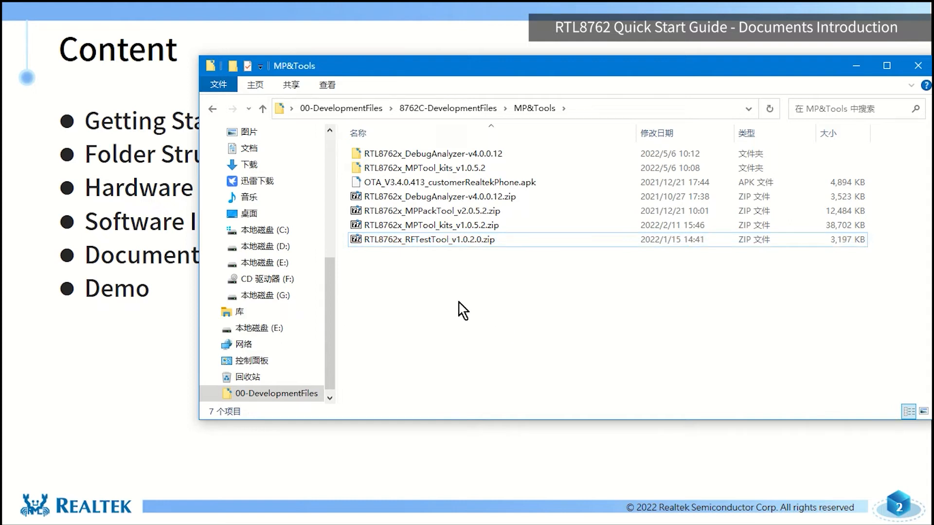
pyautogui.moveTo(497, 270)
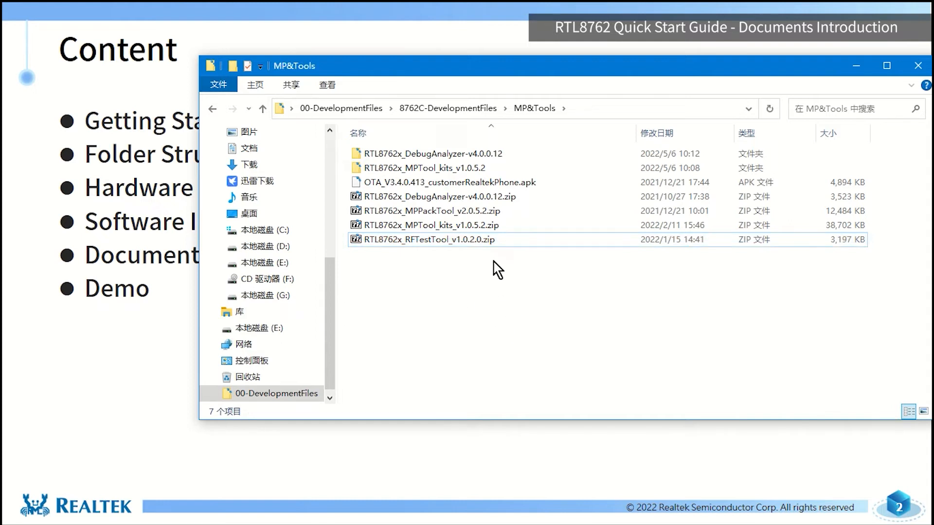
pyautogui.click(261, 108)
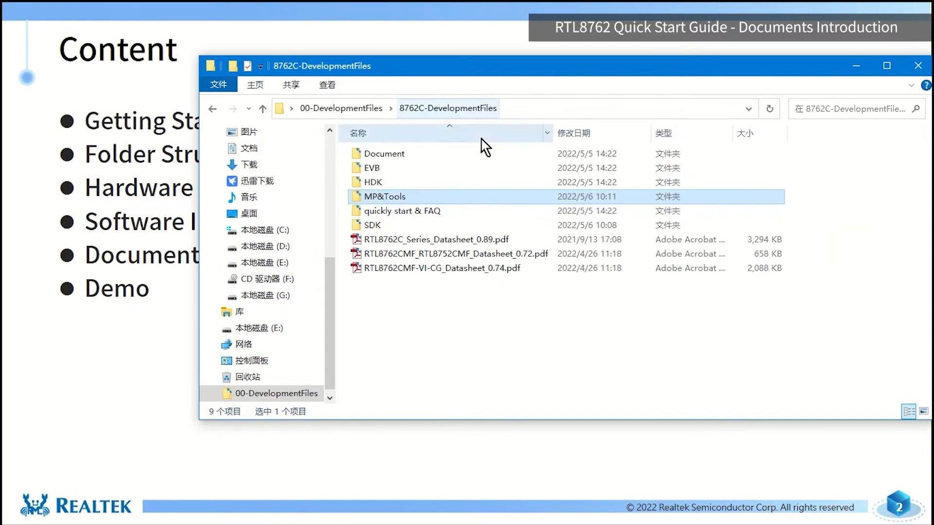
pyautogui.doubleClick(403, 210)
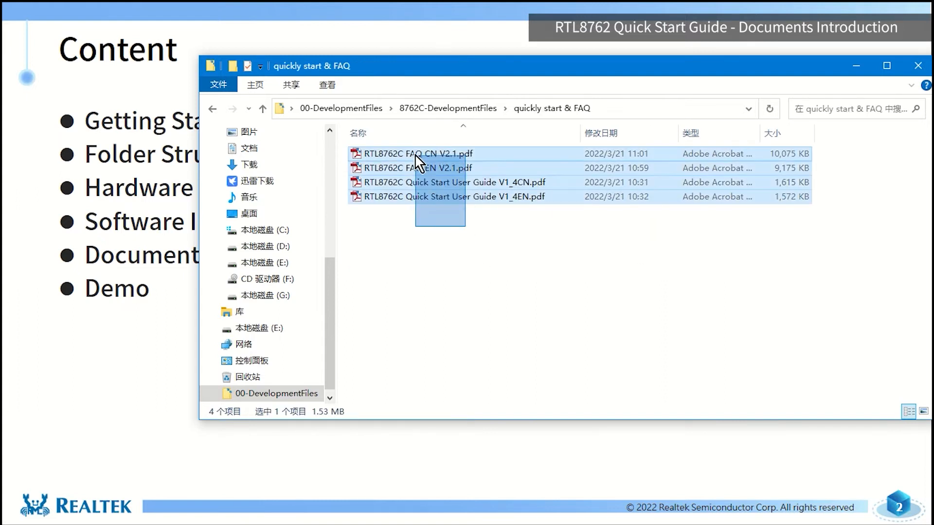
pyautogui.click(415, 233)
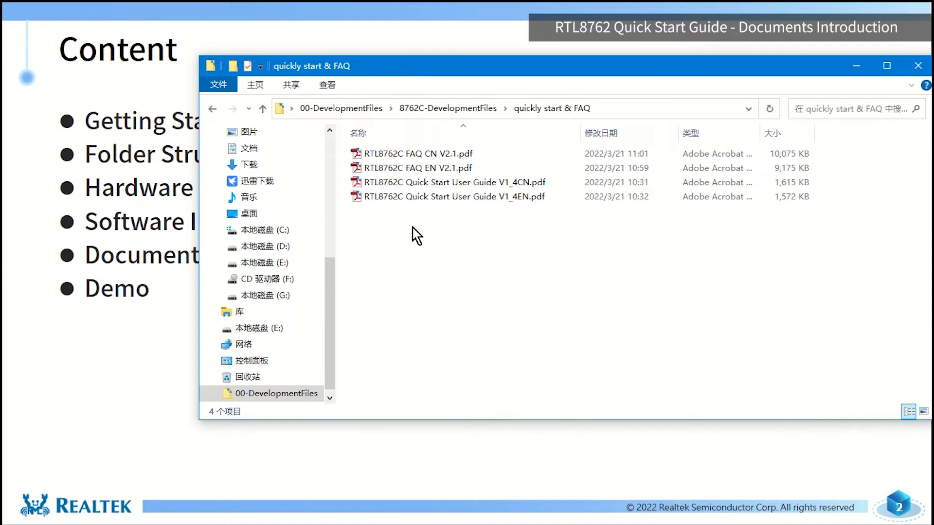
pyautogui.click(453, 182)
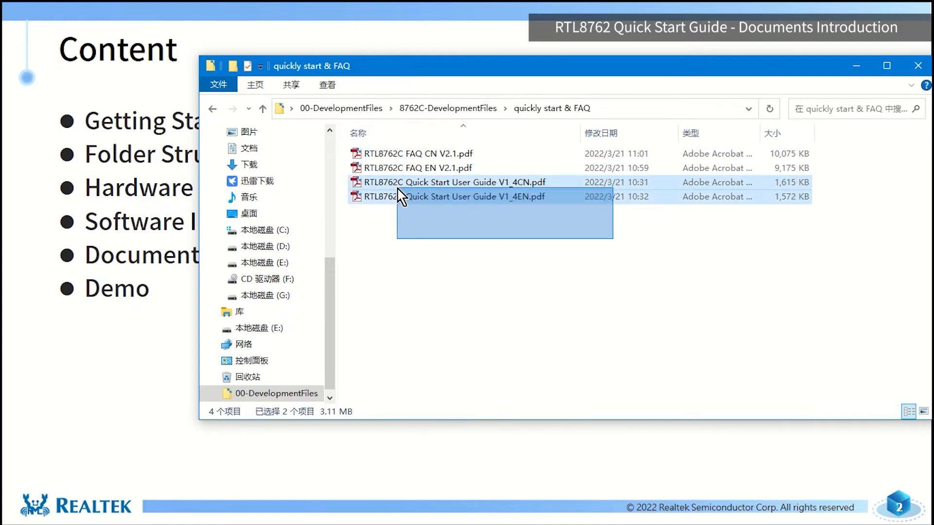
pyautogui.click(420, 245)
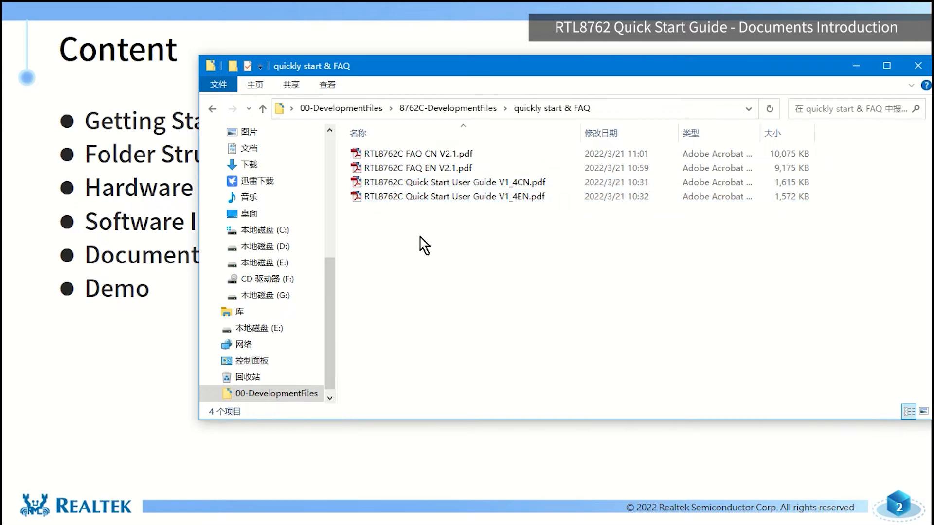
pyautogui.moveTo(392, 233)
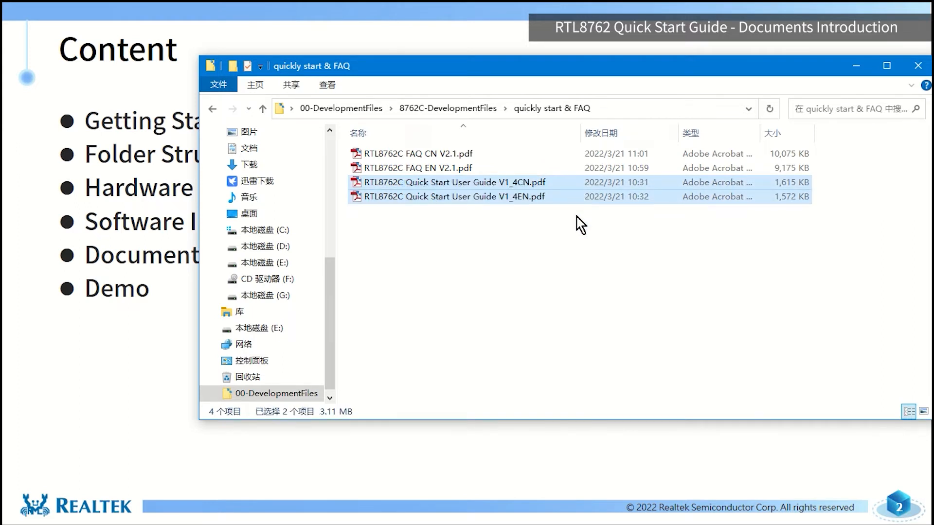
pyautogui.click(406, 168)
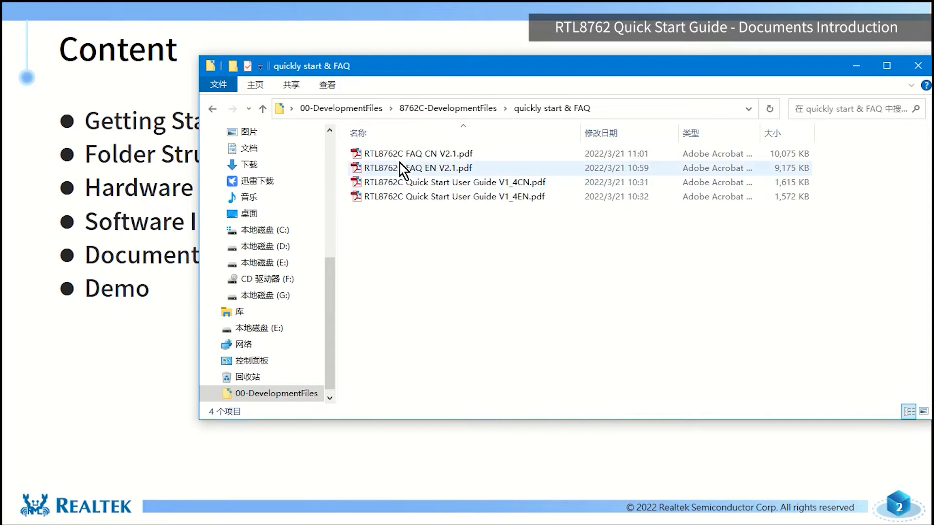
pyautogui.moveTo(409, 183)
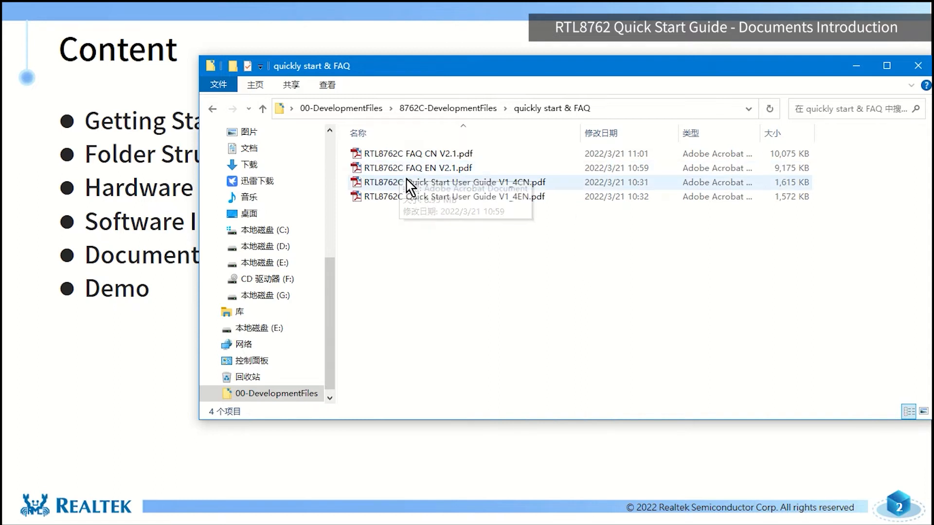
pyautogui.moveTo(448, 184)
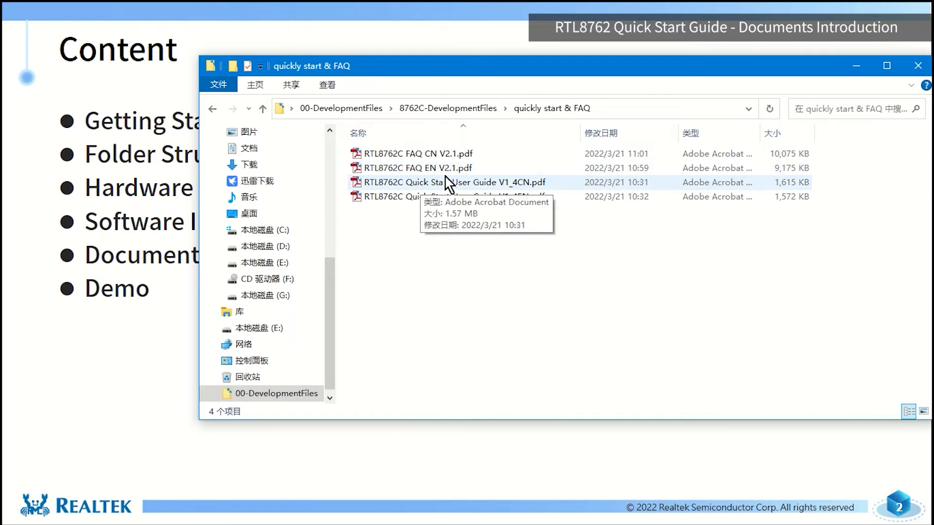
pyautogui.moveTo(447, 167)
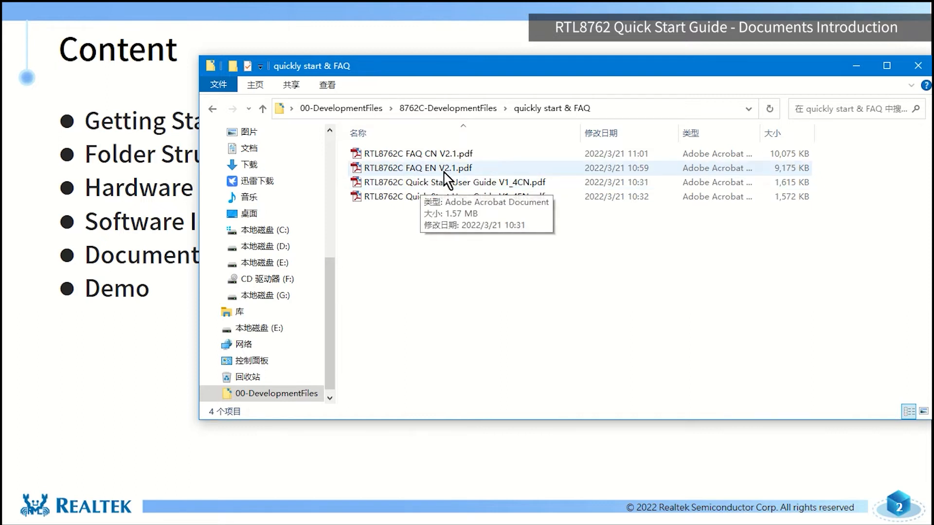
pyautogui.moveTo(453, 186)
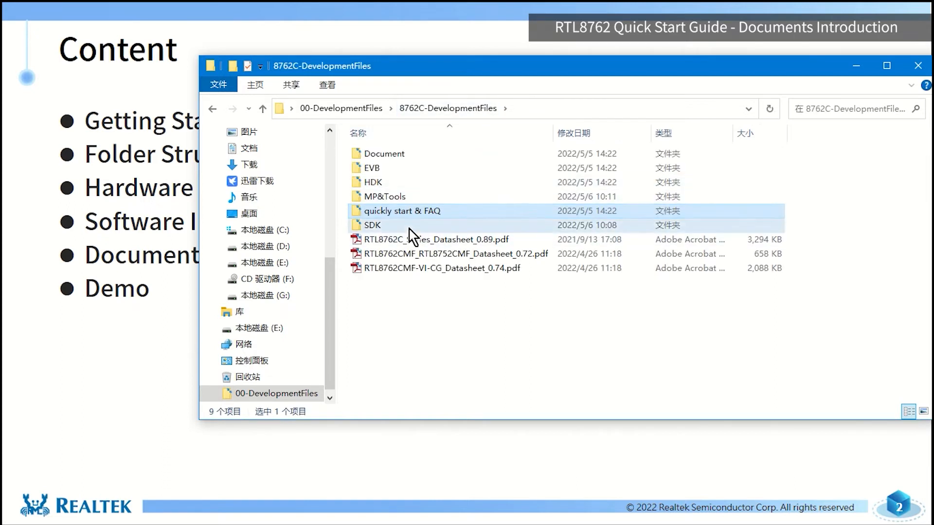
# Open the SDK folder and select the OTA_SDK_V3.3.15, SDK-v1.2.0 and sdk-gcc-v0.0.5 archives
pyautogui.doubleClick(372, 226)
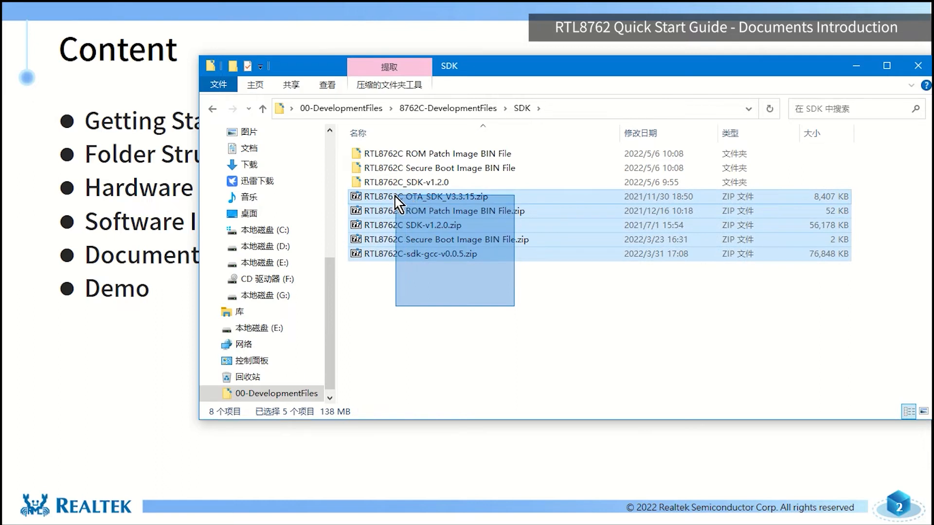
pyautogui.moveTo(429, 244)
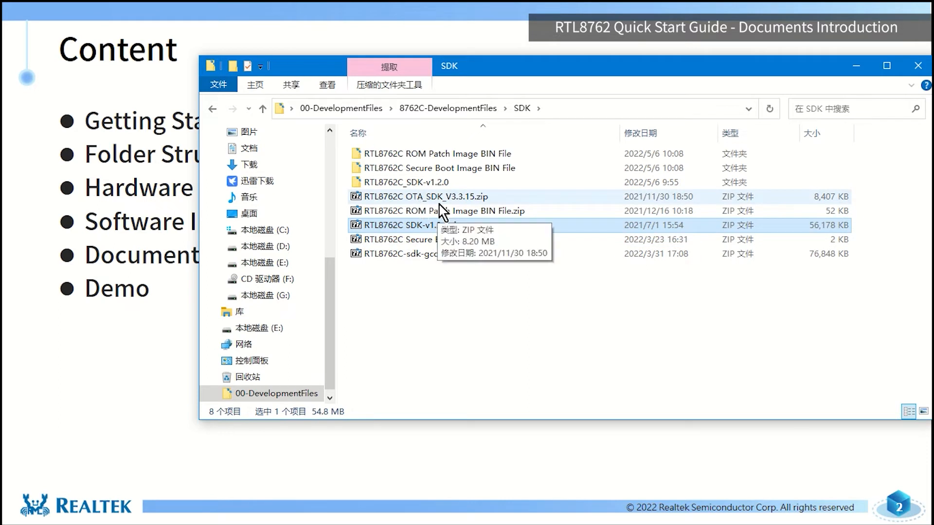
pyautogui.click(425, 196)
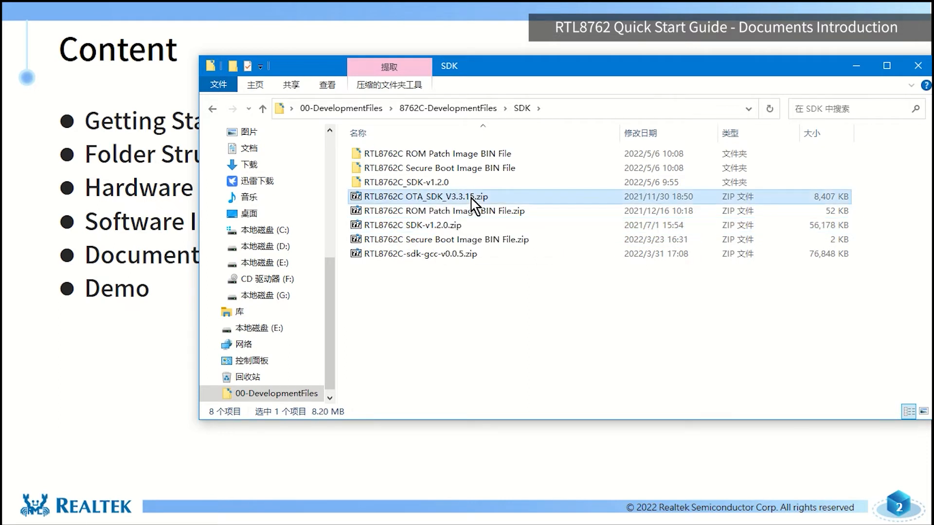
pyautogui.click(417, 226)
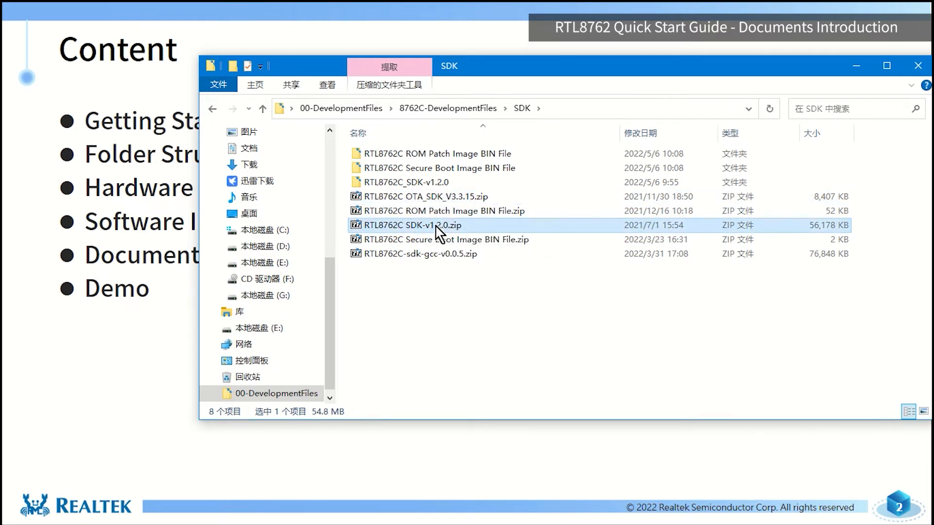
pyautogui.moveTo(444, 235)
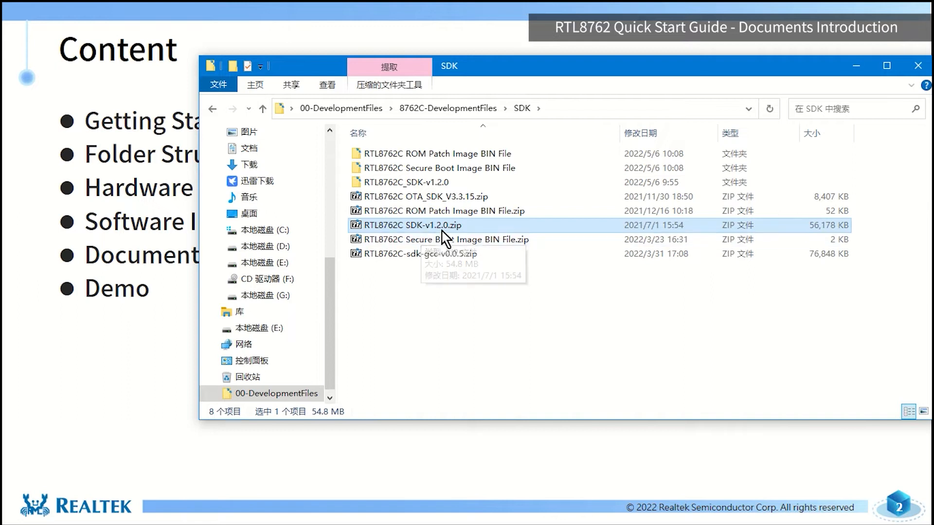
pyautogui.moveTo(395, 269)
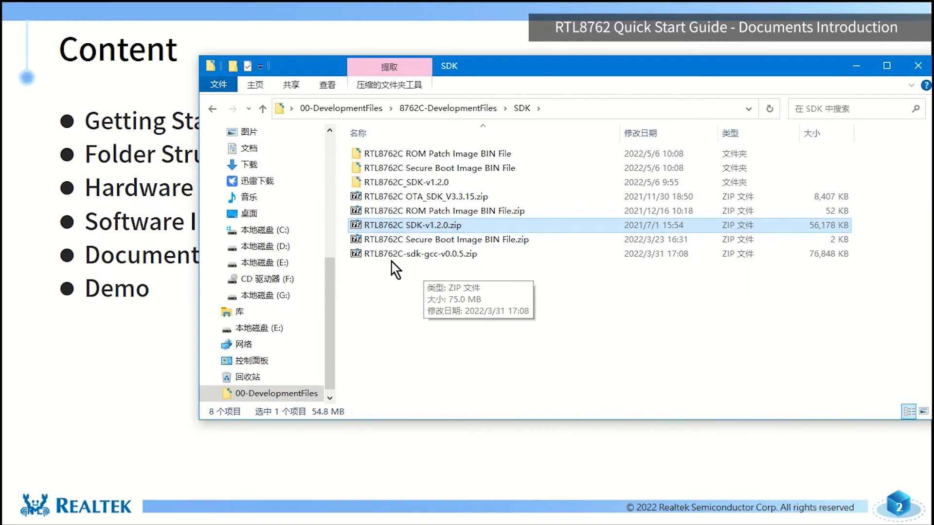
pyautogui.click(417, 253)
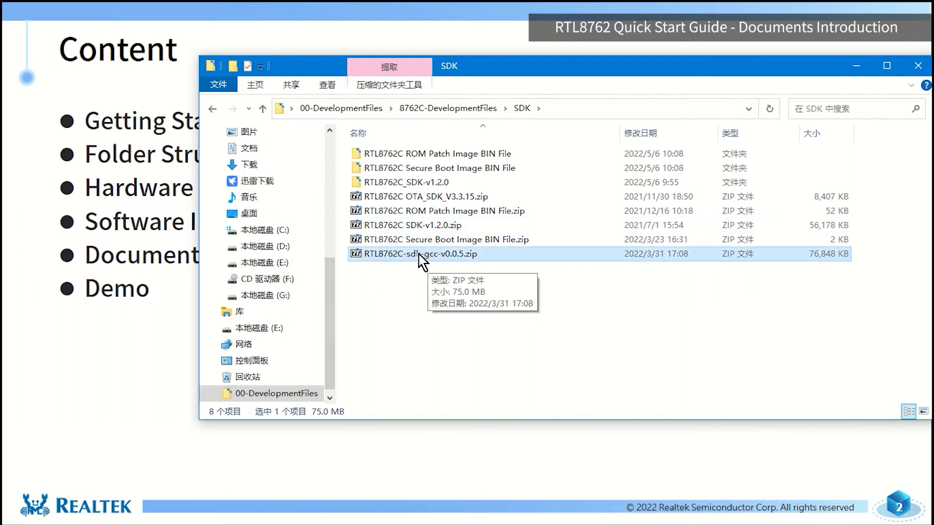
pyautogui.moveTo(470, 218)
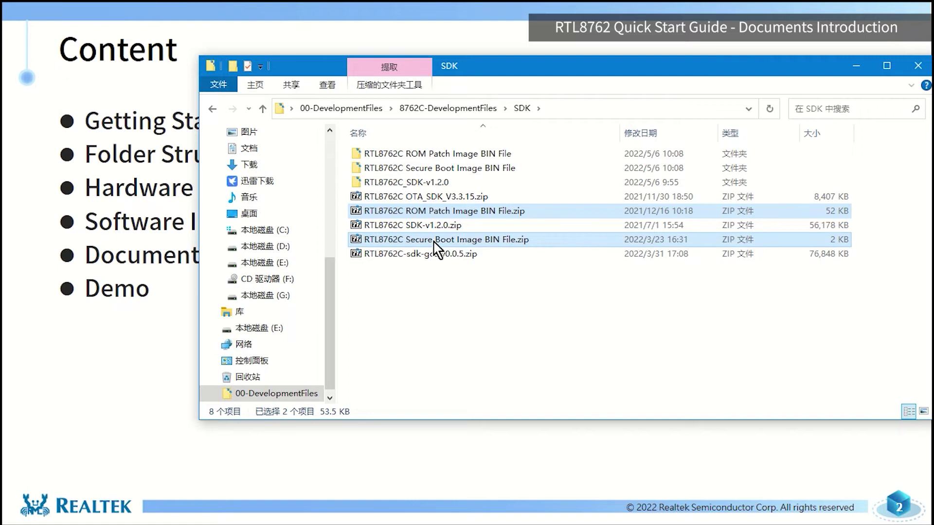
pyautogui.moveTo(499, 250)
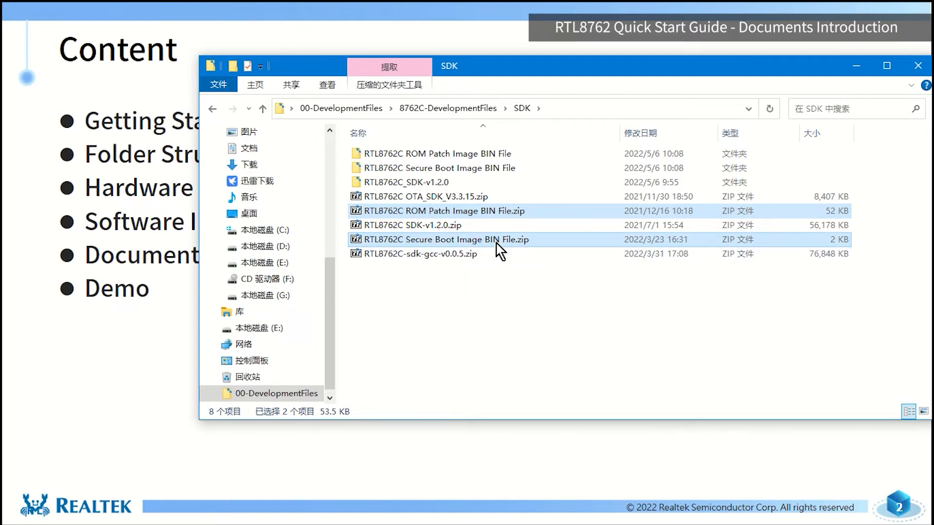
pyautogui.moveTo(507, 303)
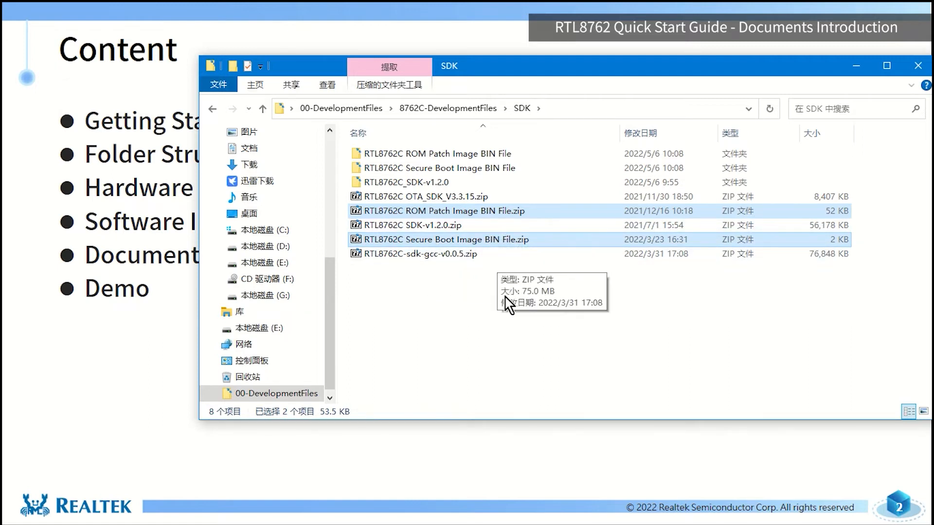
pyautogui.moveTo(454, 304)
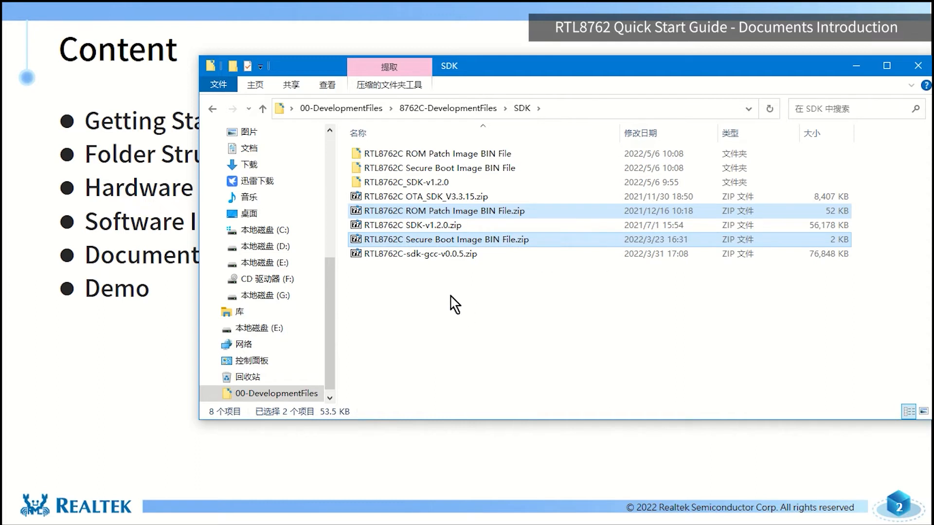
pyautogui.moveTo(459, 299)
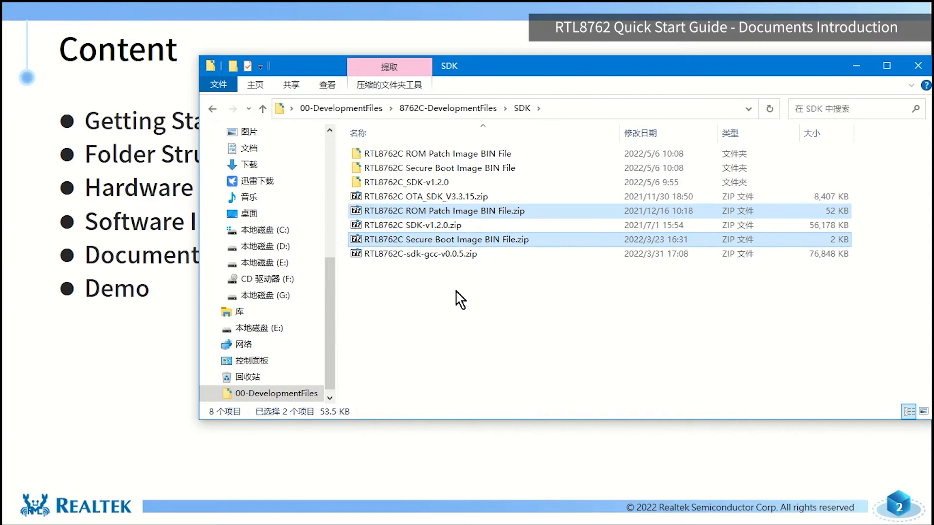
pyautogui.moveTo(465, 254)
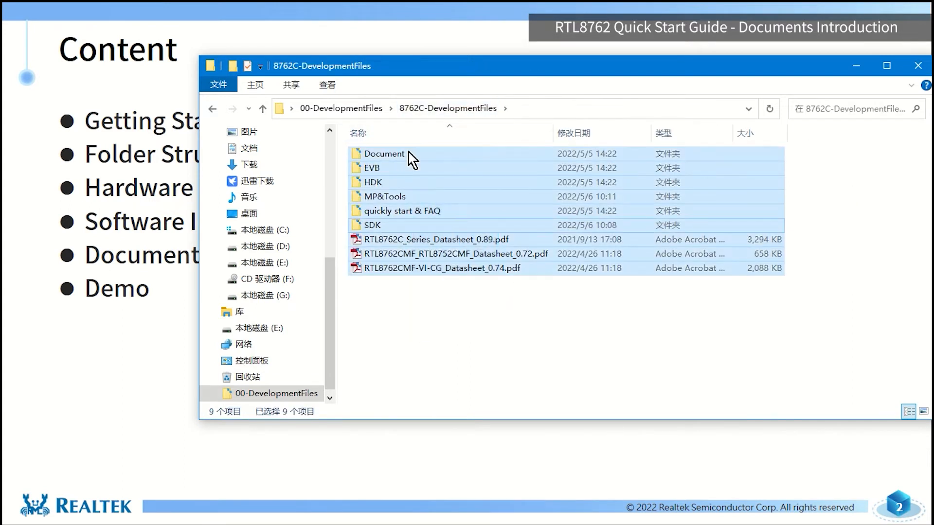
pyautogui.moveTo(586, 331)
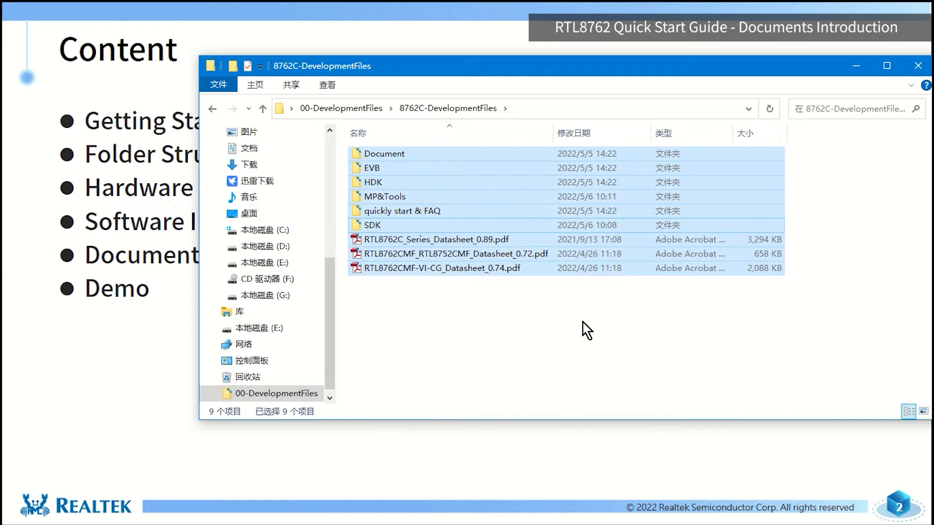
pyautogui.moveTo(592, 320)
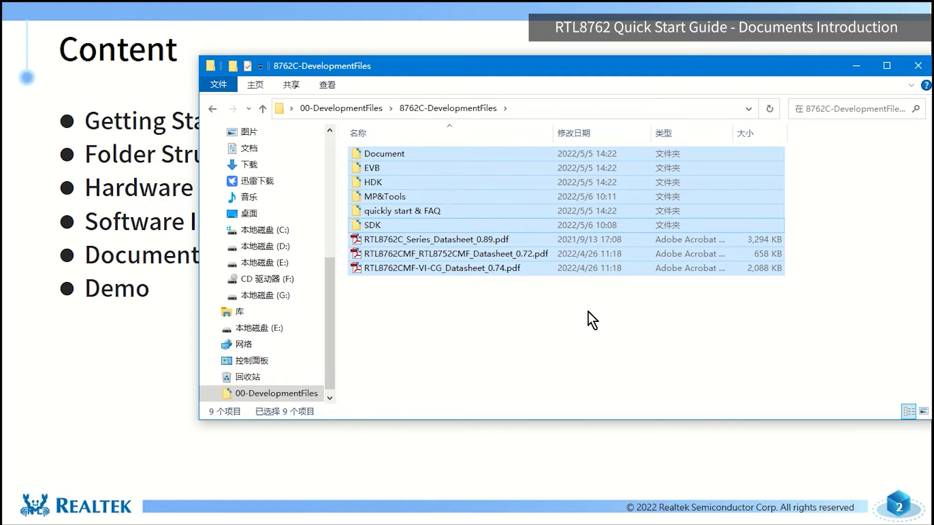
pyautogui.moveTo(449, 340)
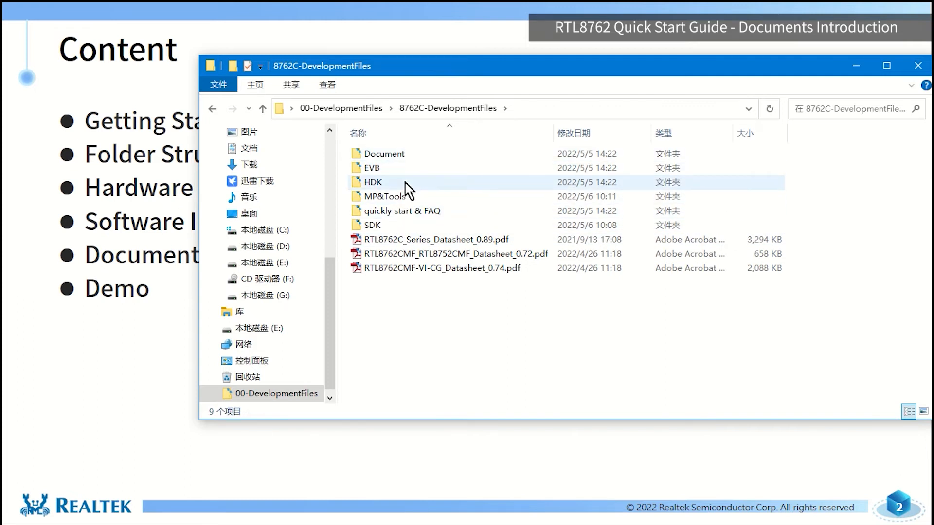
# Open the EVB manual EN V2 PDF and jump to chapter 1 via the Bookmarks pane
pyautogui.doubleClick(374, 181)
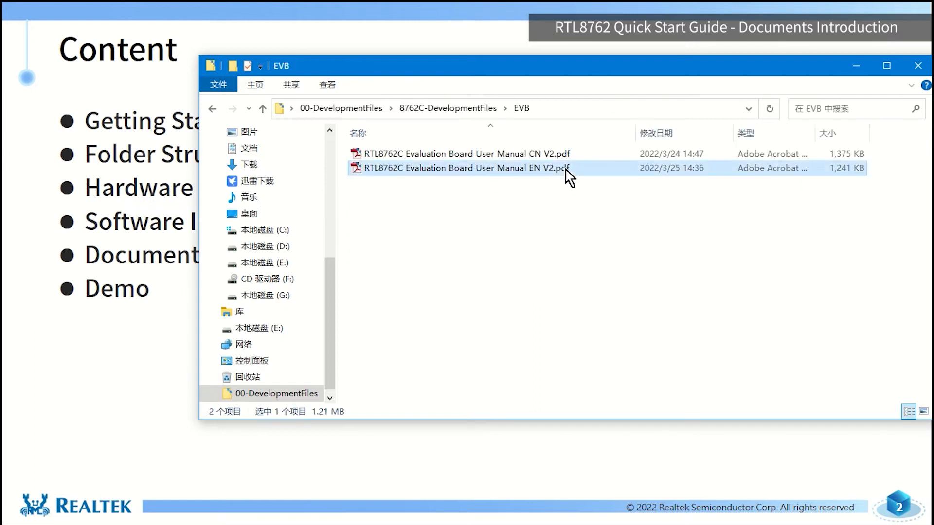
pyautogui.doubleClick(462, 167)
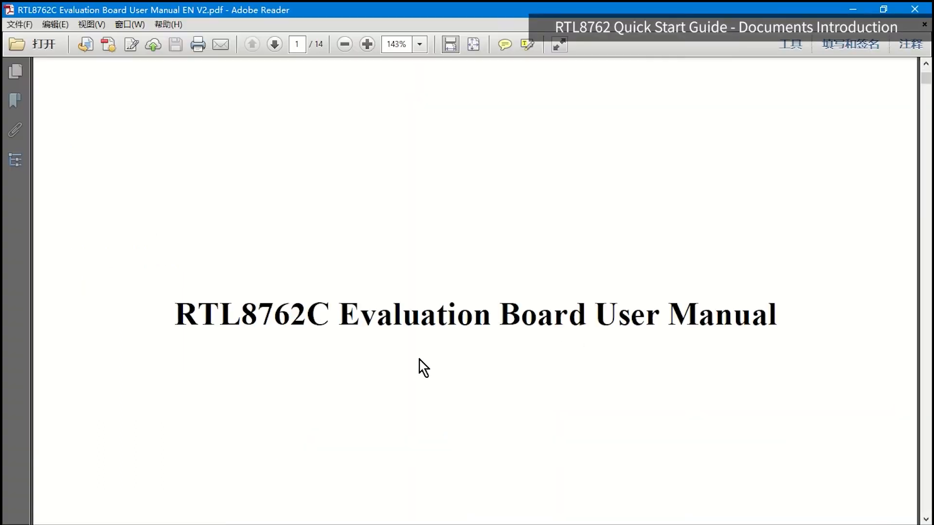
pyautogui.click(15, 101)
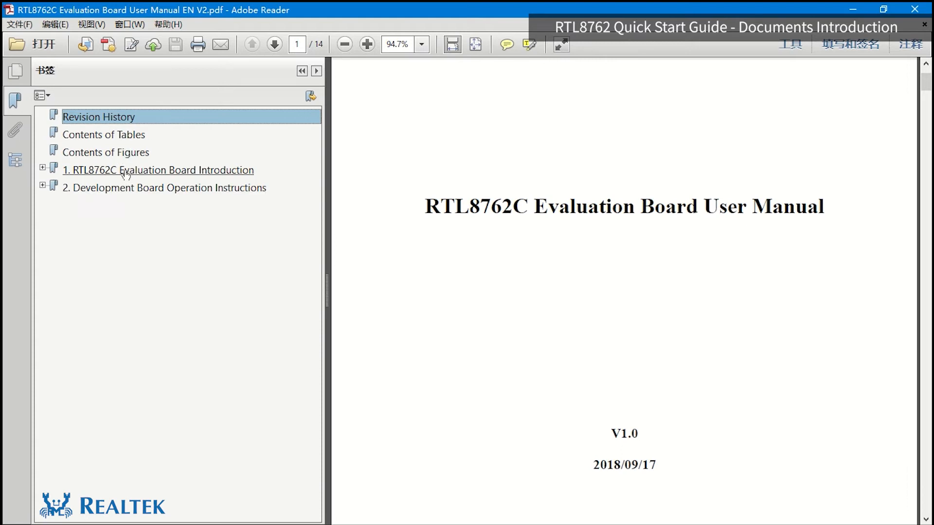
pyautogui.click(159, 170)
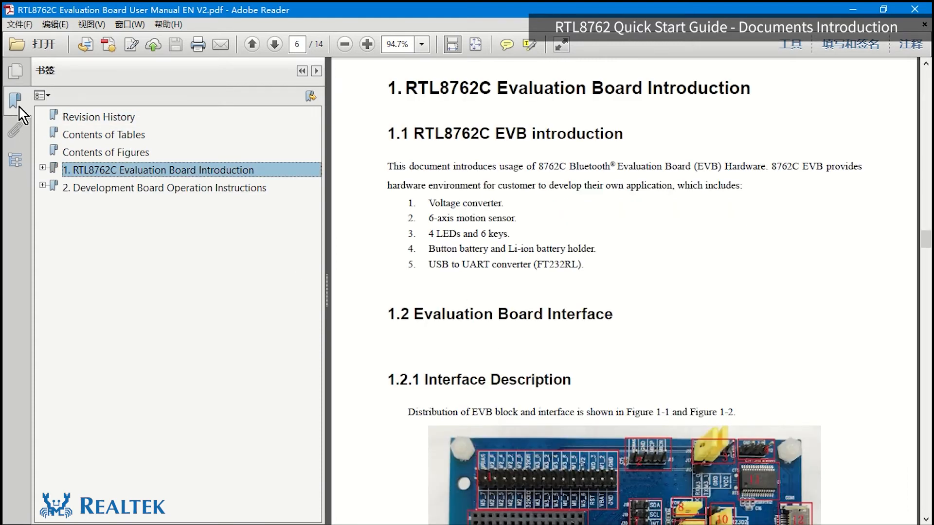
# Hide the bookmarks pane to enlarge the EVB manual's pages
pyautogui.click(367, 44)
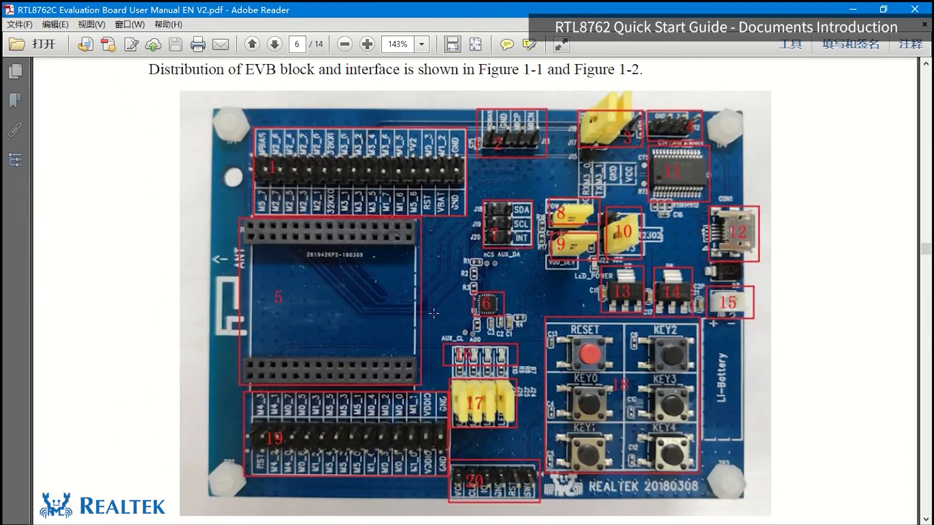
pyautogui.moveTo(522, 257)
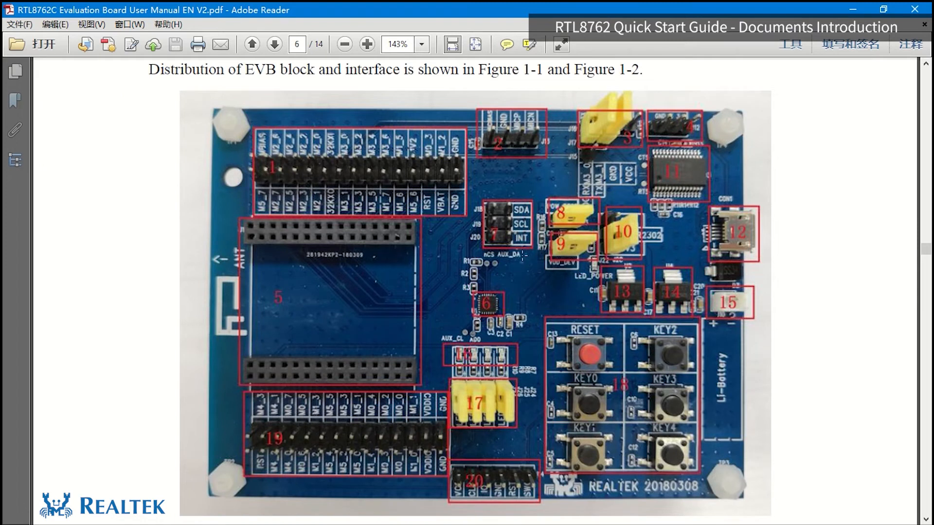
pyautogui.moveTo(337, 260)
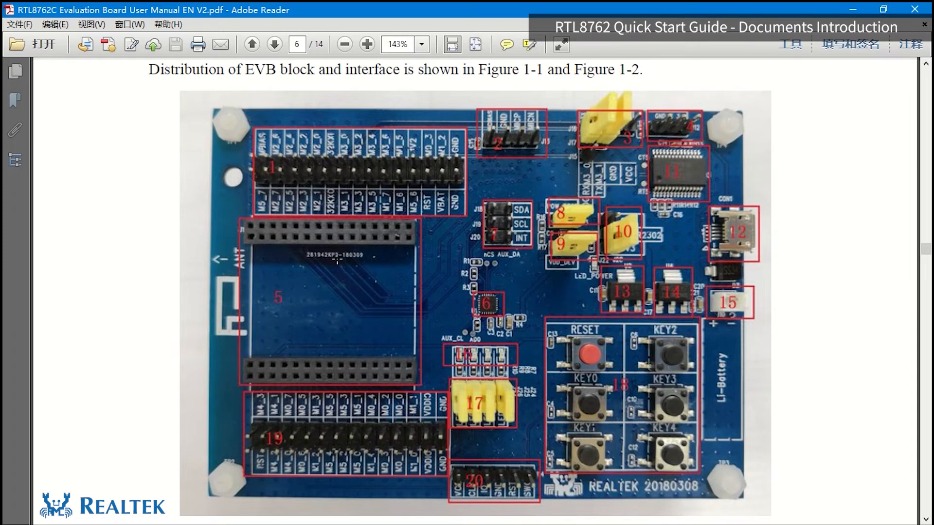
pyautogui.moveTo(623, 242)
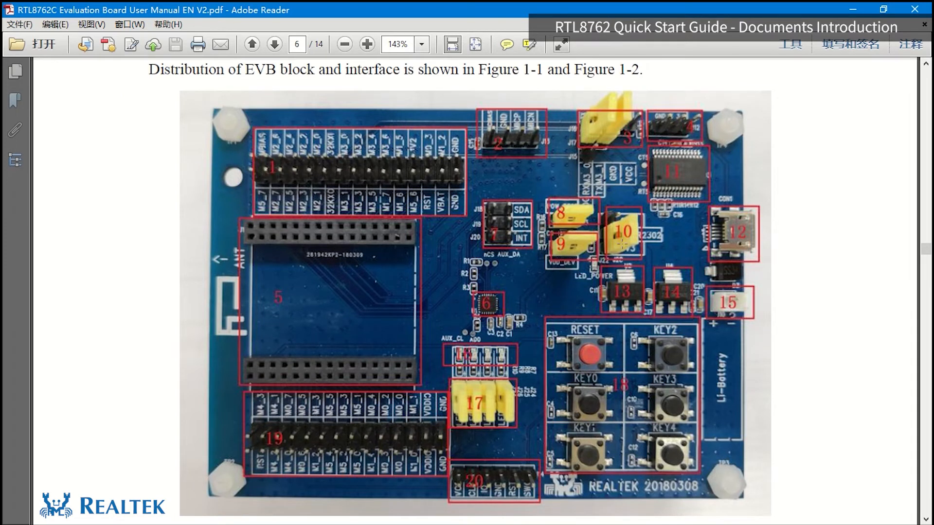
pyautogui.moveTo(619, 125)
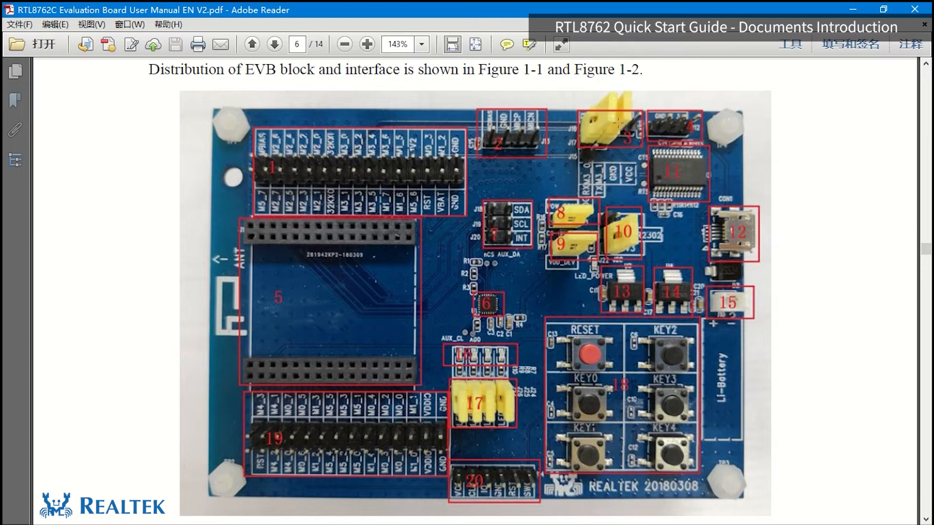
pyautogui.moveTo(526, 423)
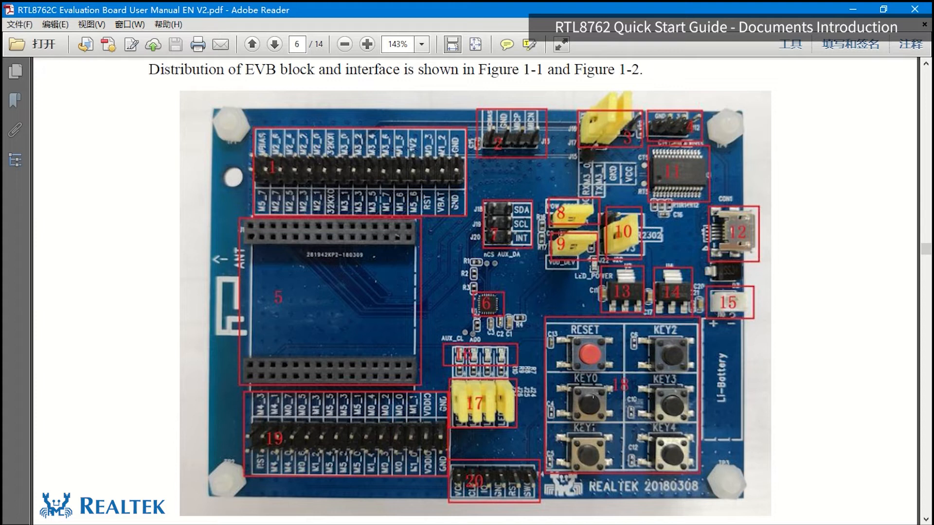
pyautogui.moveTo(622, 385)
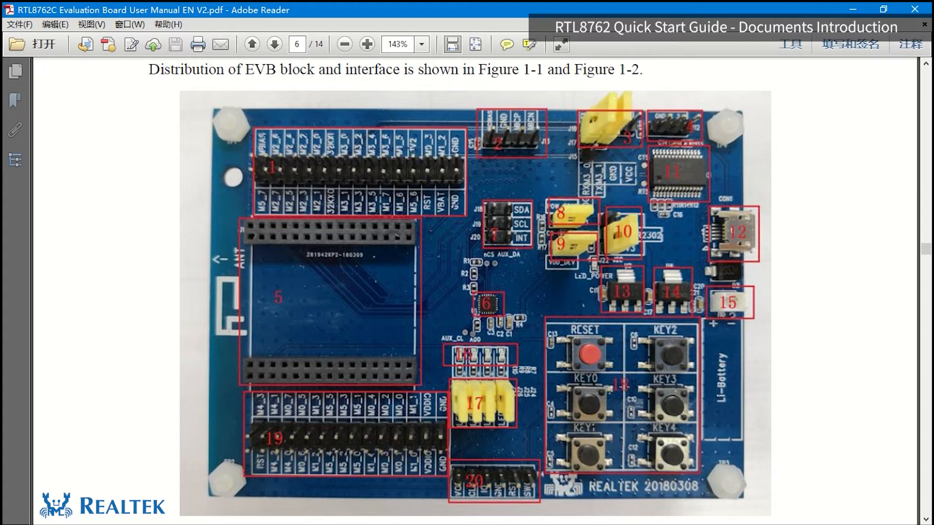
pyautogui.moveTo(570, 425)
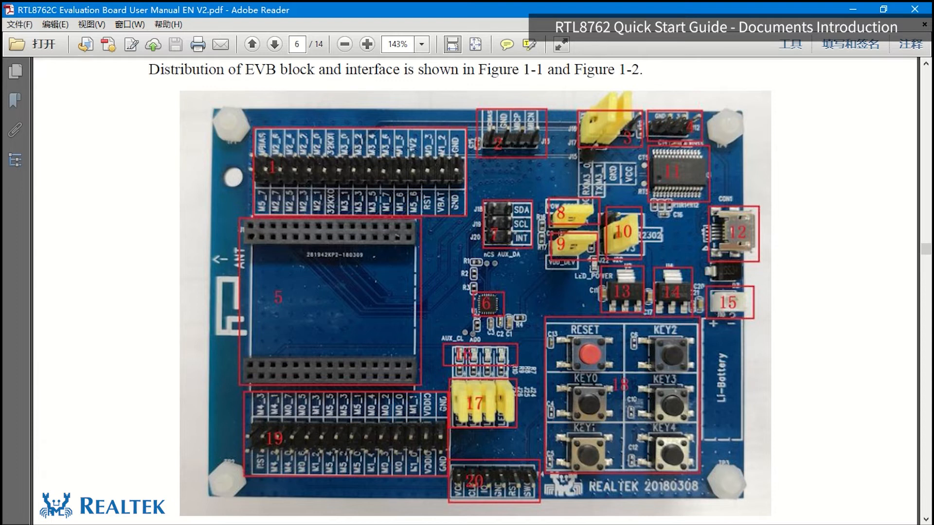
pyautogui.moveTo(764, 91)
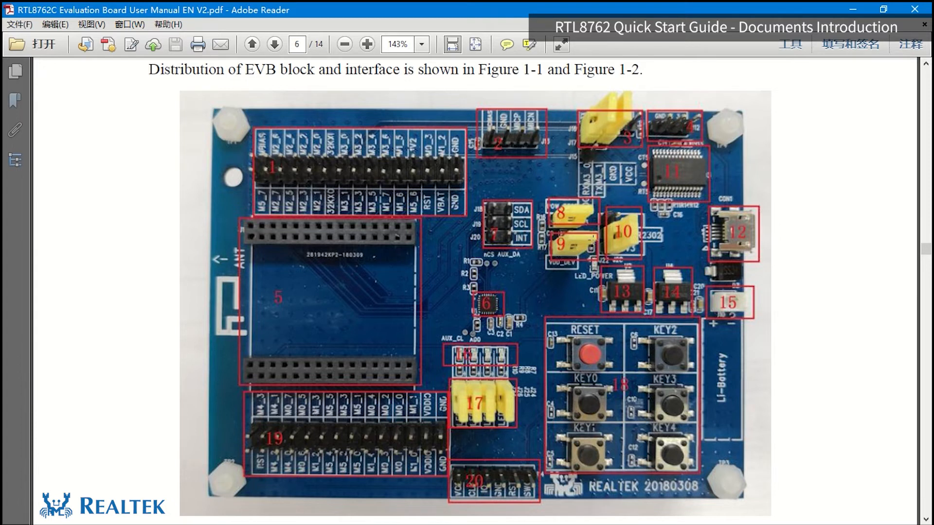
pyautogui.moveTo(628, 197)
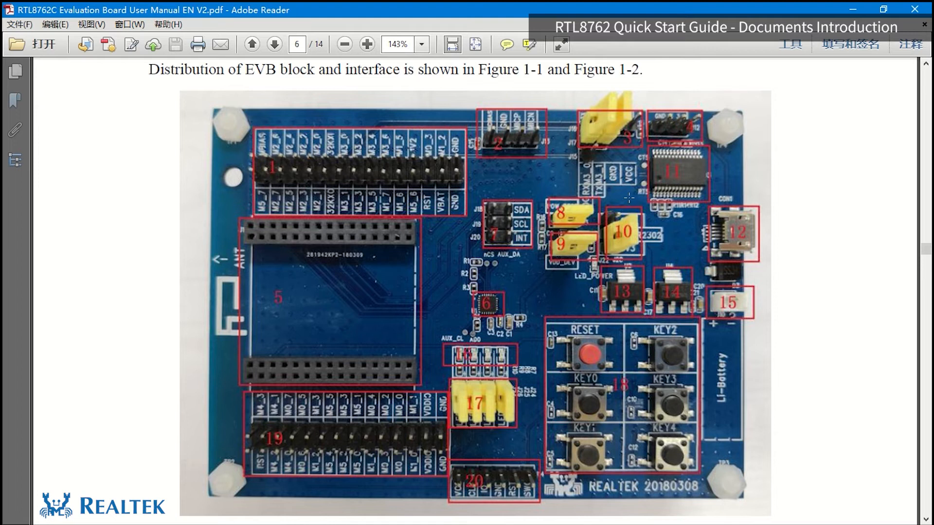
pyautogui.moveTo(616, 156)
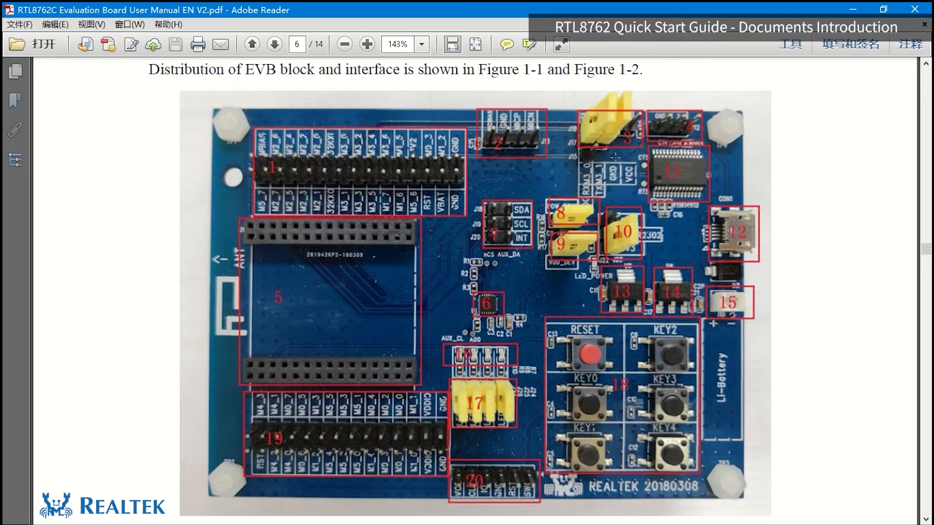
pyautogui.moveTo(613, 131)
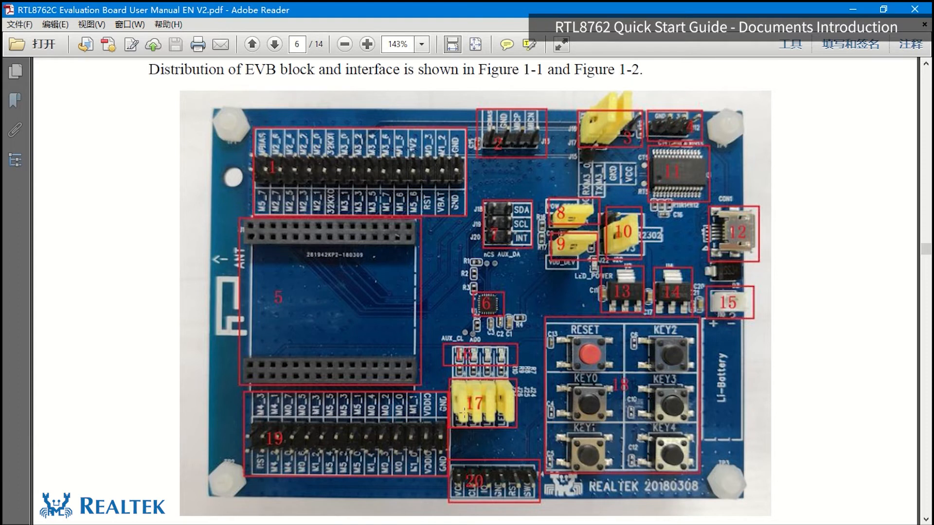
pyautogui.moveTo(607, 104)
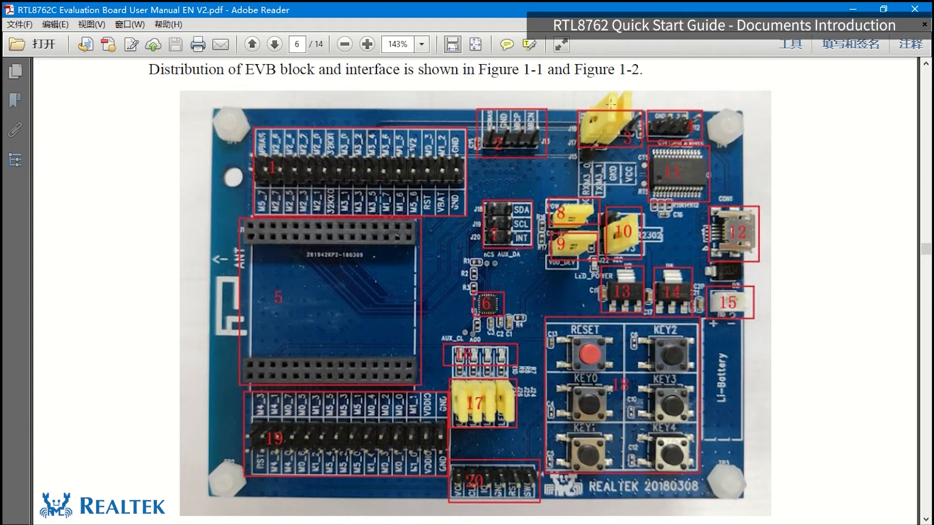
pyautogui.moveTo(627, 142)
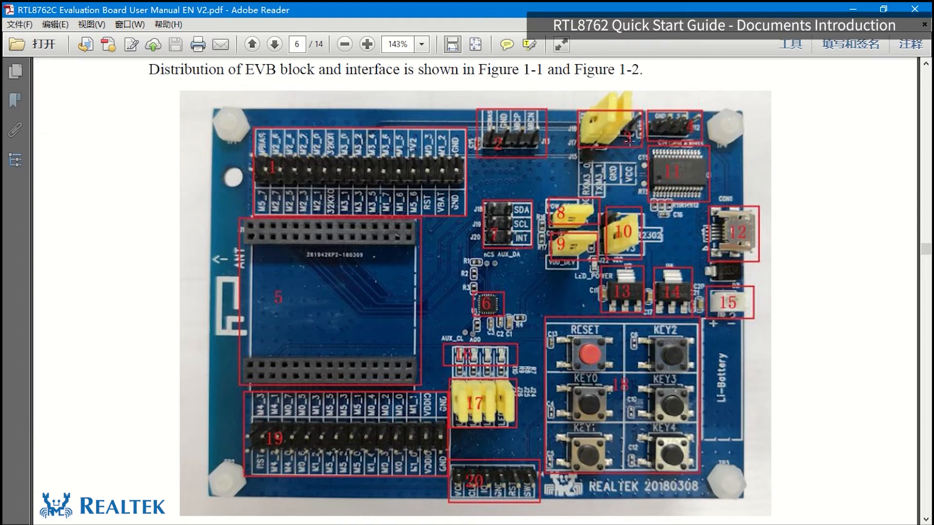
pyautogui.moveTo(618, 243)
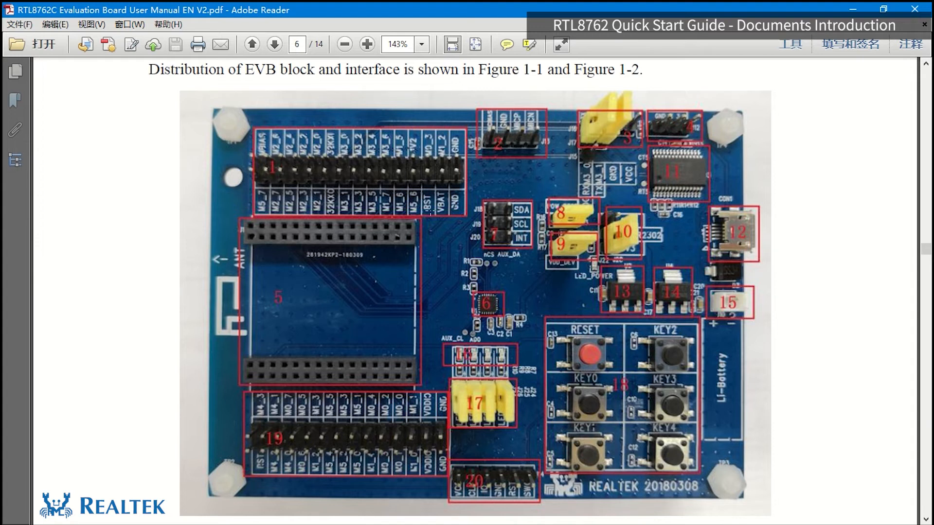
pyautogui.moveTo(446, 332)
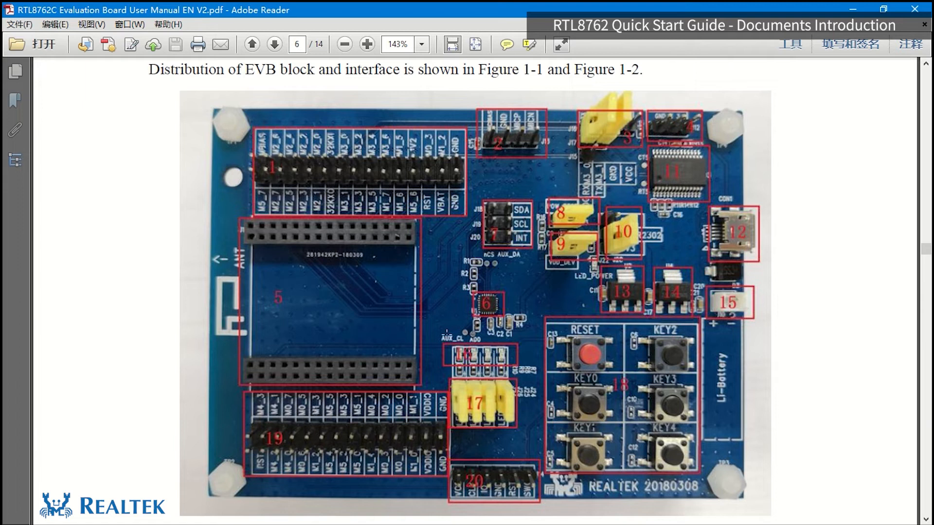
pyautogui.moveTo(528, 346)
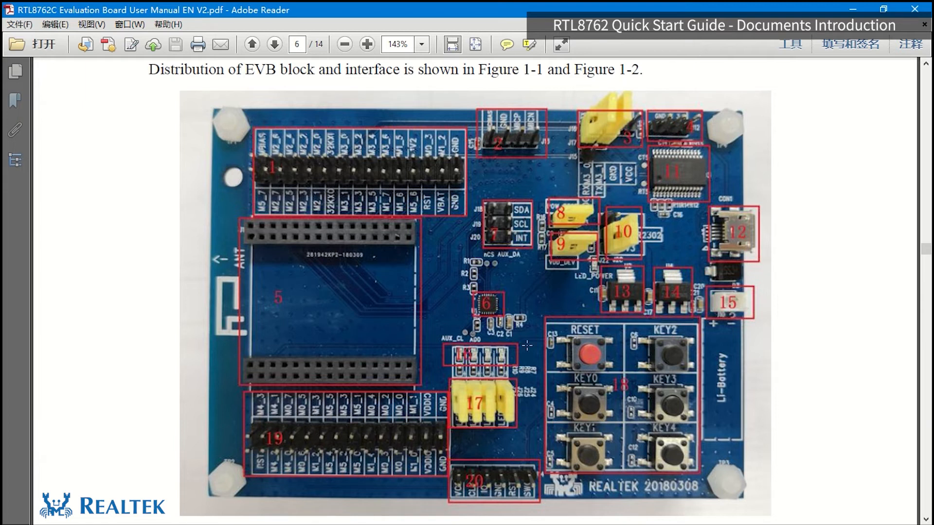
pyautogui.moveTo(499, 339)
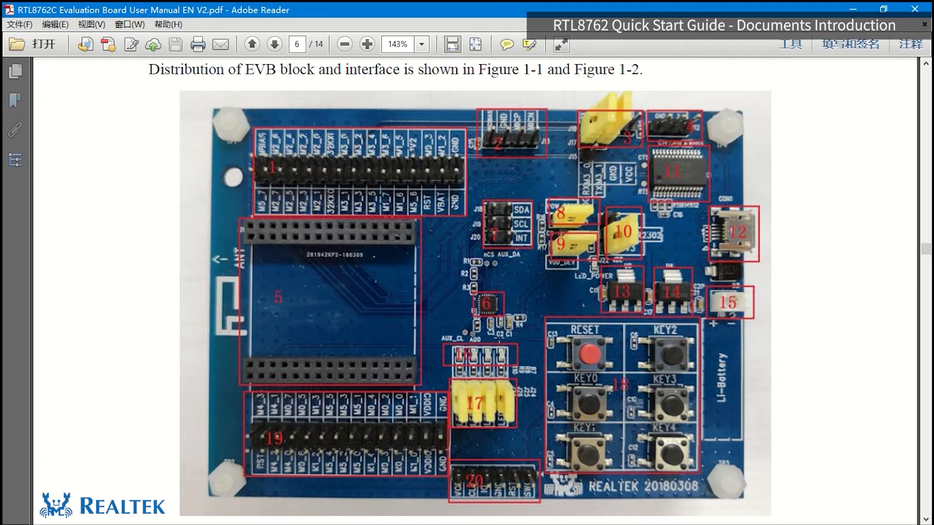
pyautogui.moveTo(459, 297)
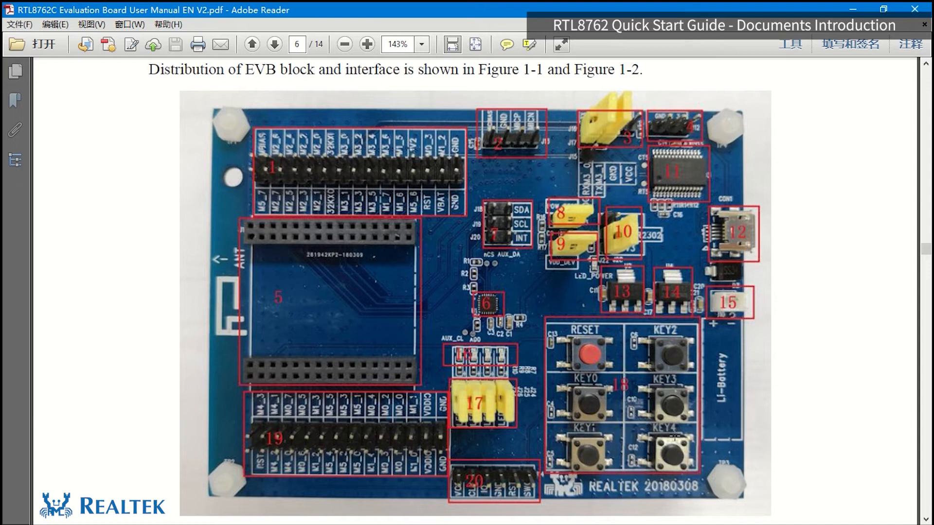
pyautogui.moveTo(621, 403)
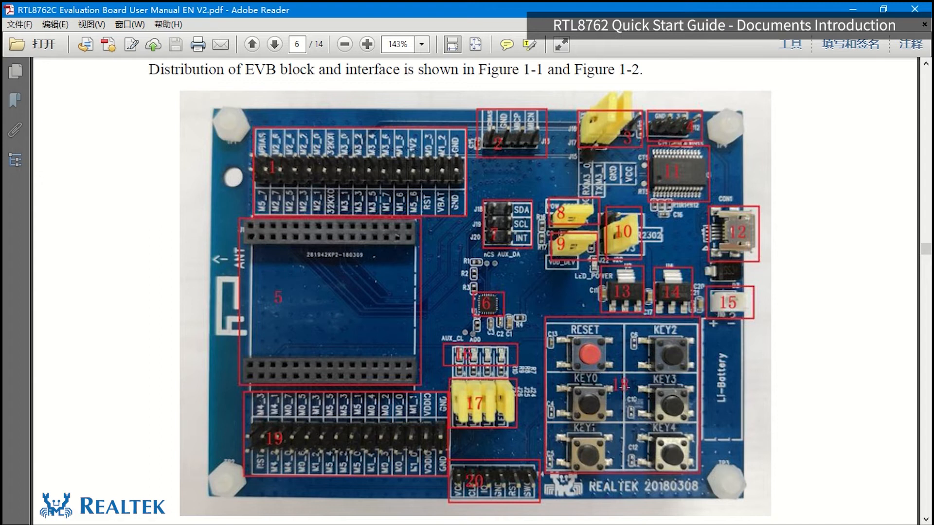
pyautogui.moveTo(667, 351)
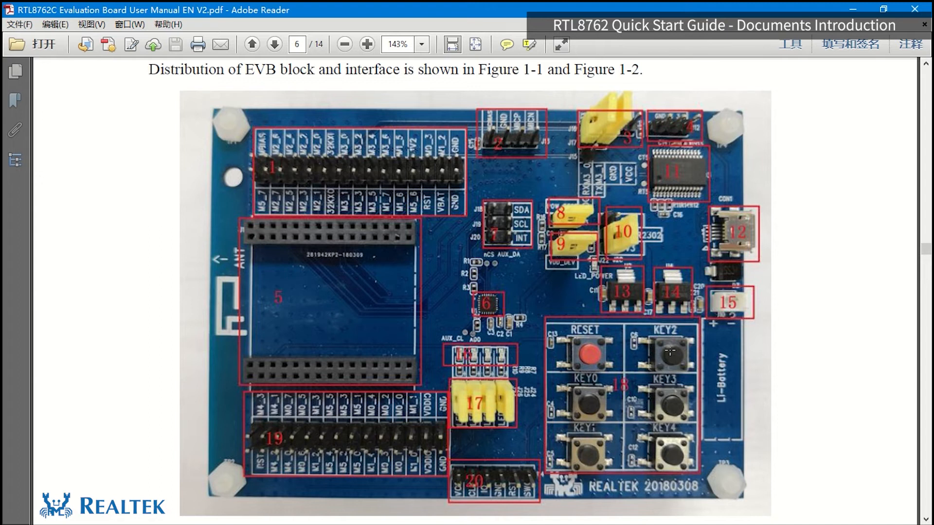
pyautogui.moveTo(663, 362)
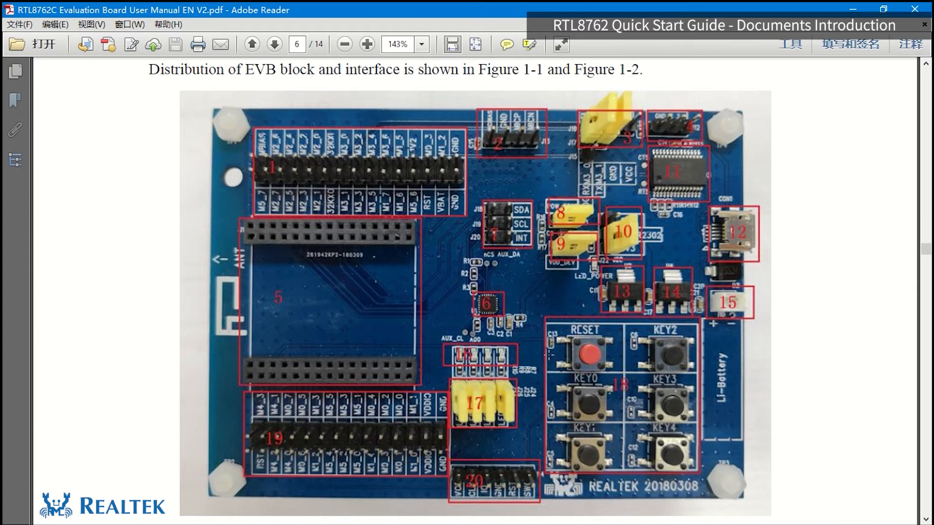
pyautogui.moveTo(334, 93)
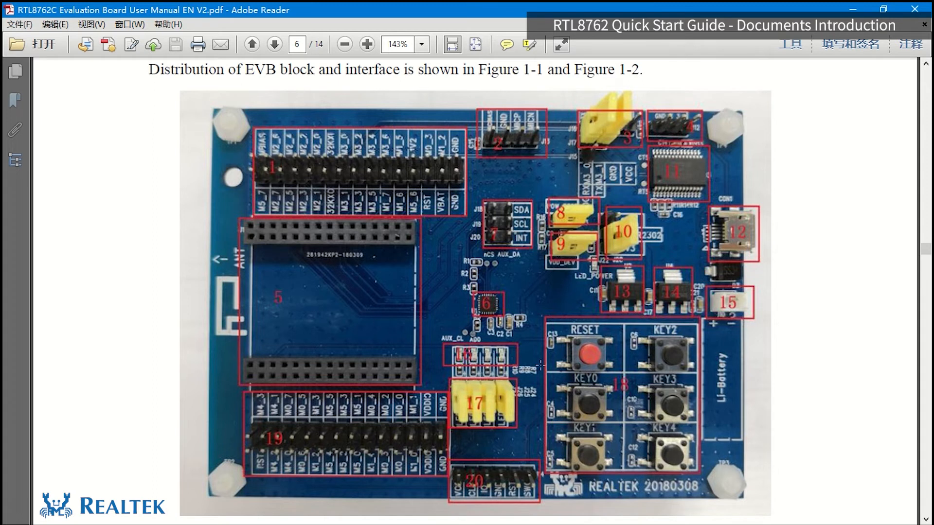
pyautogui.moveTo(666, 286)
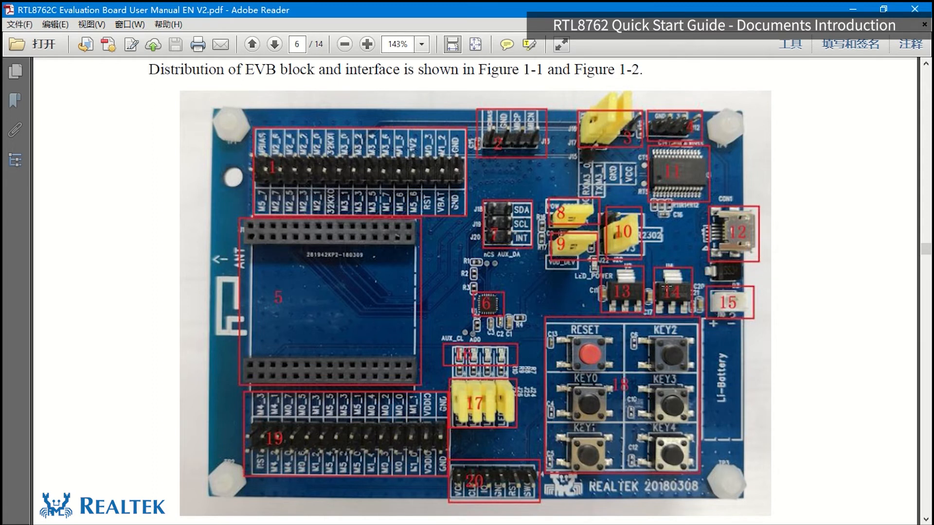
pyautogui.moveTo(204, 88)
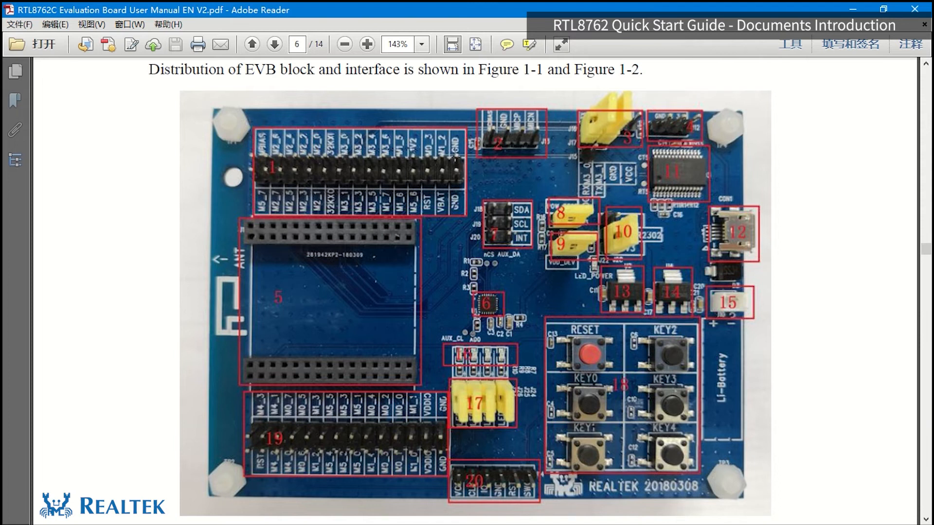
pyautogui.moveTo(374, 486)
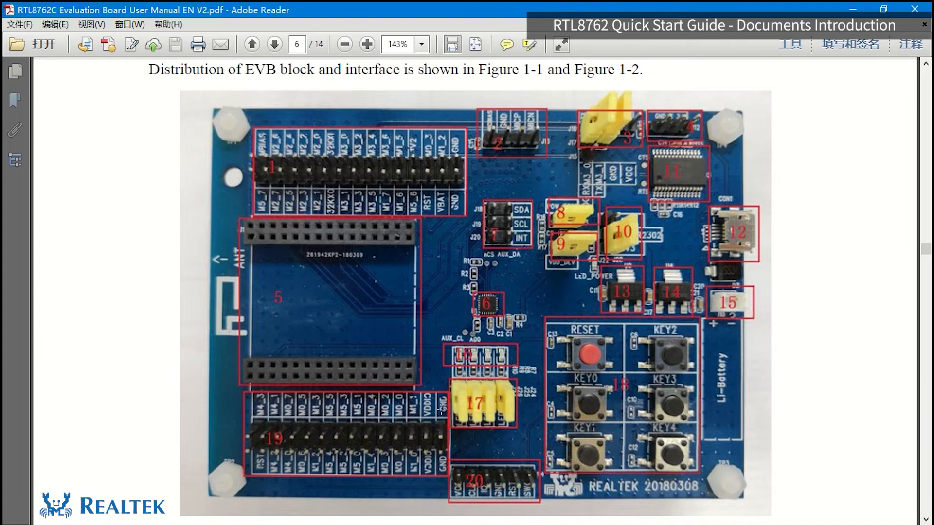
pyautogui.moveTo(884, 255)
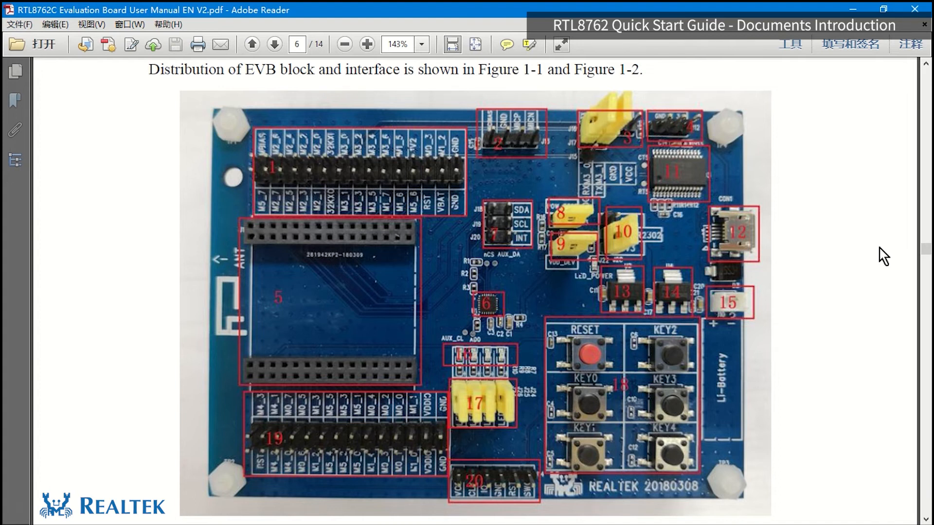
# Page through the manual to page 10 and highlight AD0 in the SPI paragraph
pyautogui.click(274, 45)
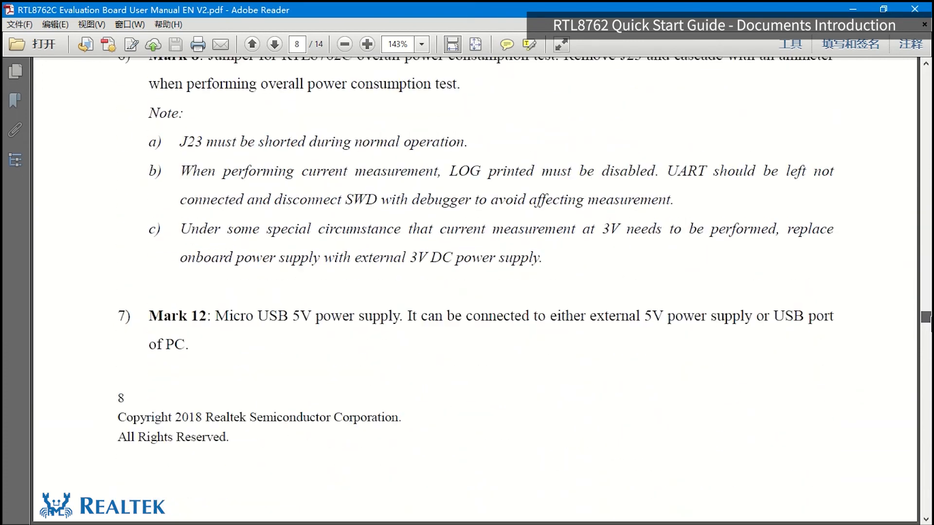
pyautogui.click(274, 44)
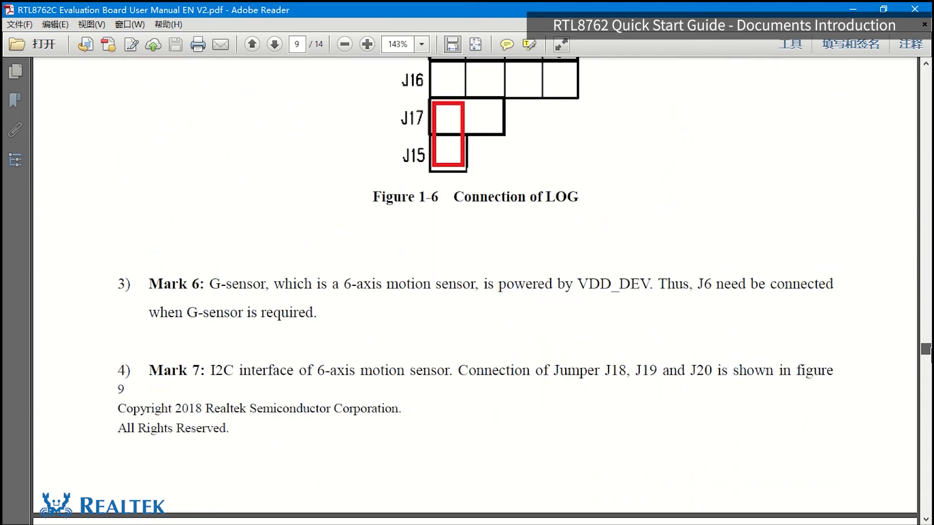
pyautogui.scroll(-3)
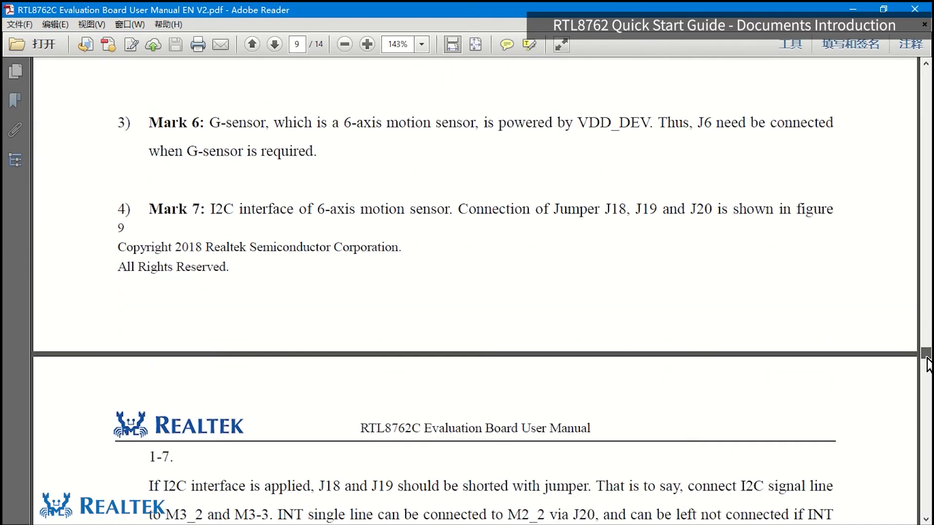
pyautogui.scroll(-3)
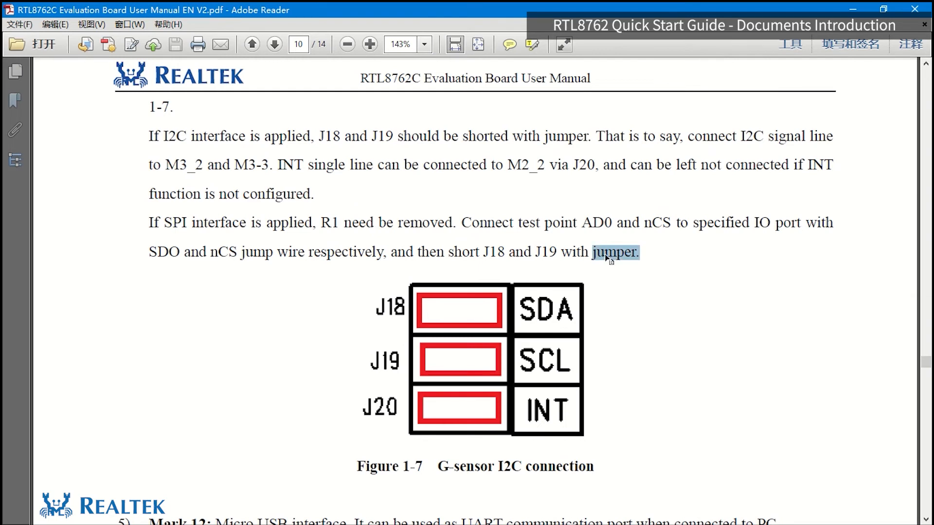
pyautogui.doubleClick(597, 223)
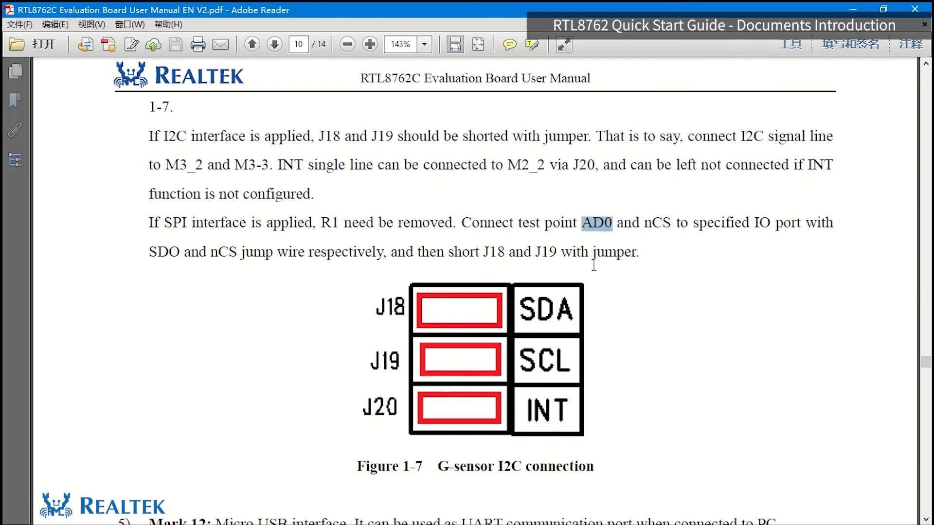
pyautogui.moveTo(668, 49)
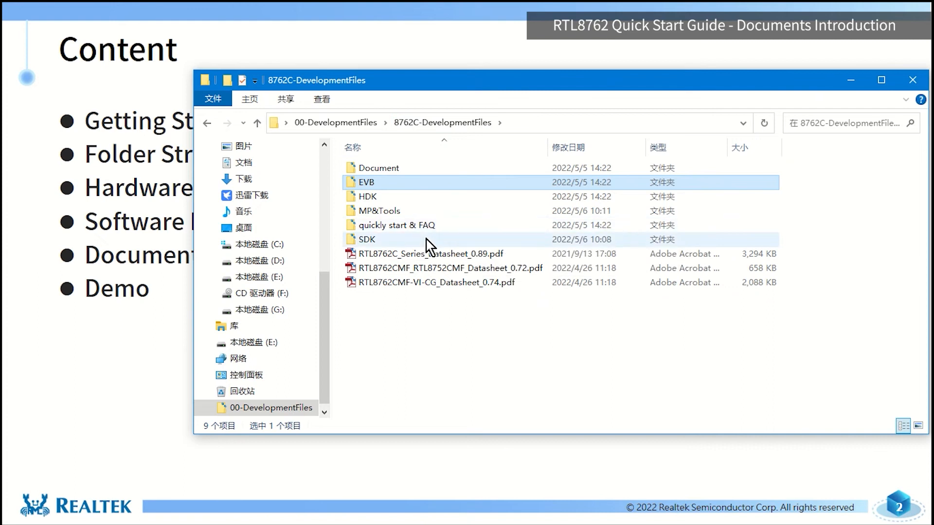
# Reopen the SDK folder listing its three subfolders and five zip archives
pyautogui.doubleClick(366, 239)
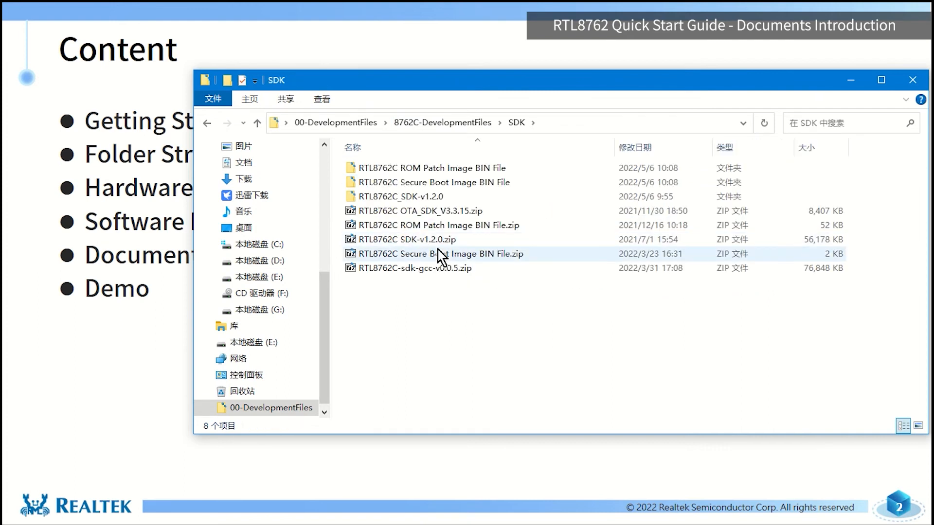
pyautogui.moveTo(441, 240)
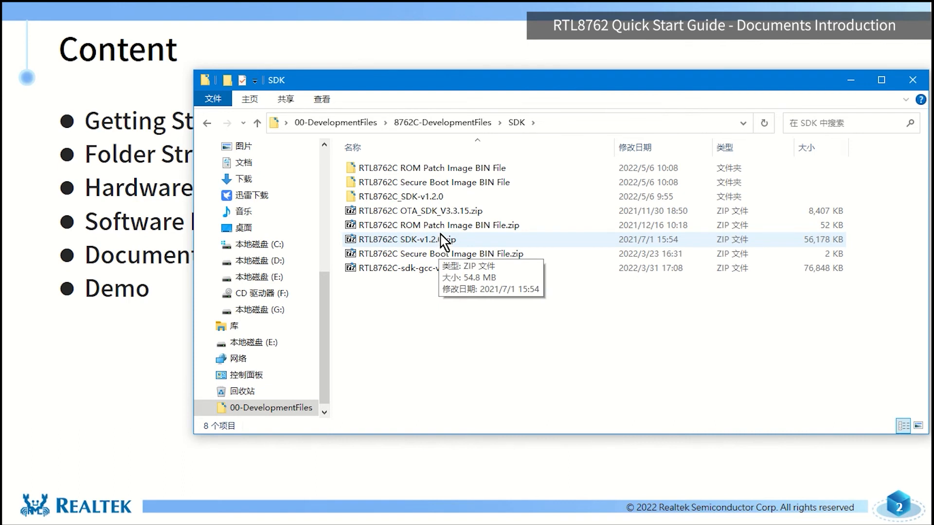
pyautogui.moveTo(514, 250)
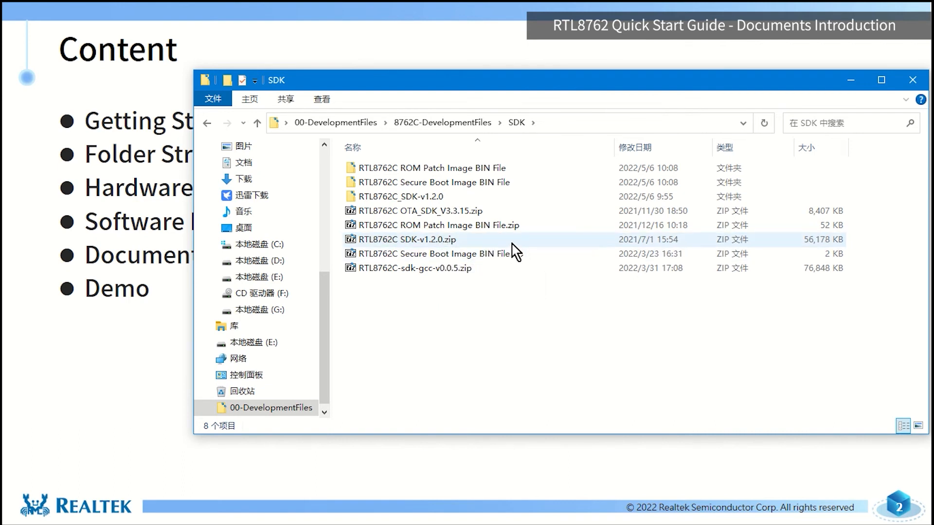
pyautogui.moveTo(515, 247)
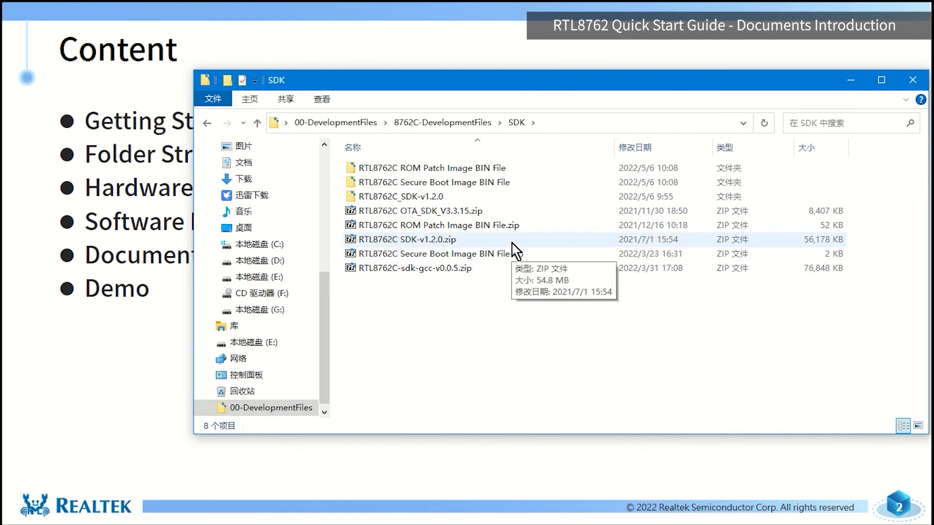
pyautogui.moveTo(502, 268)
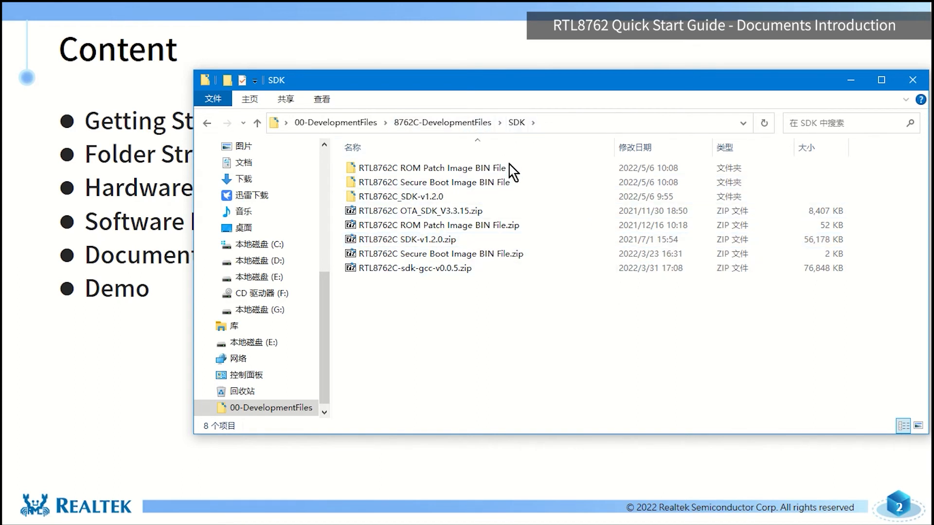
# Select RTL8762C SDK-v1.2.0.zip, then RTL8762C-sdk-gcc-v0.0.5.zip
pyautogui.click(406, 240)
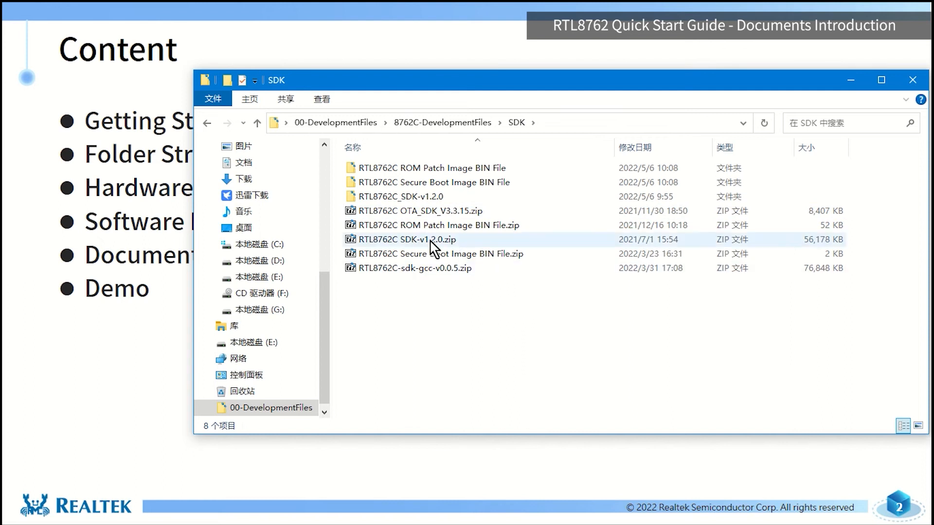
pyautogui.moveTo(398, 247)
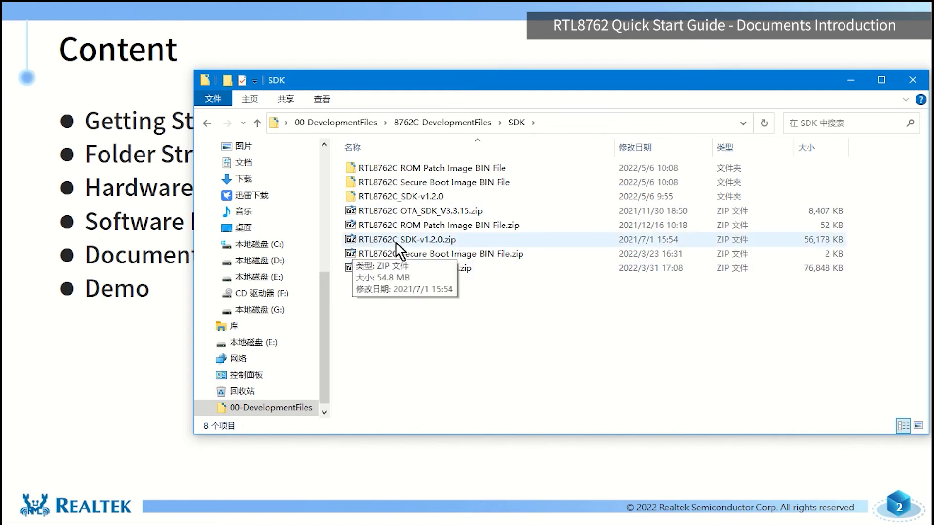
pyautogui.moveTo(428, 252)
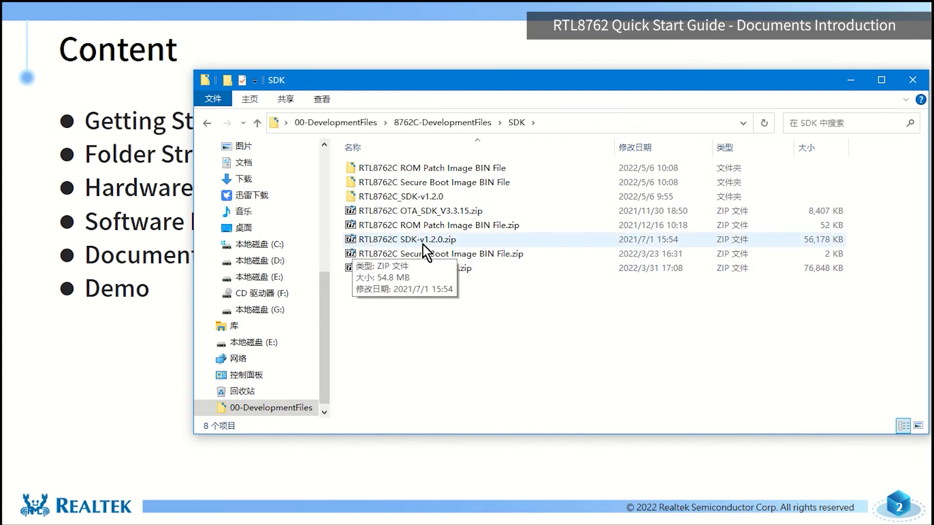
pyautogui.click(405, 239)
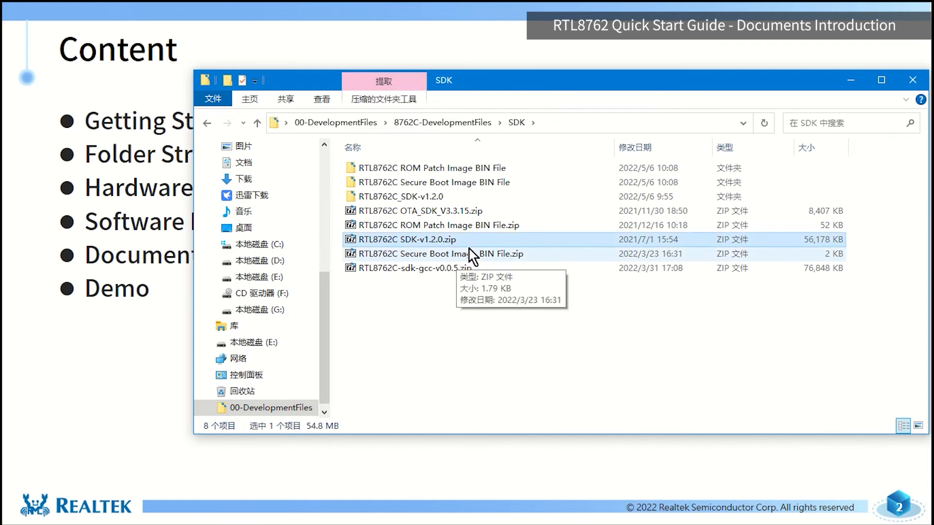
pyautogui.moveTo(408, 189)
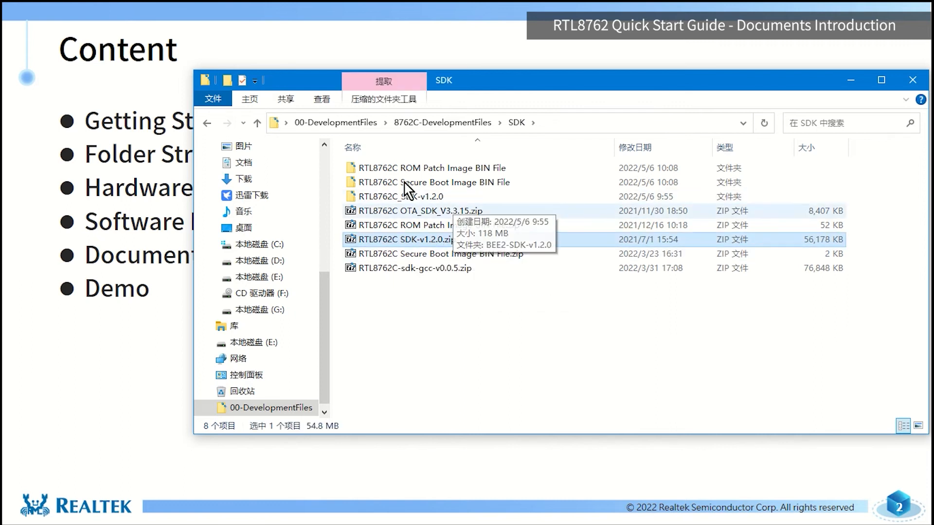
pyautogui.moveTo(432, 280)
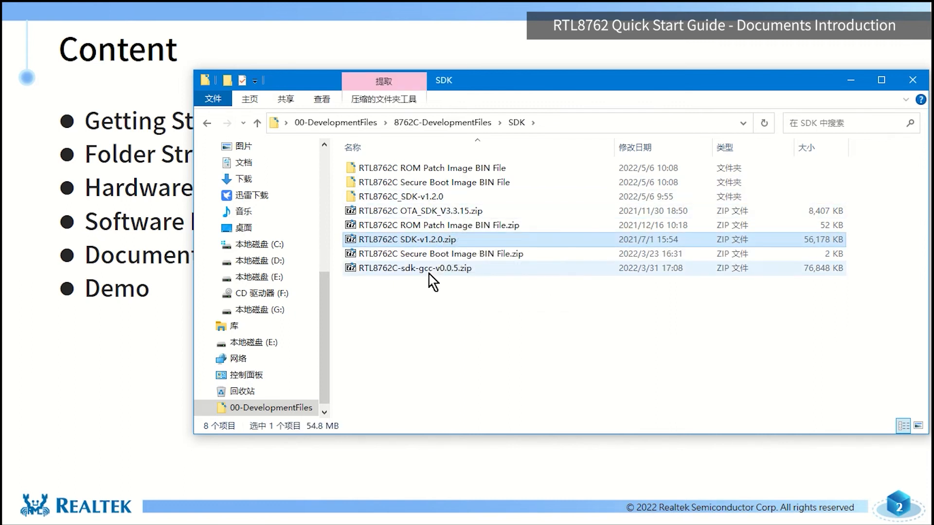
pyautogui.click(414, 268)
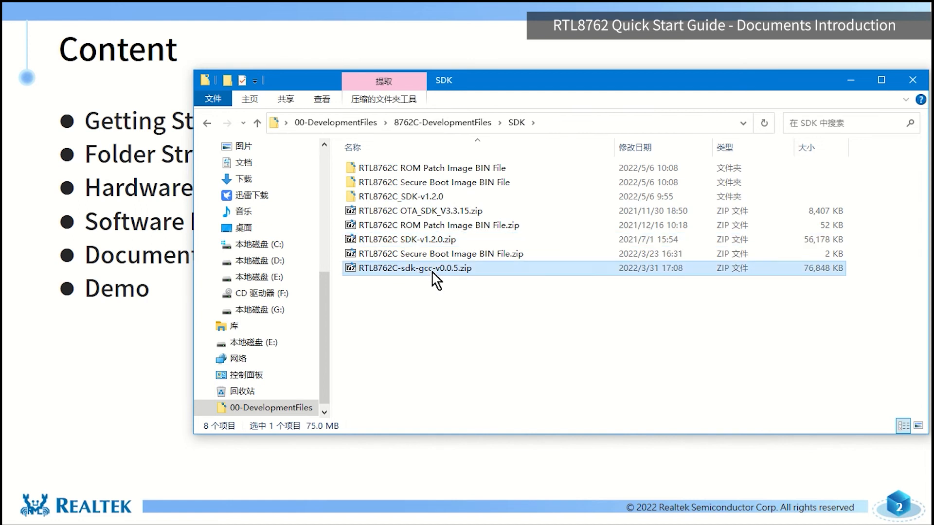
pyautogui.moveTo(433, 206)
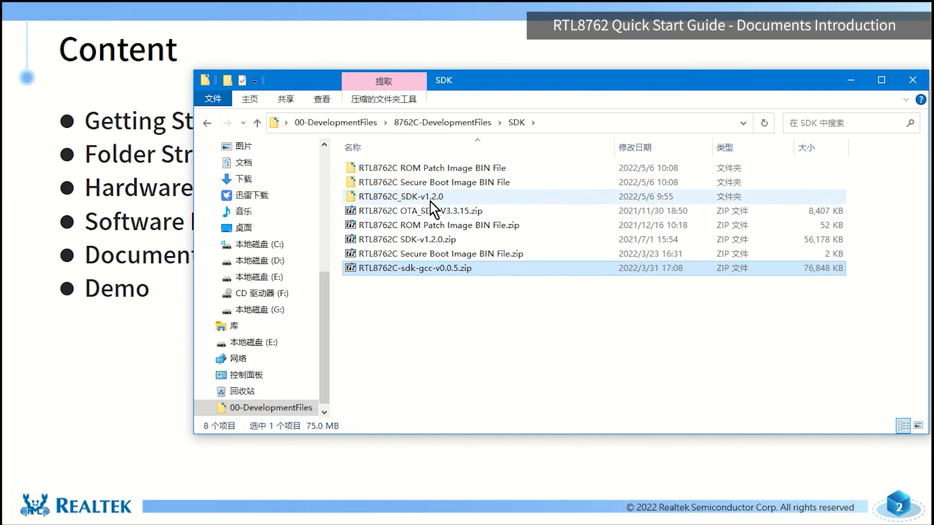
pyautogui.moveTo(444, 249)
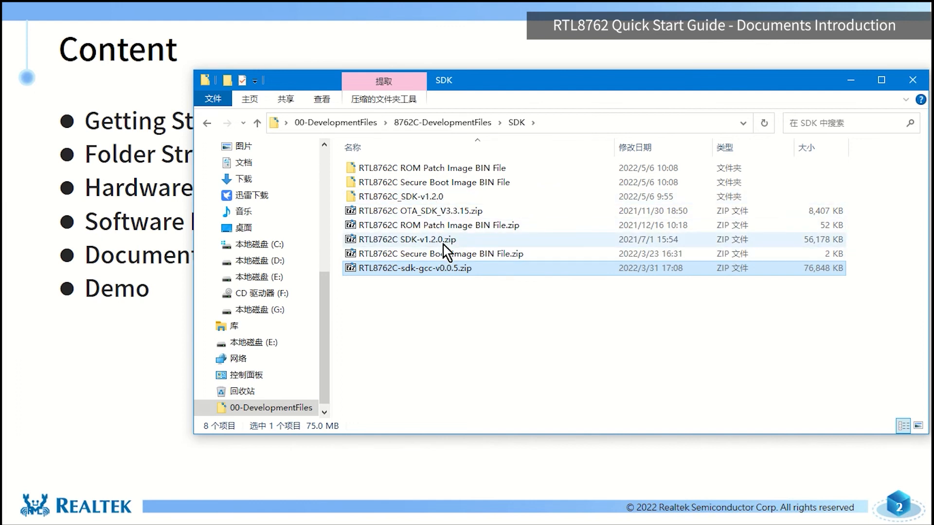
pyautogui.moveTo(444, 246)
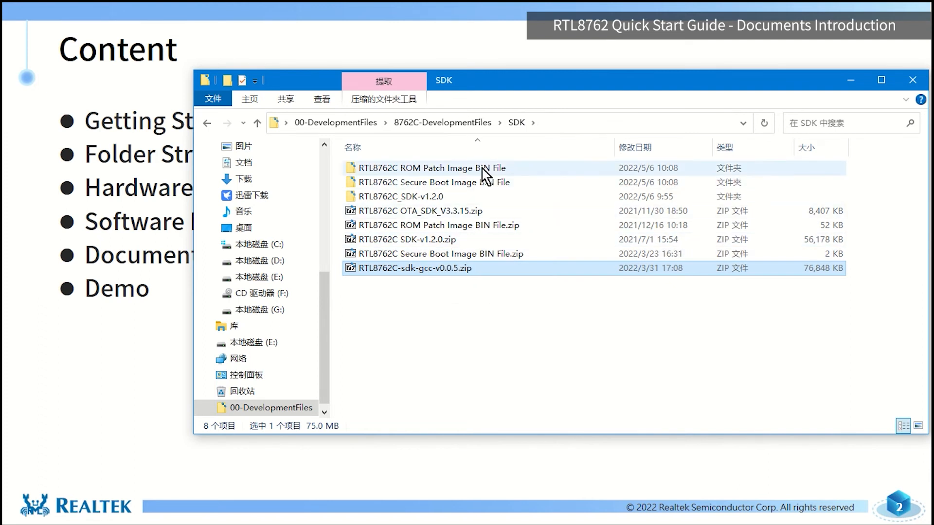
pyautogui.moveTo(445, 123)
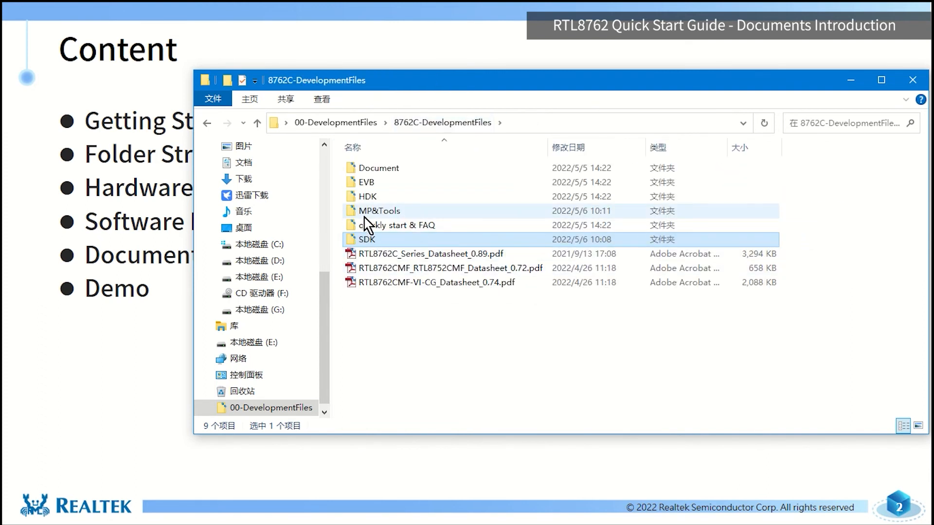
# Open the MP&Tools folder from the 8762C-DevelopmentFiles listing
pyautogui.doubleClick(379, 210)
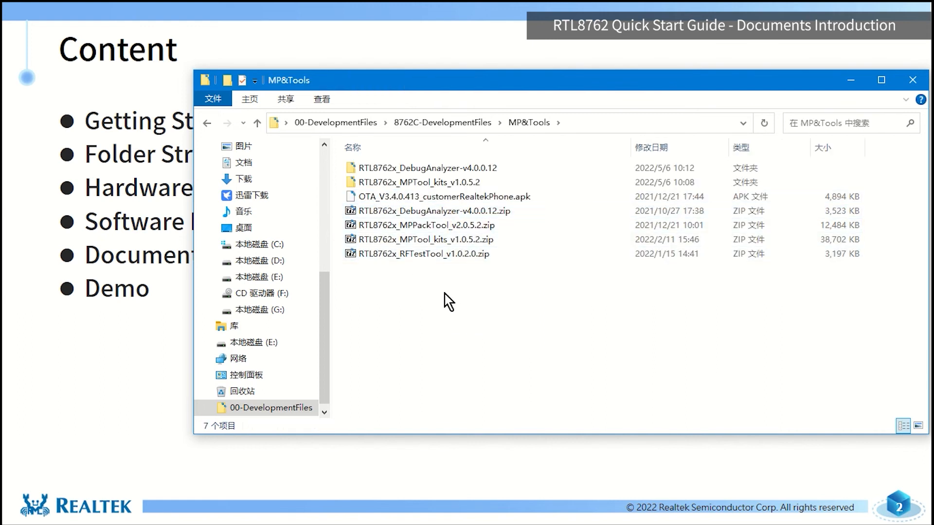
# Select the MPTool kits v1.0.5.2 zip, then the MPPackTool v2.0.5.2 zip
pyautogui.click(423, 239)
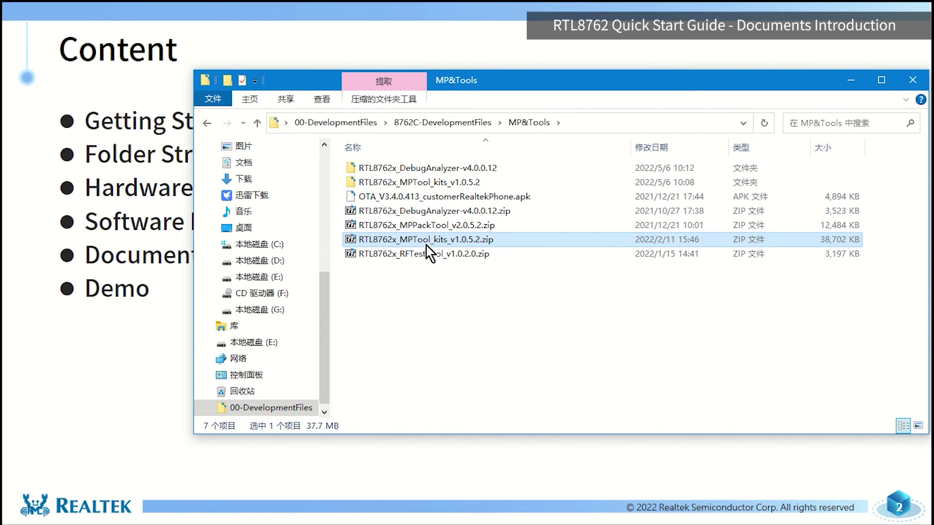
pyautogui.moveTo(452, 250)
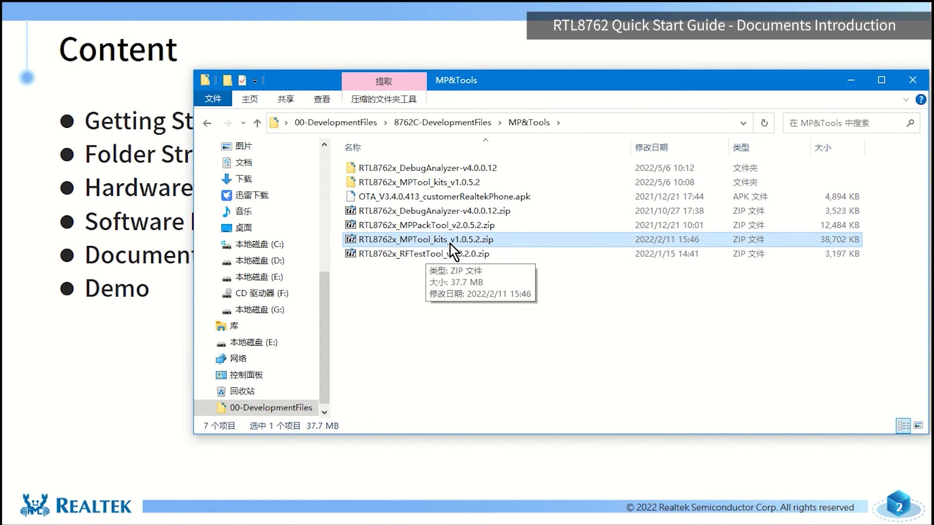
pyautogui.moveTo(448, 248)
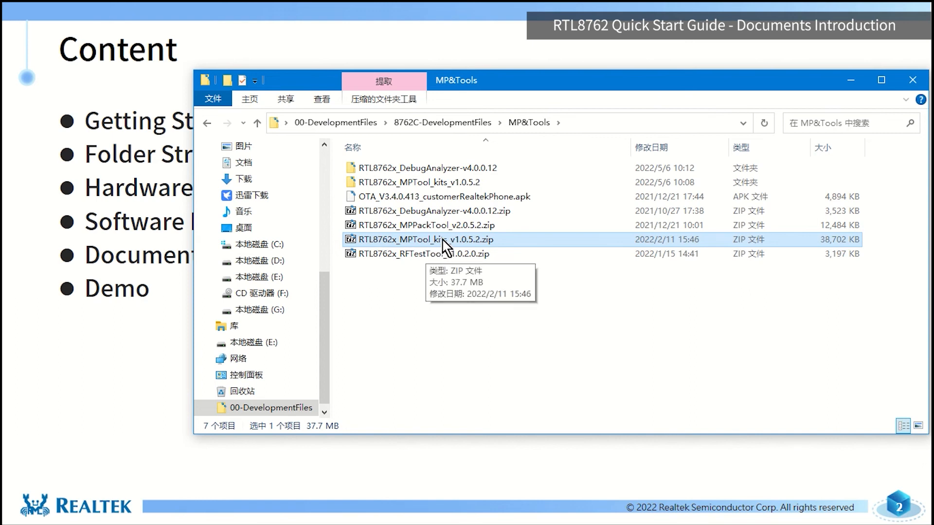
pyautogui.moveTo(438, 225)
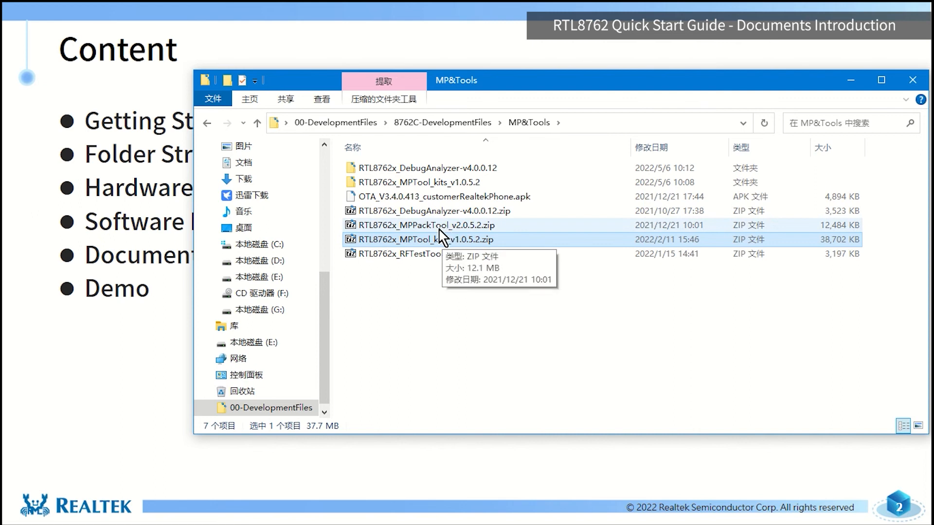
pyautogui.click(429, 225)
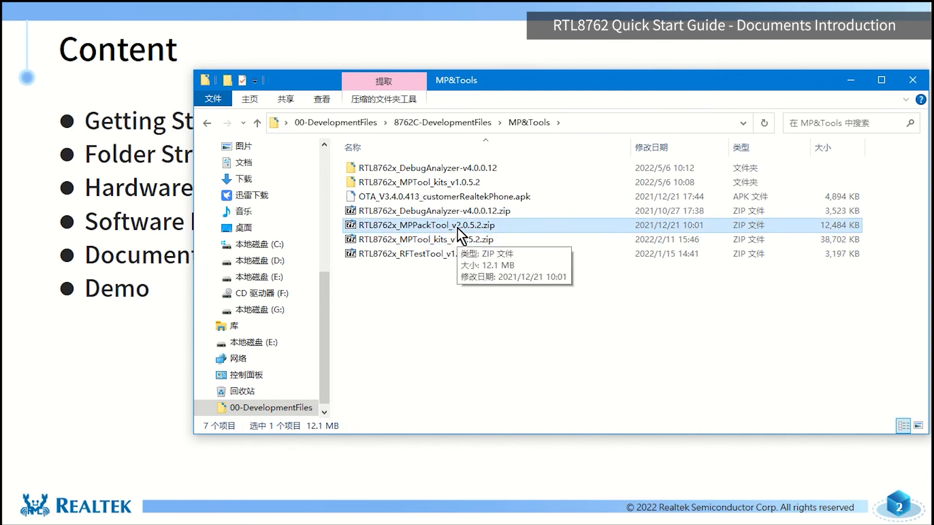
pyautogui.moveTo(464, 237)
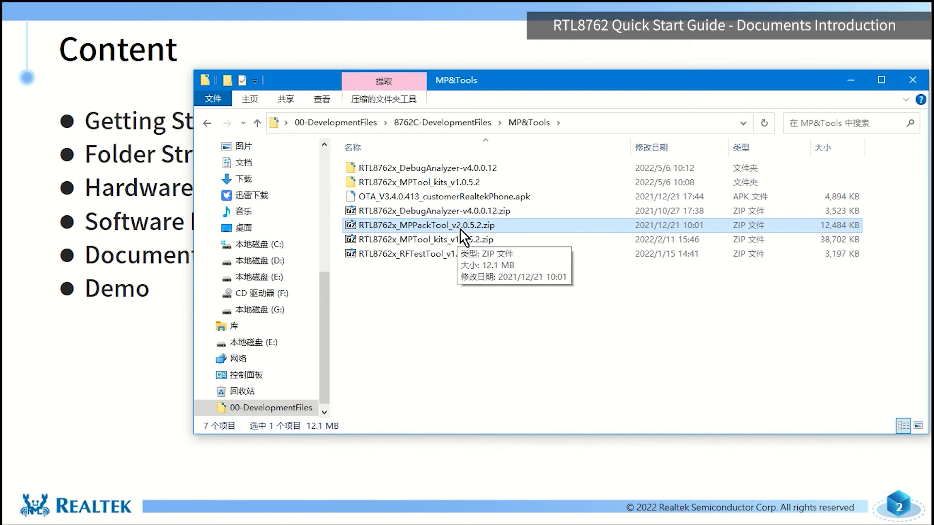
pyautogui.moveTo(464, 237)
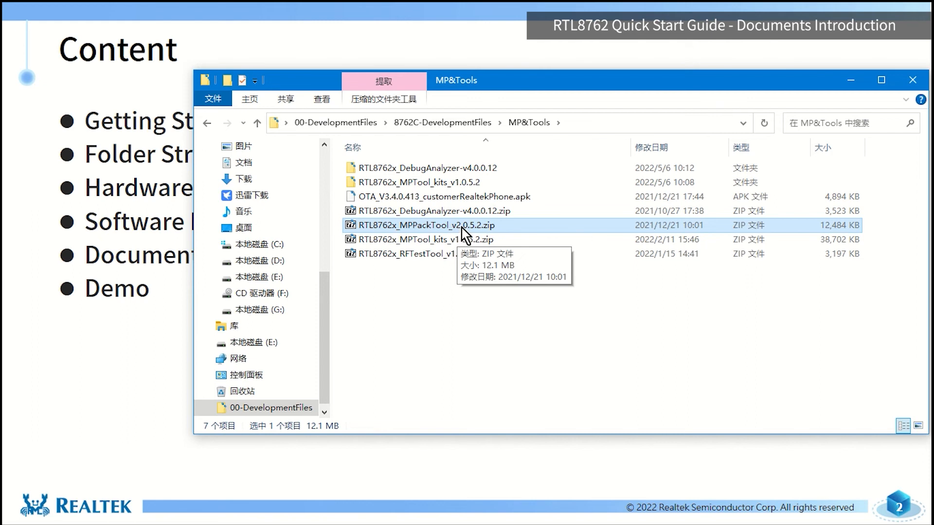
pyautogui.moveTo(486, 134)
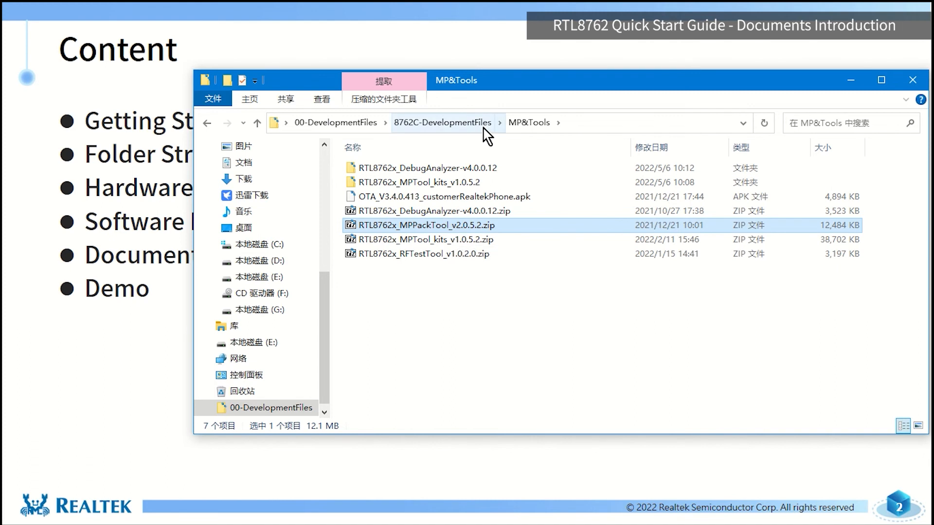
pyautogui.moveTo(488, 125)
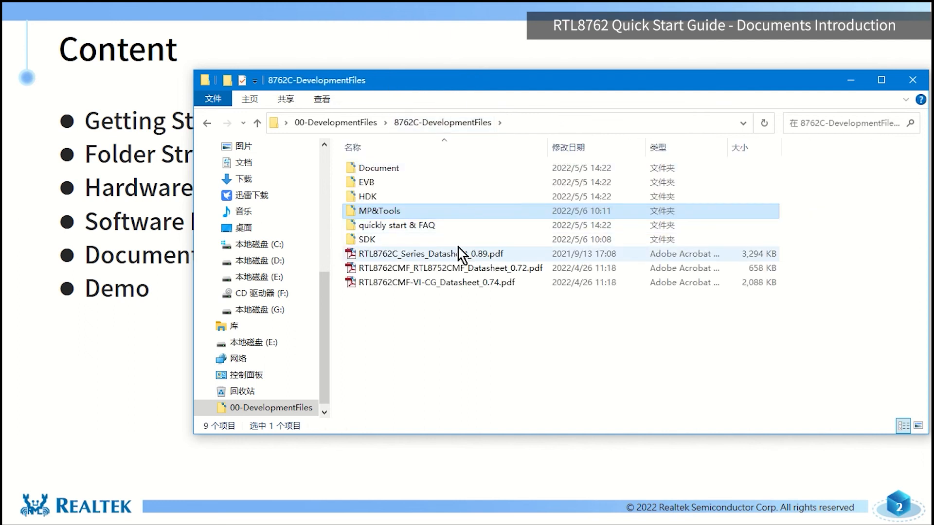
# Peek into the SDK folder, then open MP&Tools with its seven items
pyautogui.doubleClick(367, 240)
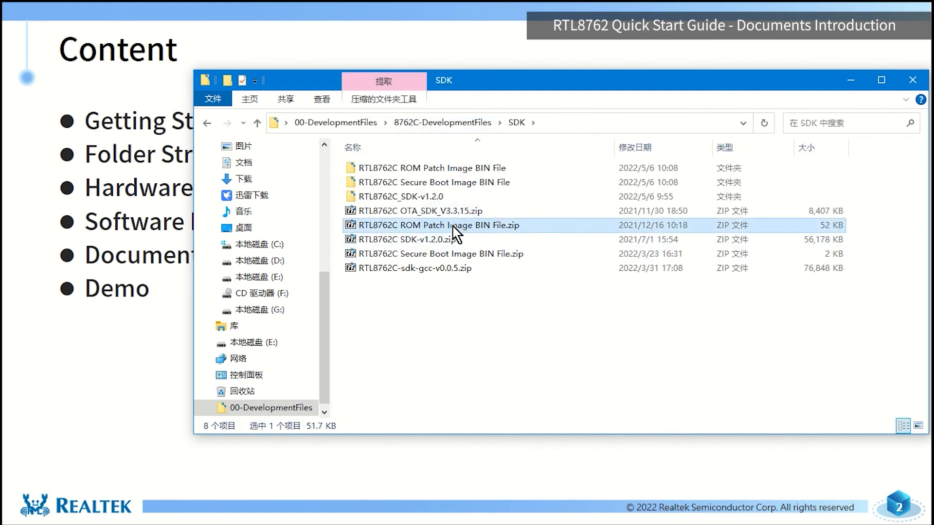
pyautogui.moveTo(479, 188)
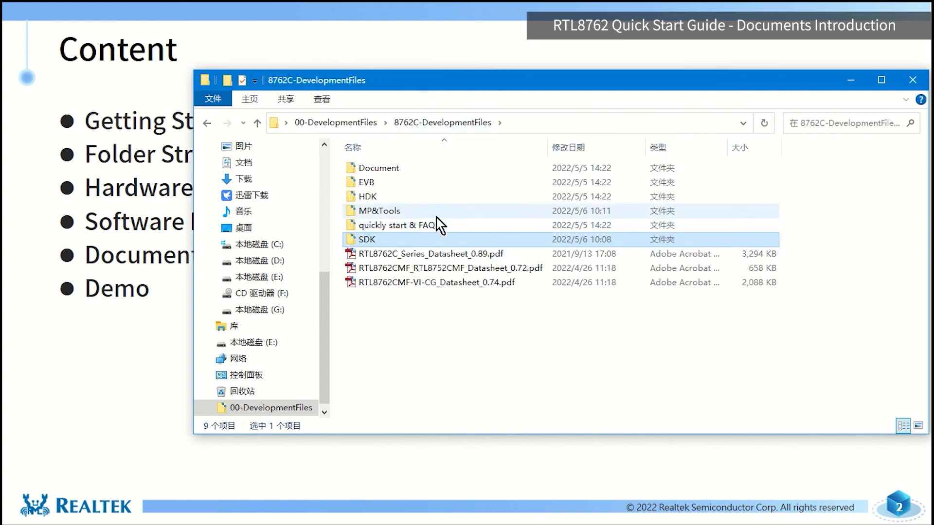
pyautogui.doubleClick(377, 210)
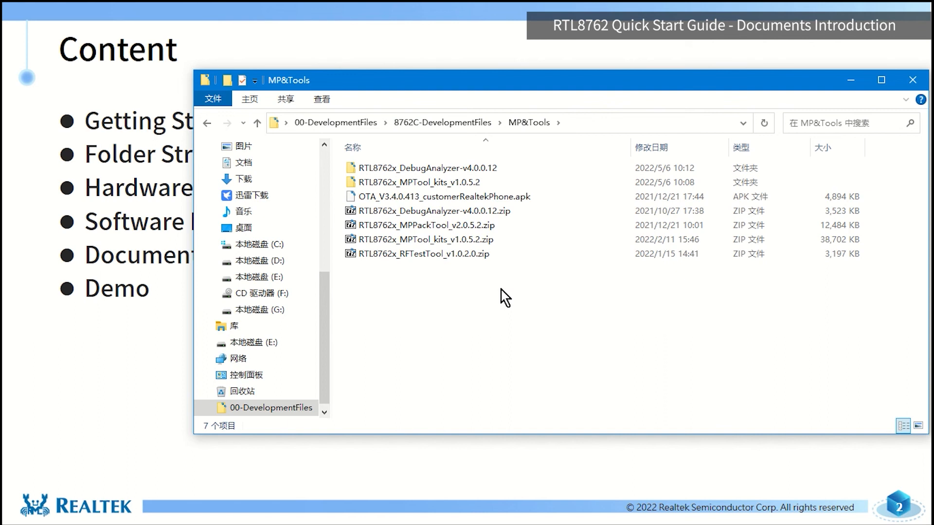
pyautogui.moveTo(473, 292)
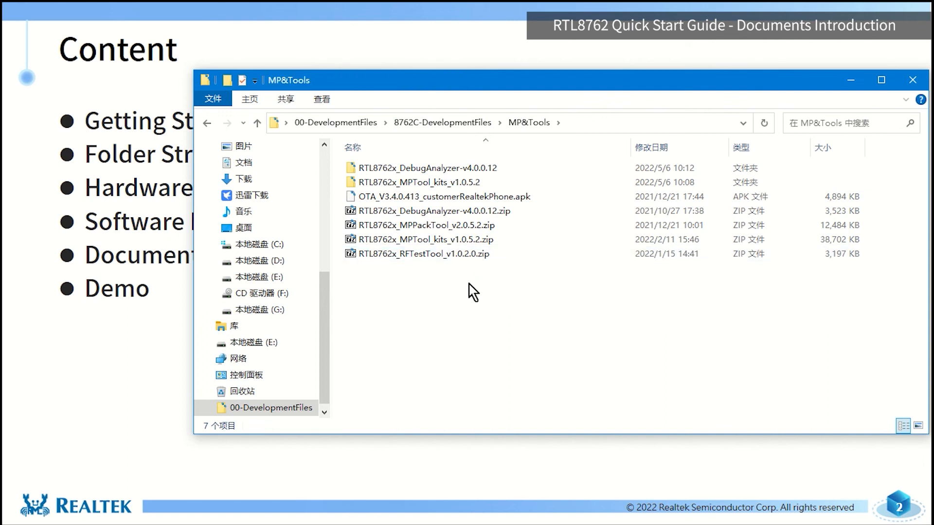
pyautogui.click(424, 225)
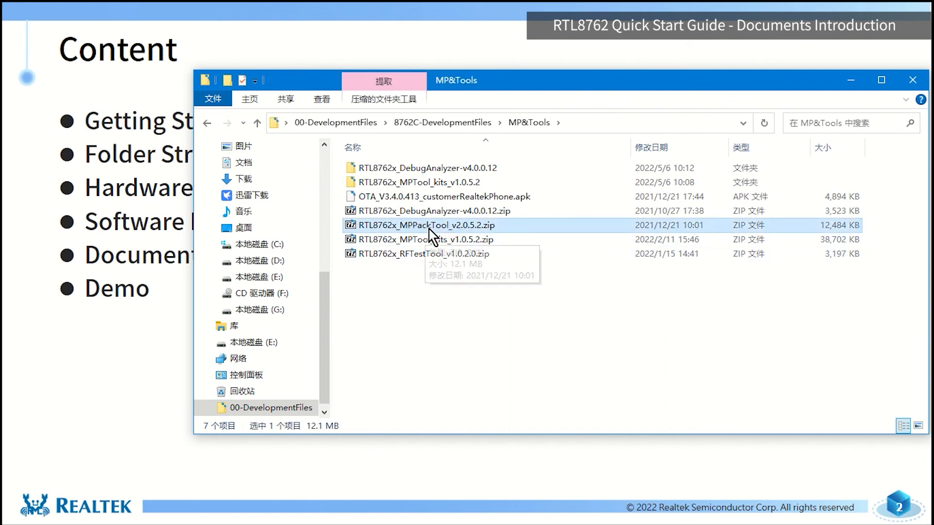
pyautogui.moveTo(454, 234)
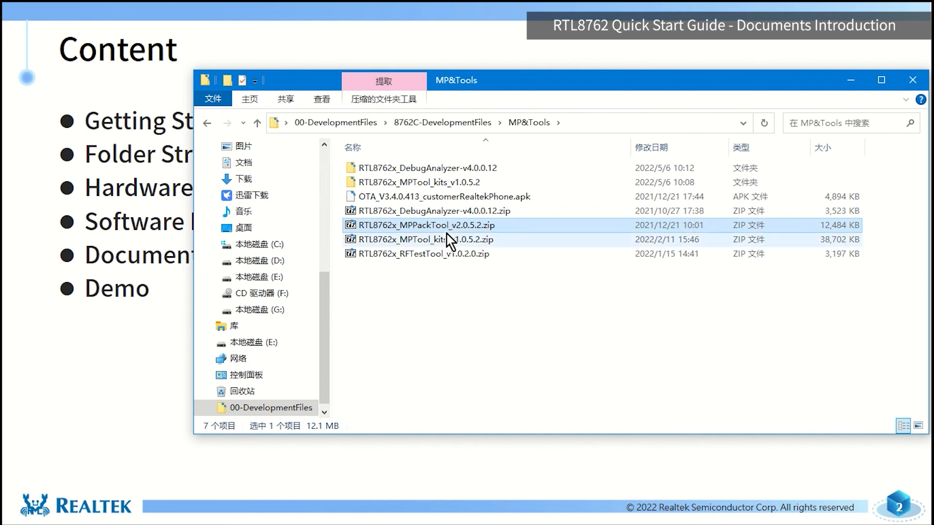
pyautogui.moveTo(492, 274)
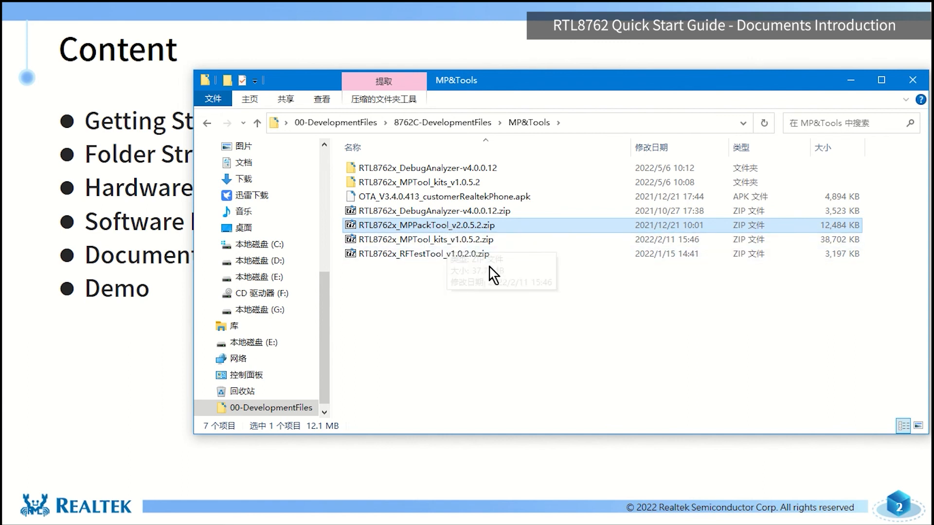
pyautogui.moveTo(449, 225)
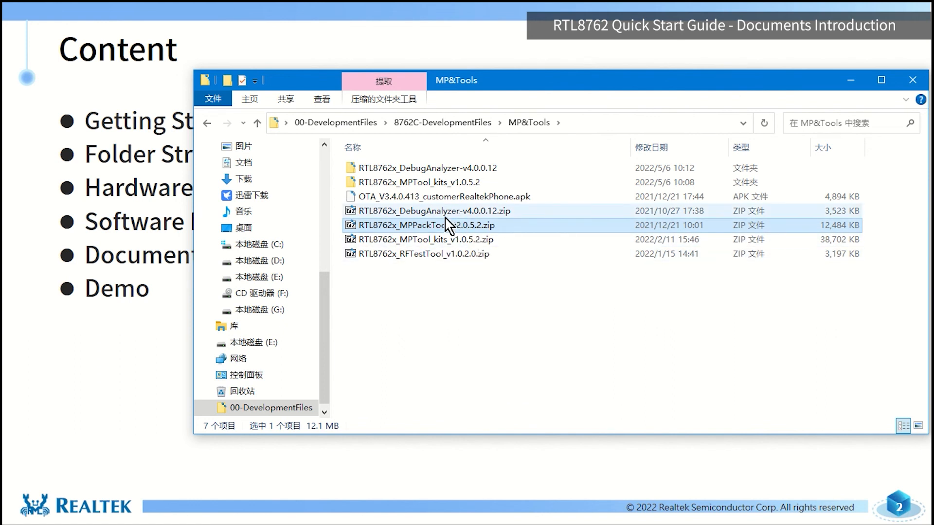
pyautogui.click(427, 211)
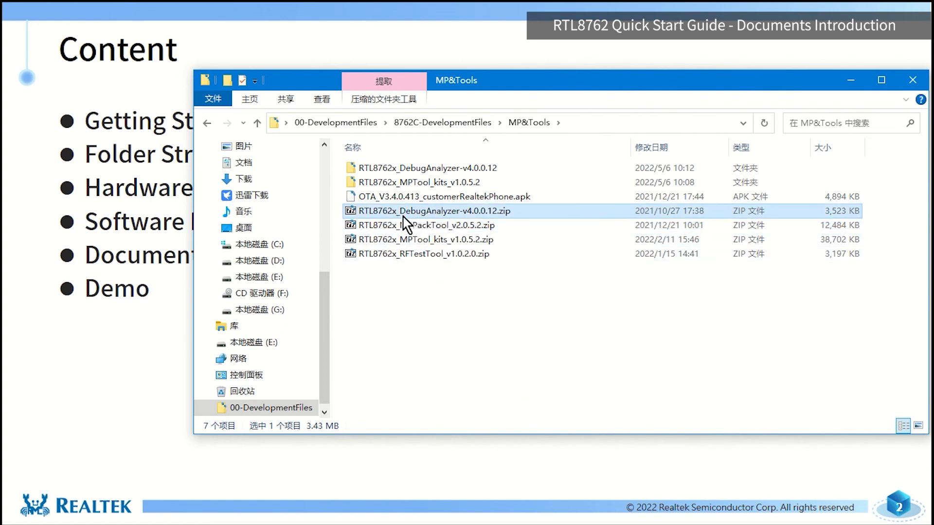
pyautogui.moveTo(470, 223)
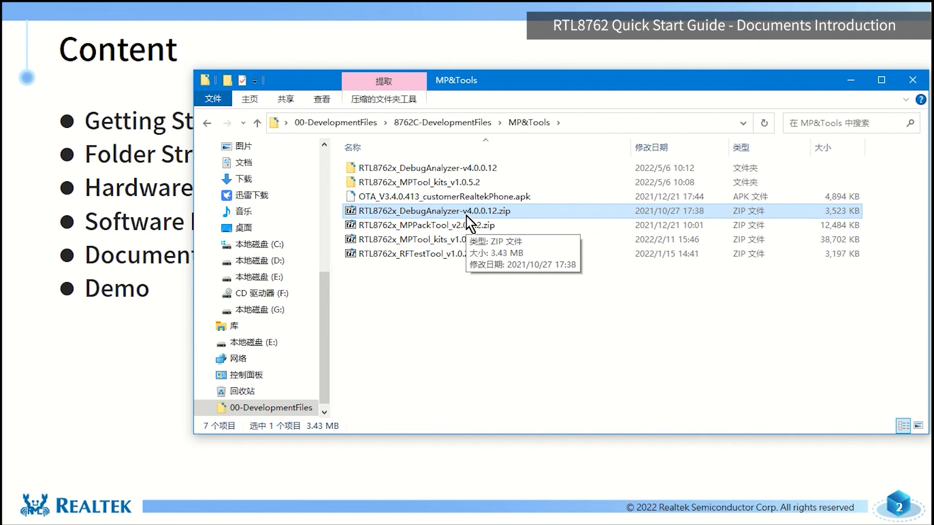
pyautogui.moveTo(534, 87)
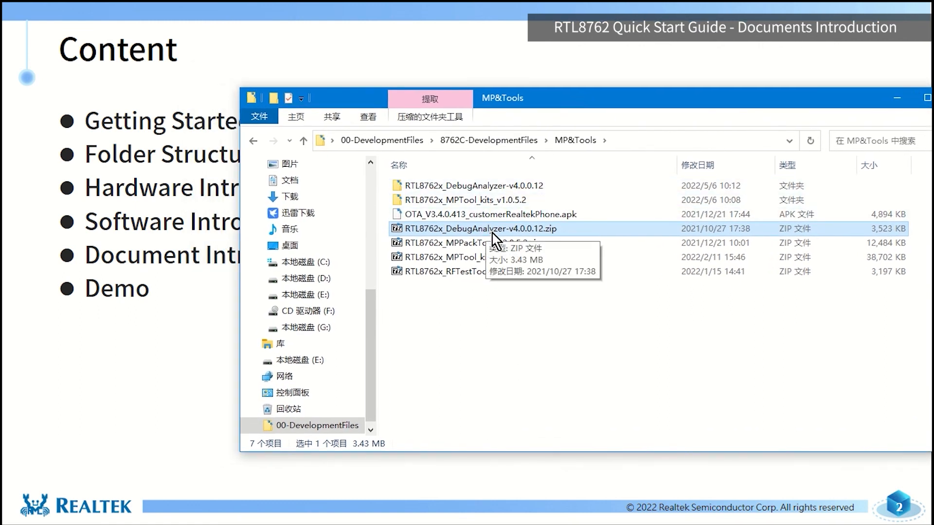
pyautogui.click(468, 257)
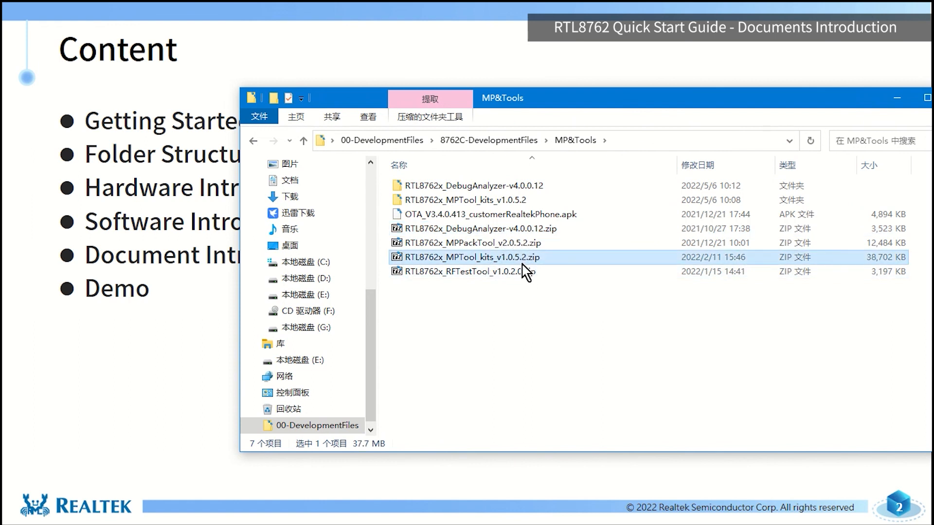
pyautogui.moveTo(569, 289)
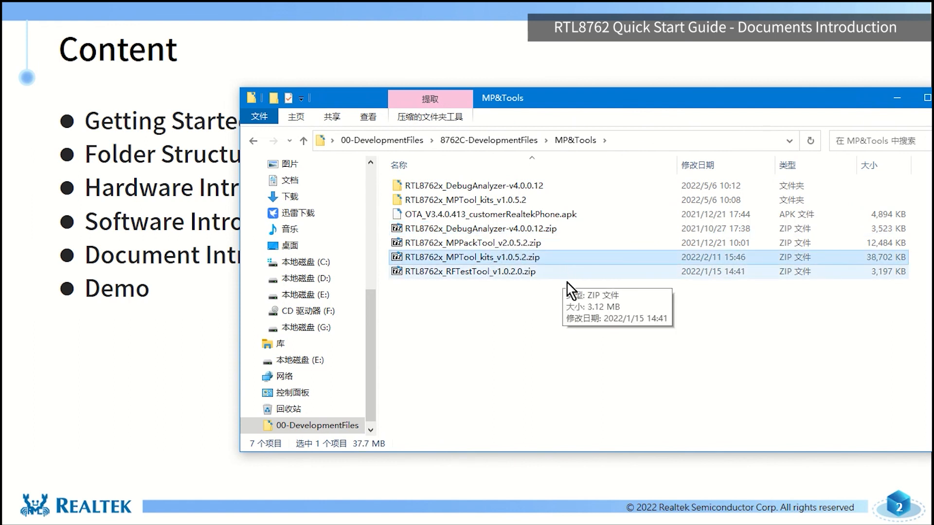
pyautogui.moveTo(587, 337)
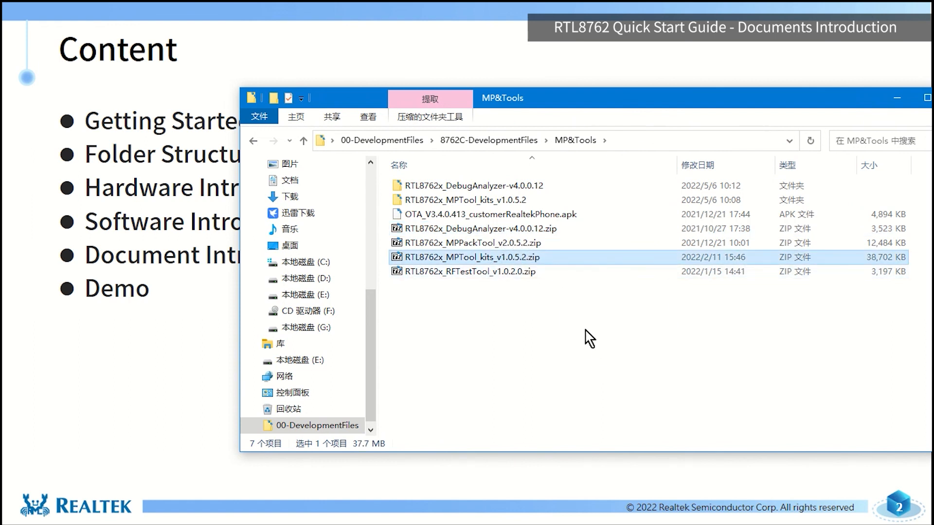
pyautogui.moveTo(561, 292)
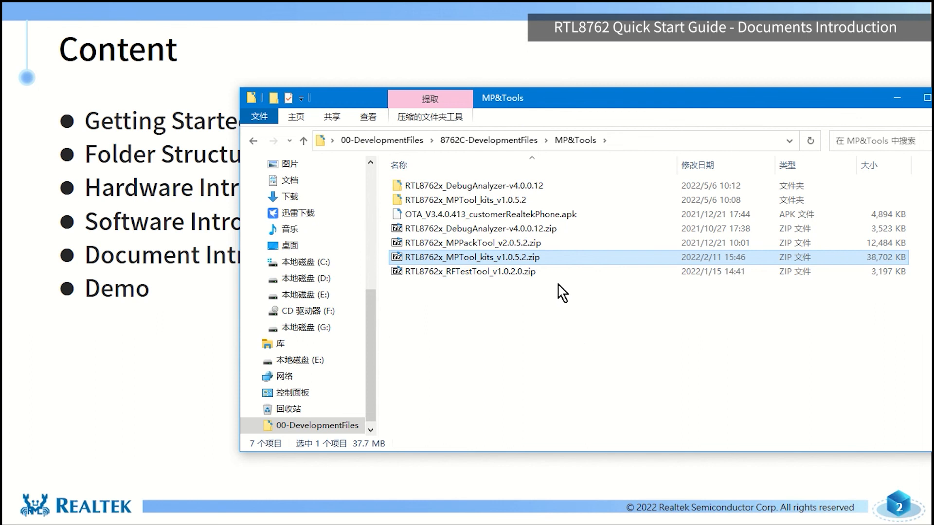
pyautogui.click(494, 214)
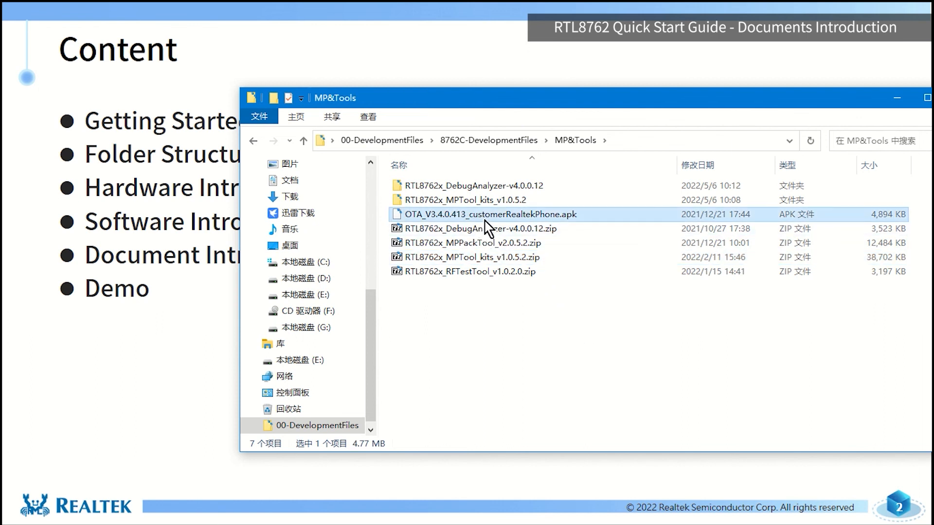
pyautogui.moveTo(497, 229)
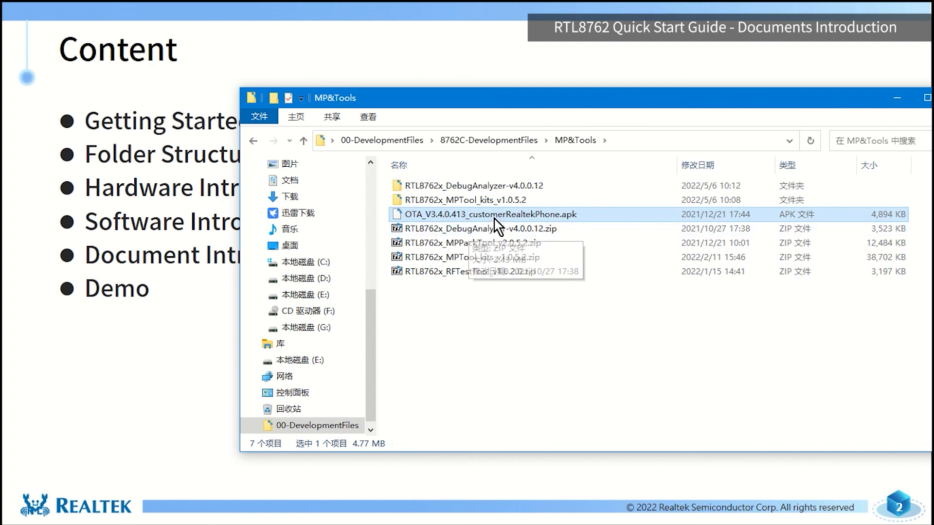
pyautogui.moveTo(497, 224)
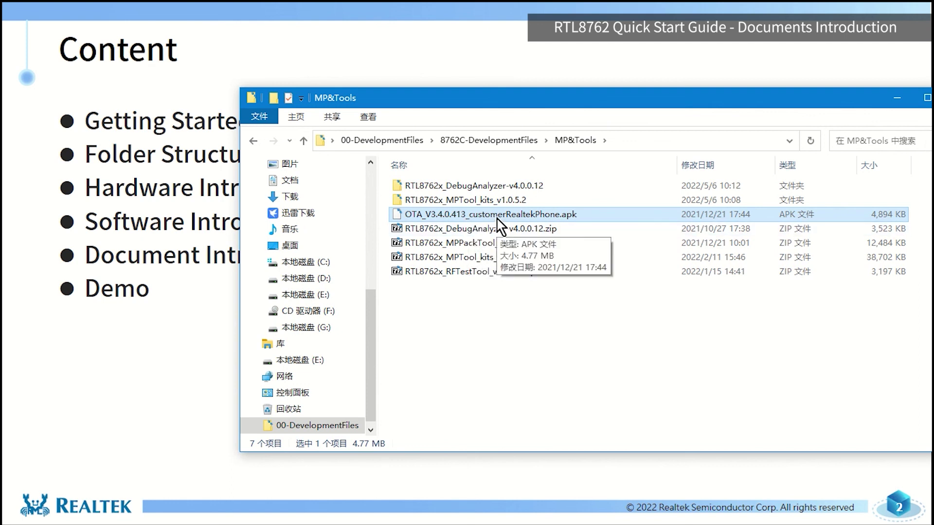
pyautogui.moveTo(470, 229)
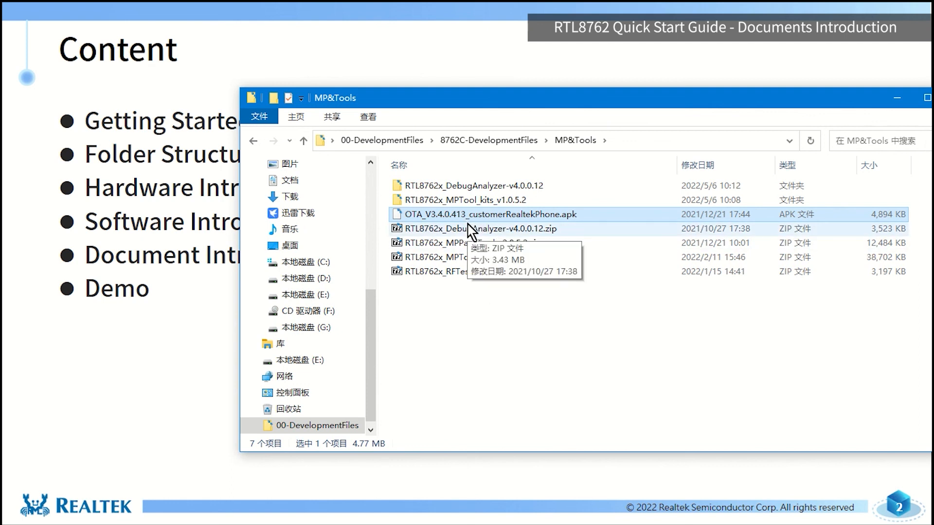
pyautogui.moveTo(603, 239)
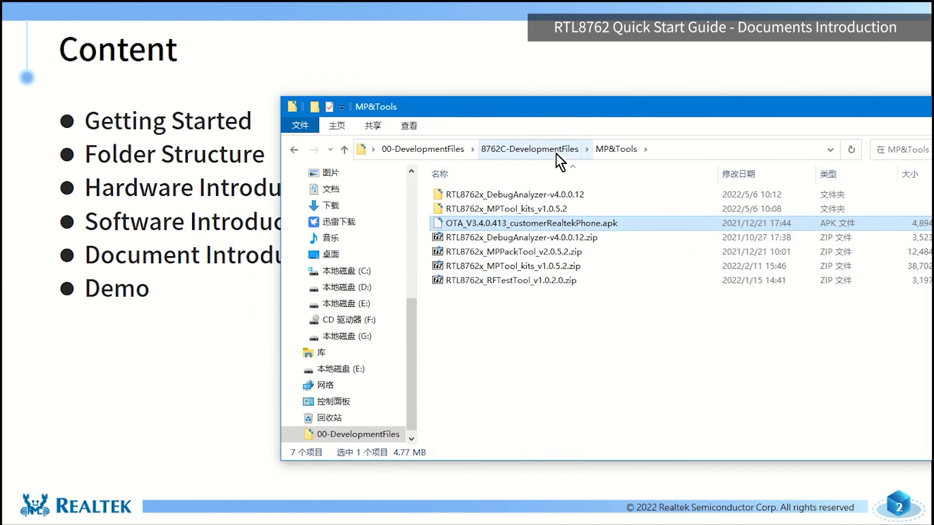
# In 8762C-DevelopmentFiles, clear the selection and select all nine items with Ctrl+A
pyautogui.click(527, 149)
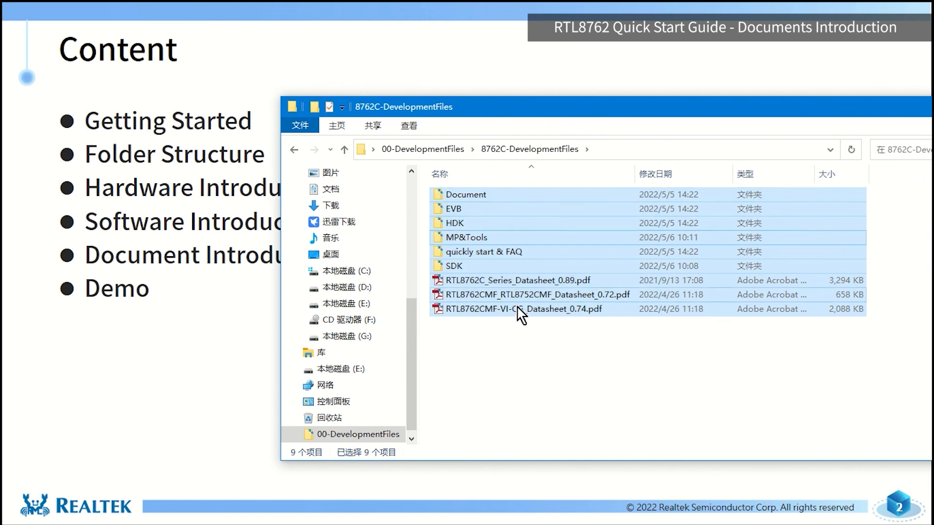
pyautogui.click(514, 340)
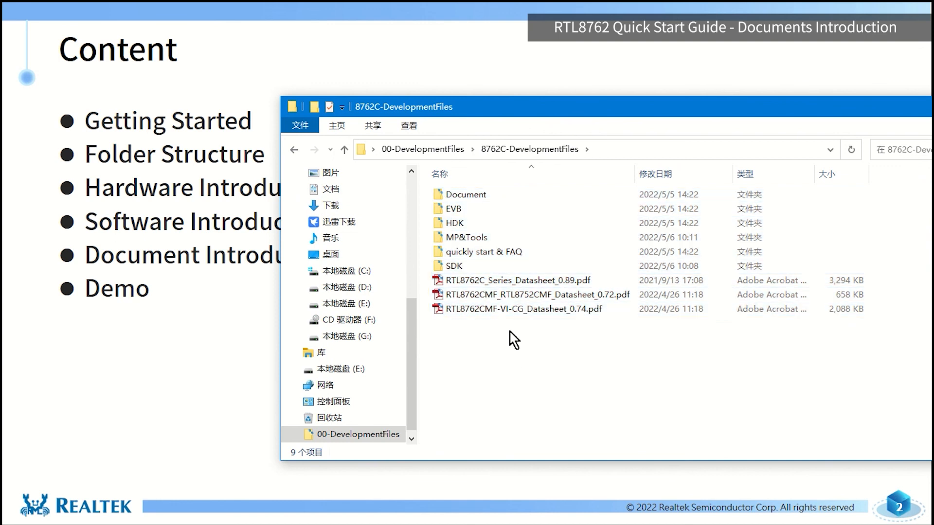
pyautogui.moveTo(648, 364)
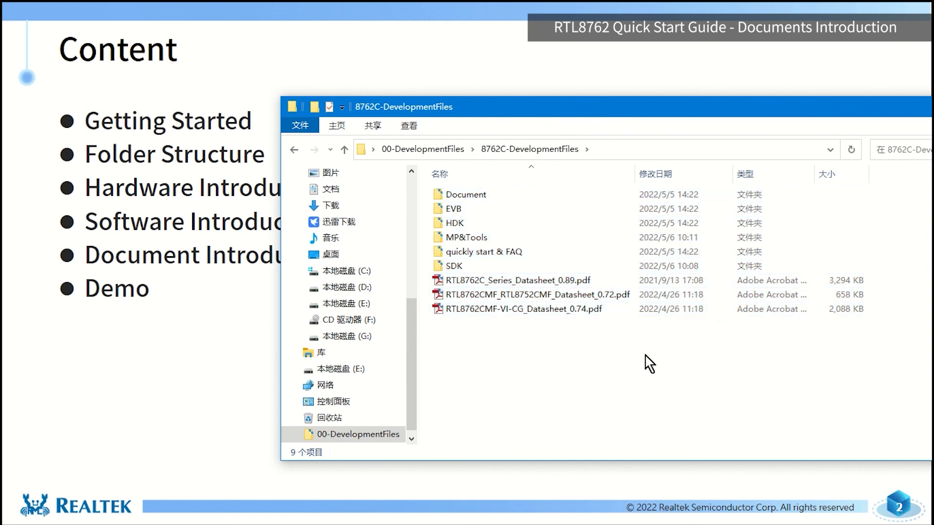
pyautogui.moveTo(638, 371)
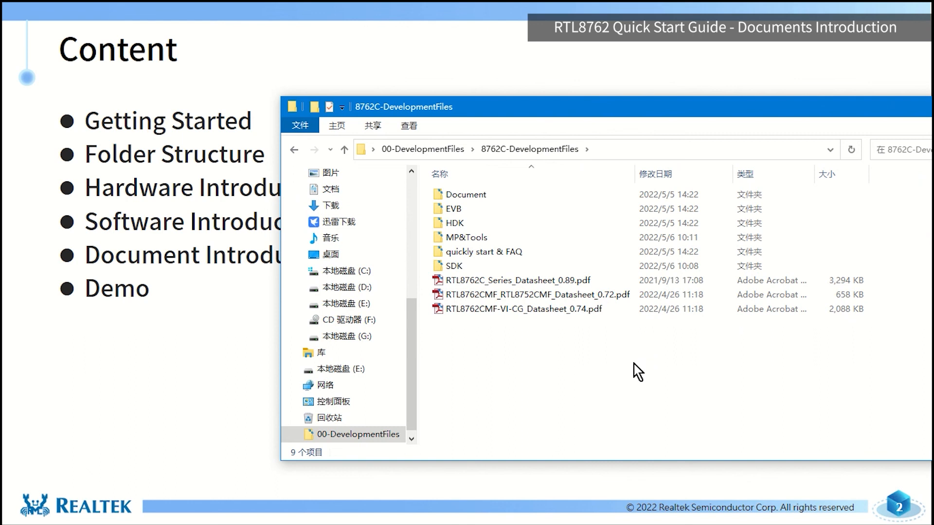
pyautogui.moveTo(645, 342)
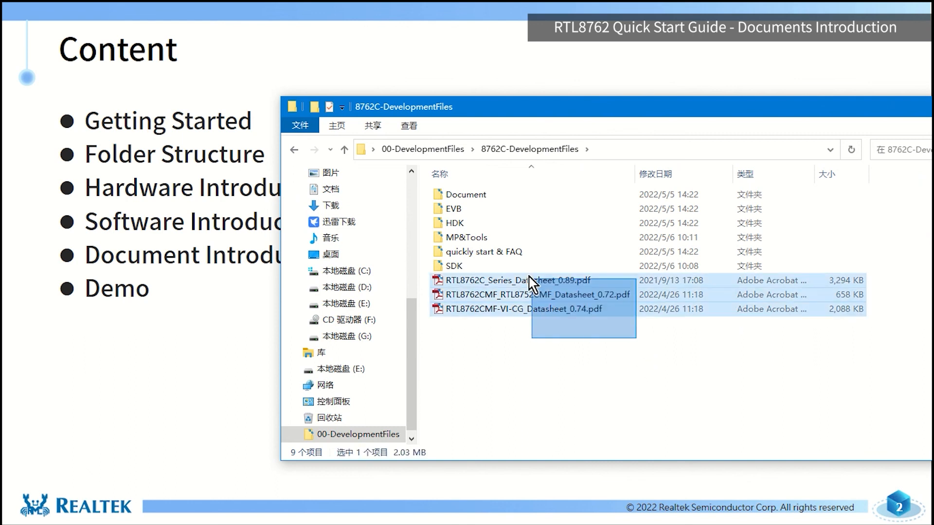
pyautogui.press('ctrl+a')
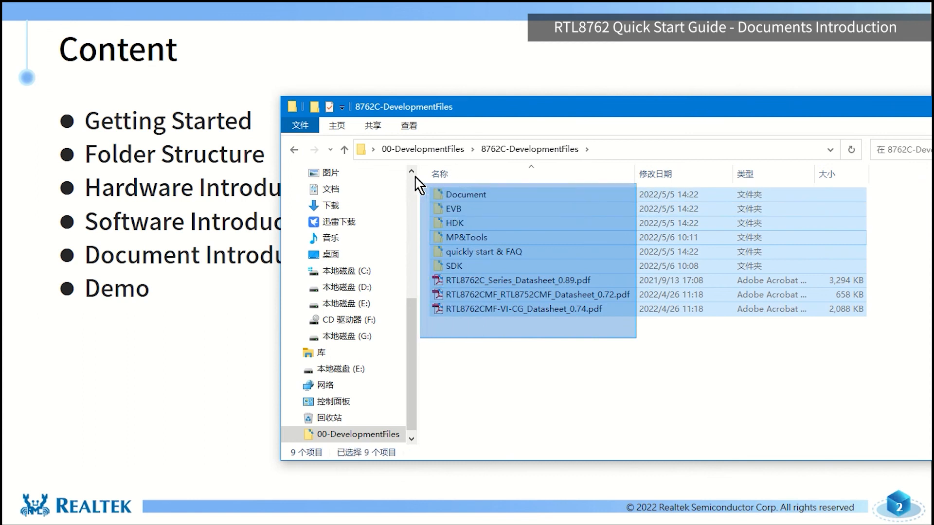
pyautogui.click(630, 376)
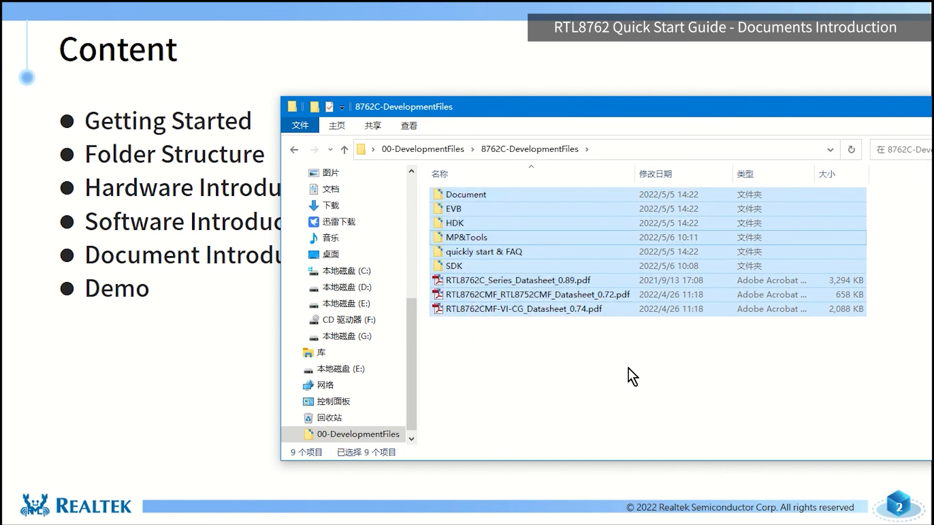